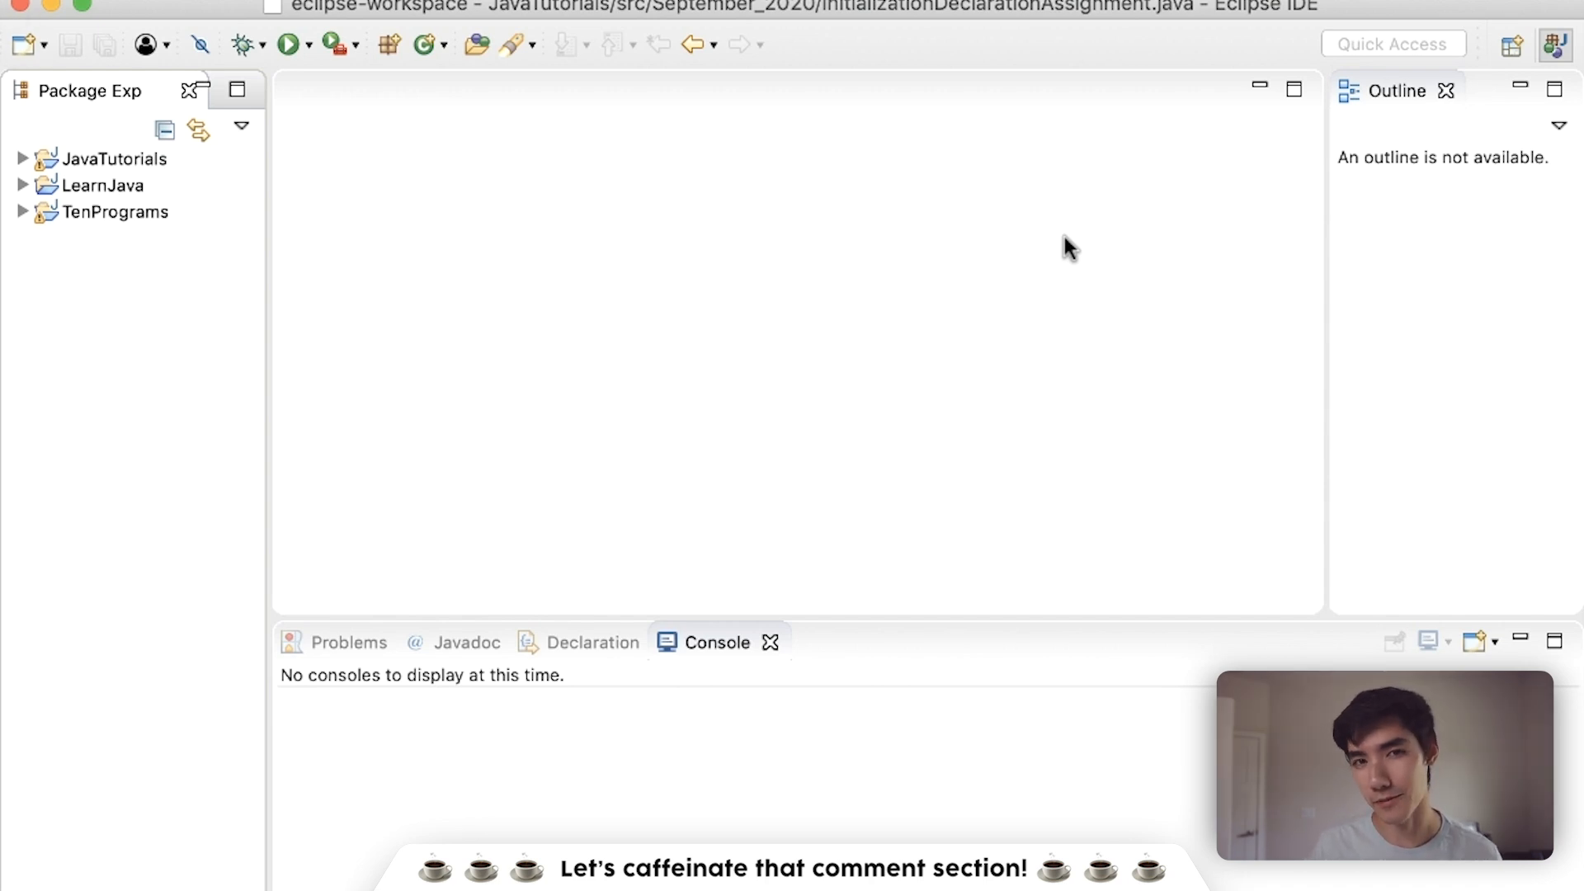
Create a new Java project named ObjectArray via File > New > Java Project
left_click(231, 6)
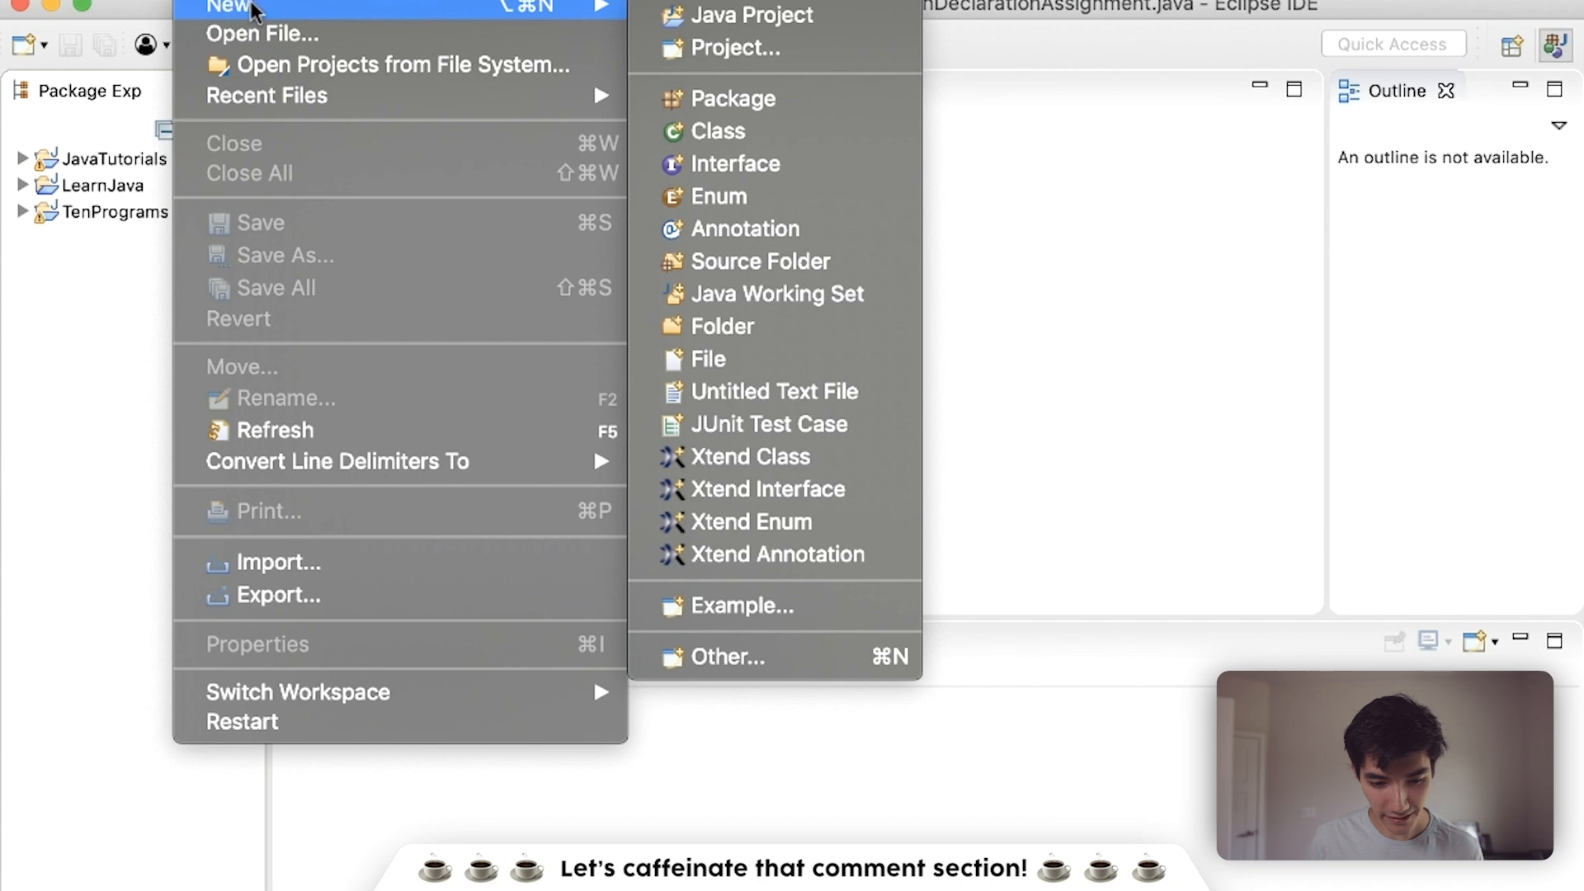
left_click(751, 14)
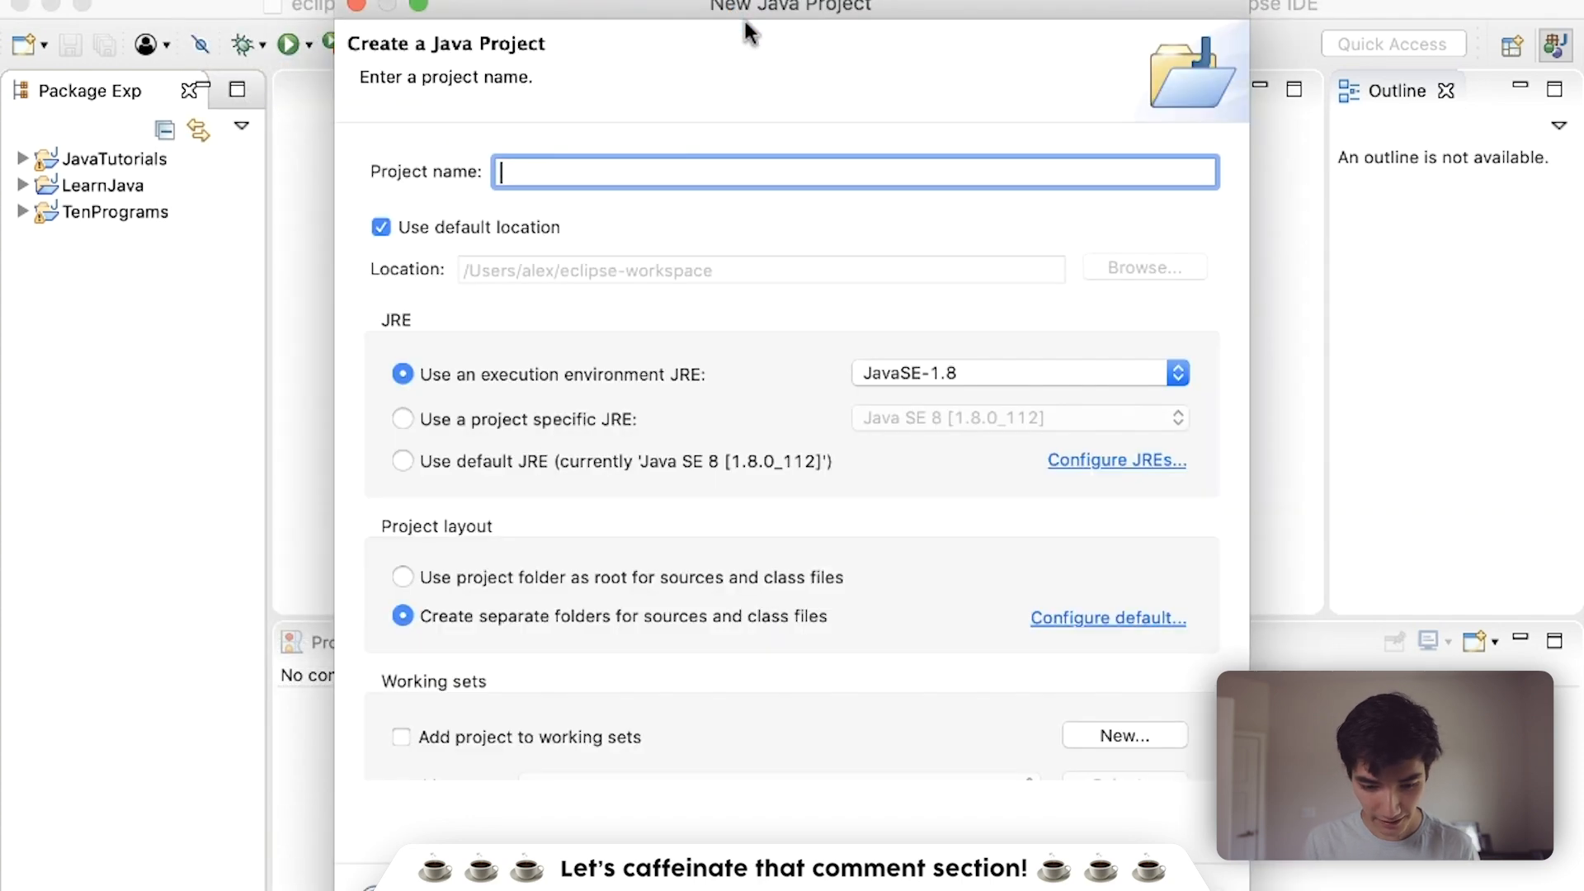
type("Obje")
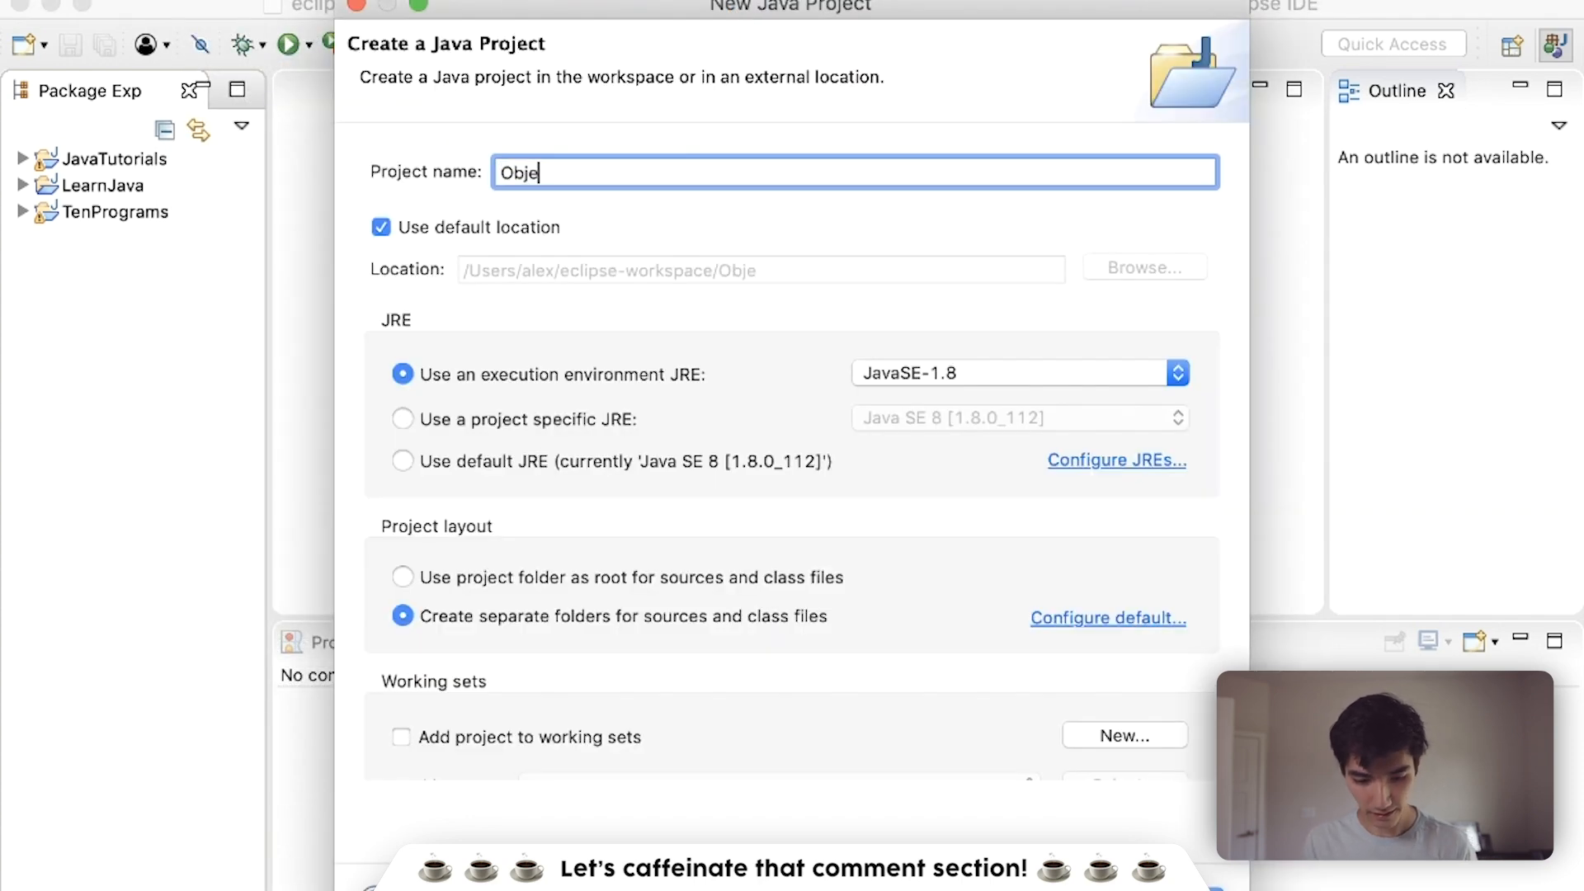
type("ctArray")
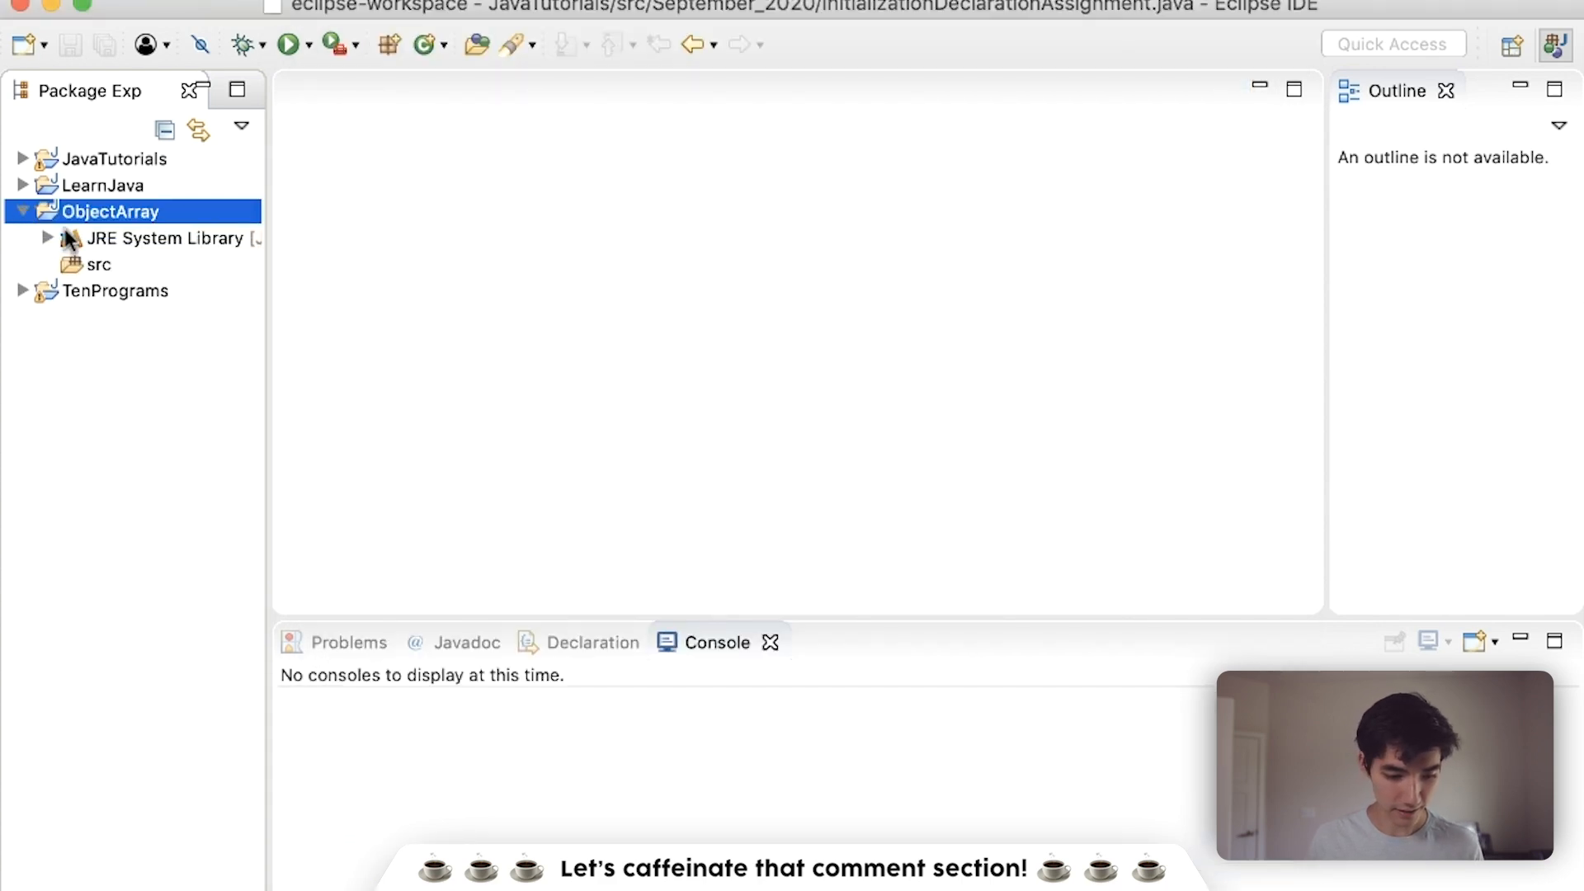
Add a class ObjectArray with a main method stub to the src folder
right_click(97, 264)
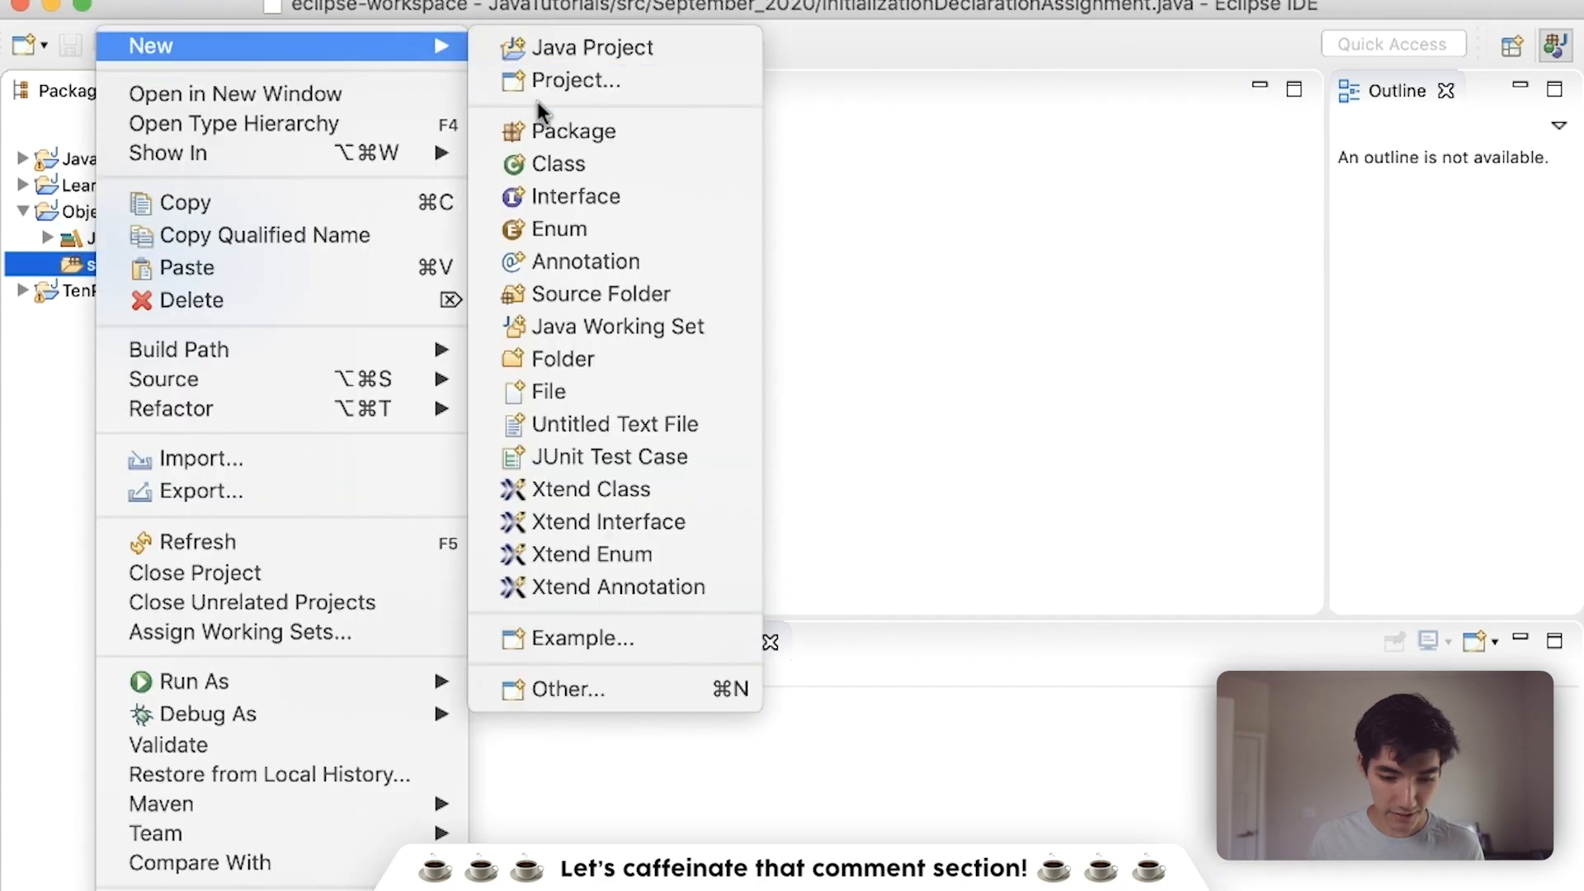
left_click(563, 164)
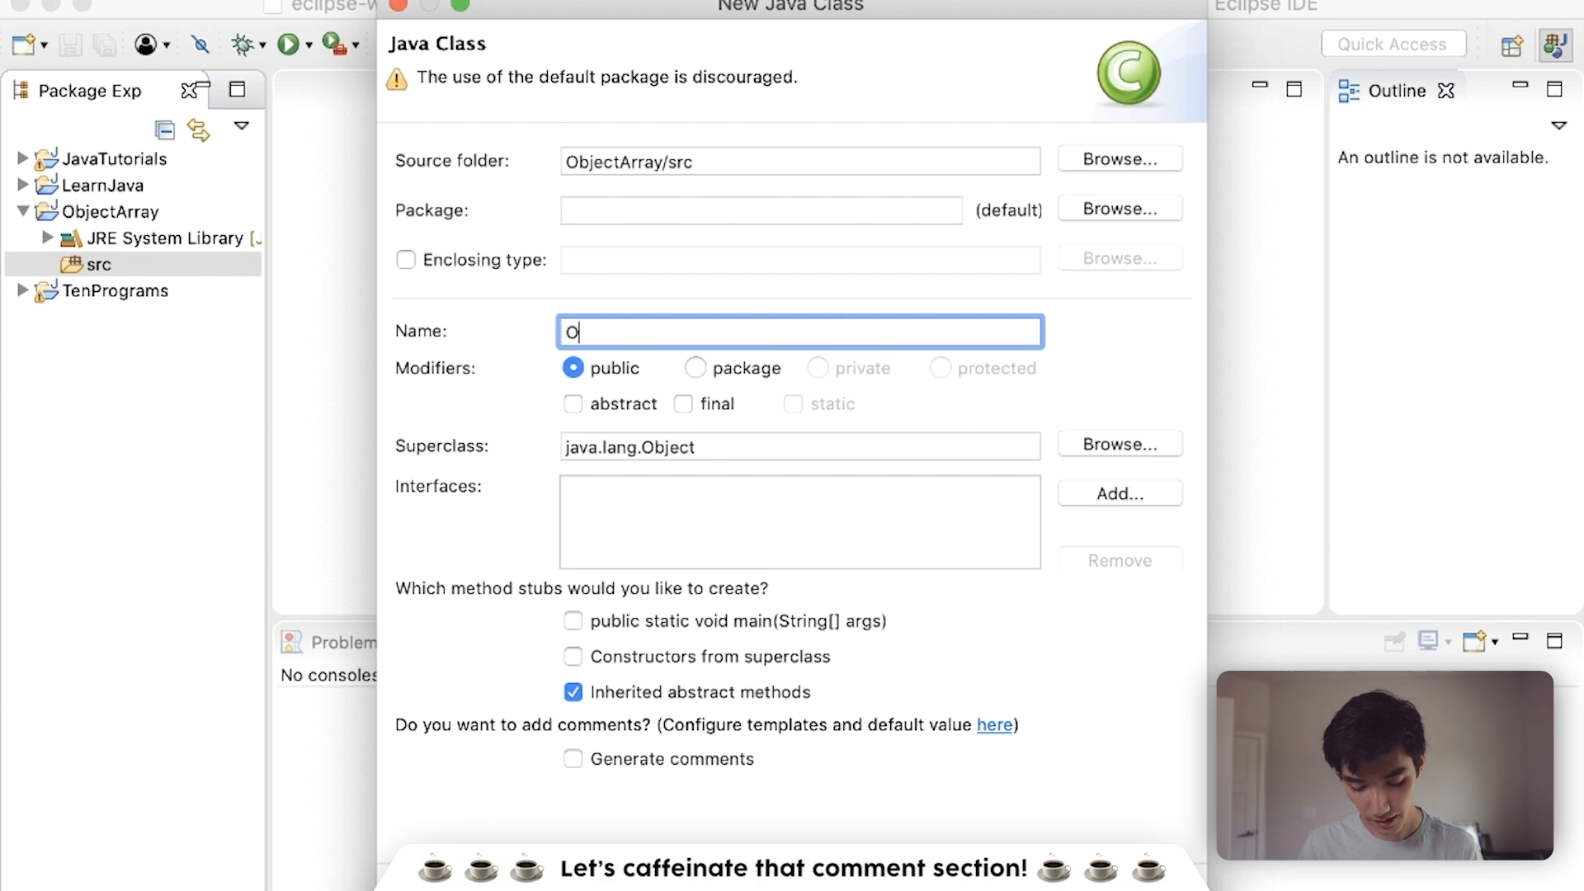
type("bjectArra")
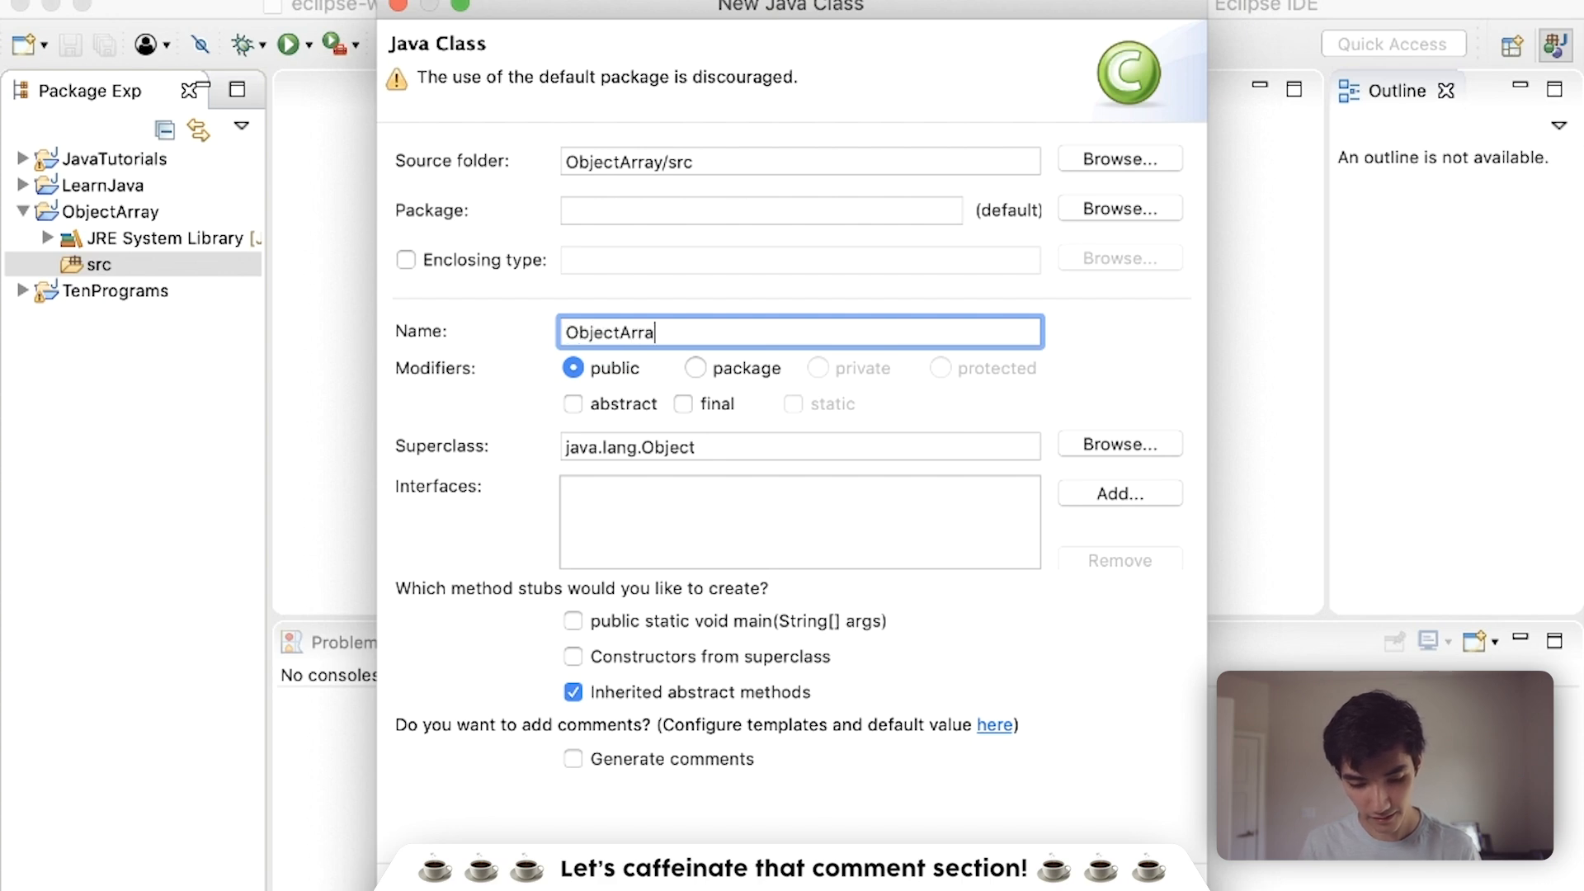
left_click(573, 622)
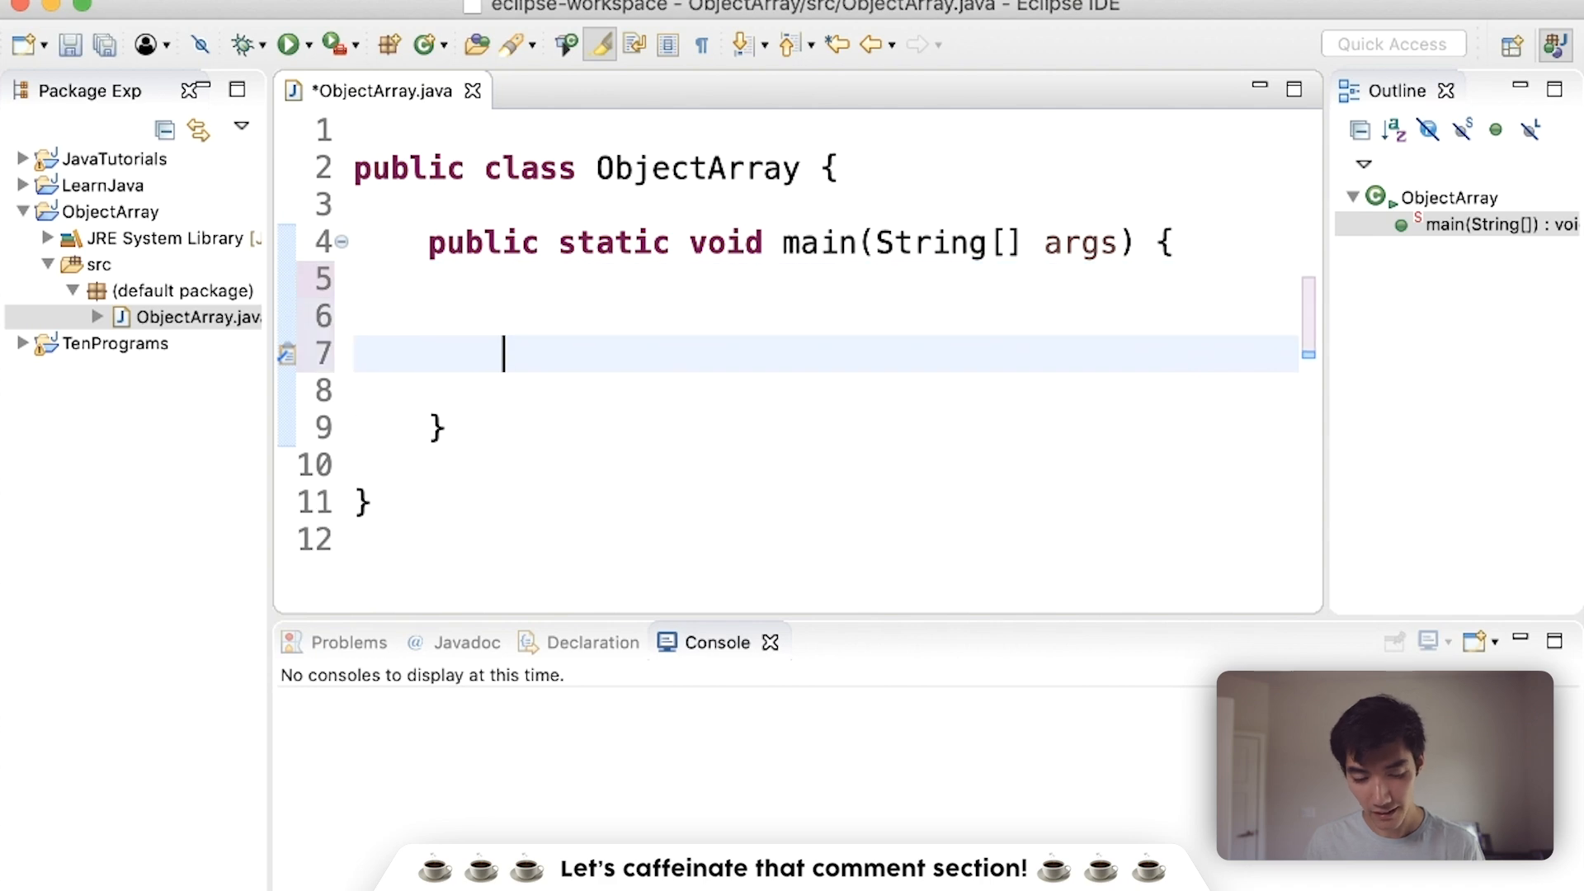
Write the placeholder declaration Obj[] myObjArray = {O1, O2}; inside main
type("Obj")
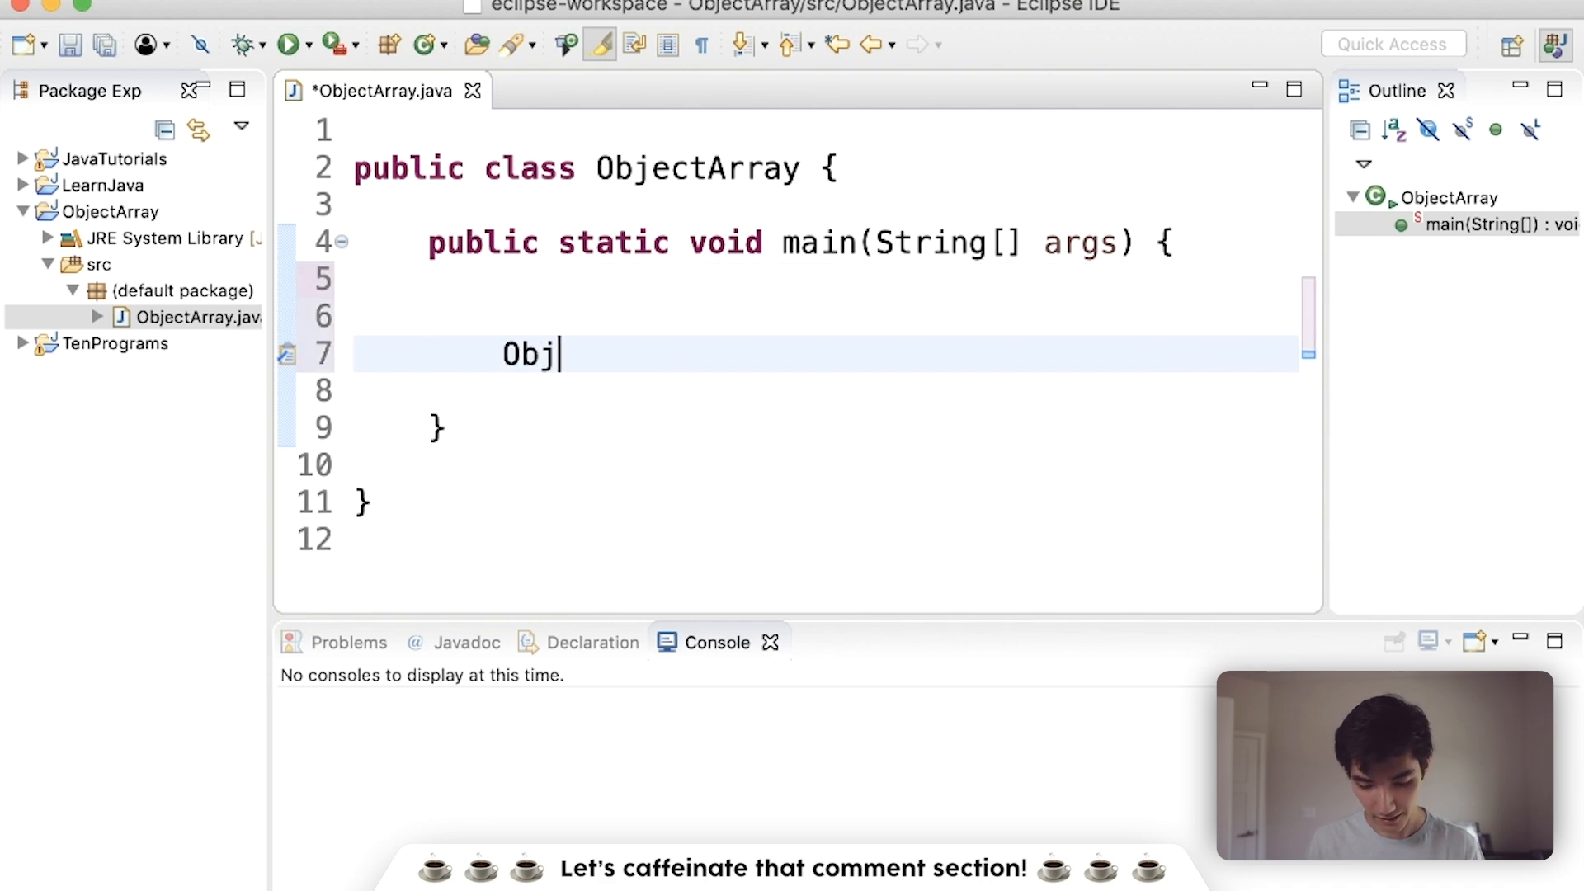
type("[] m")
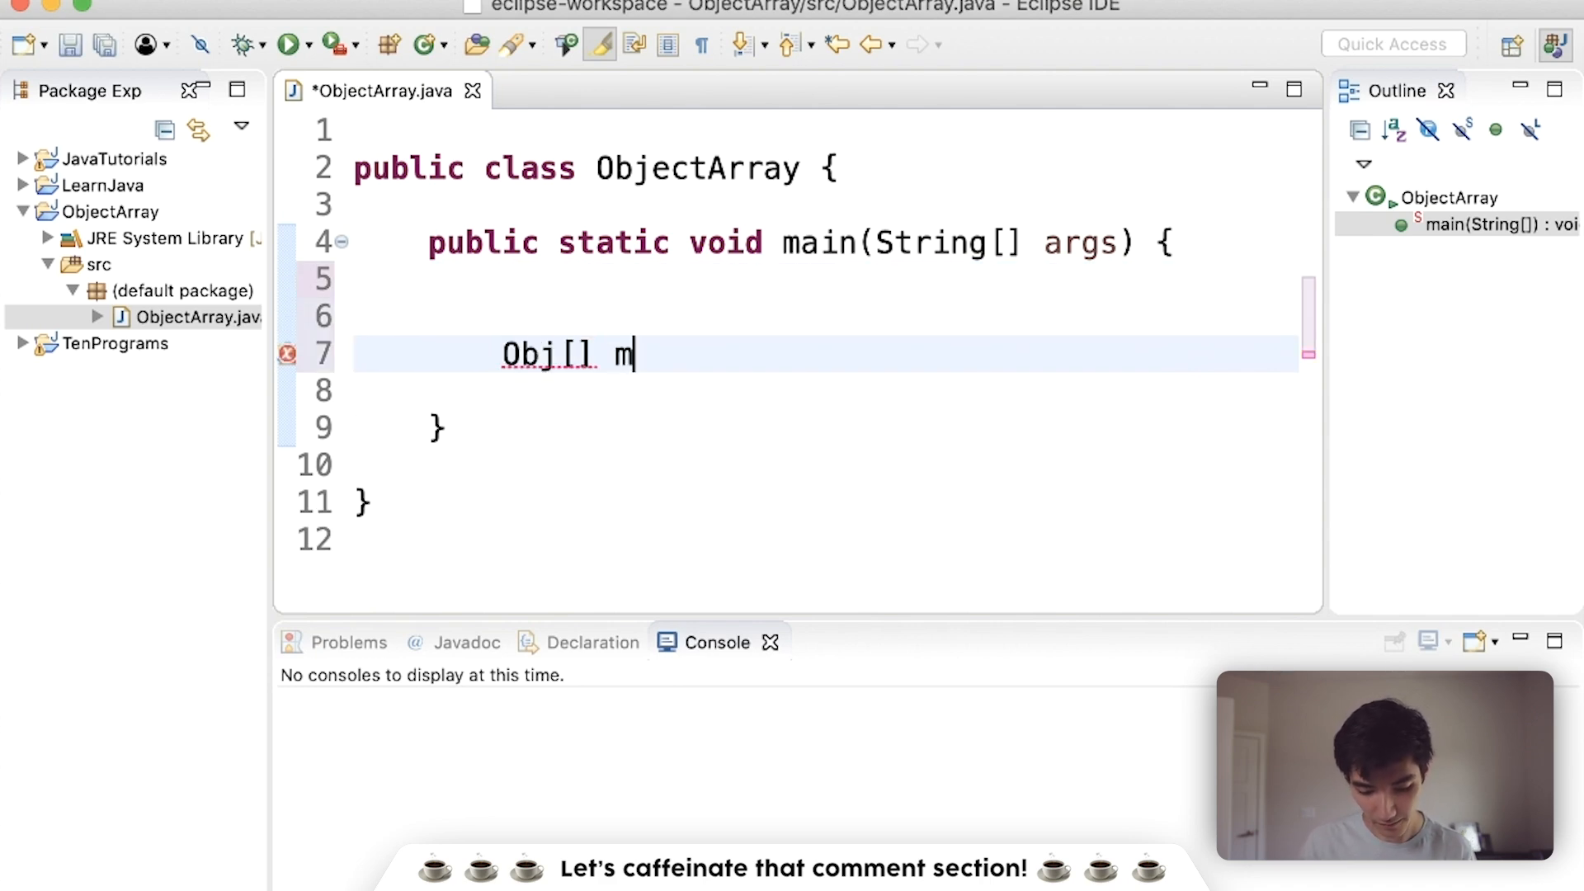
type("yObj")
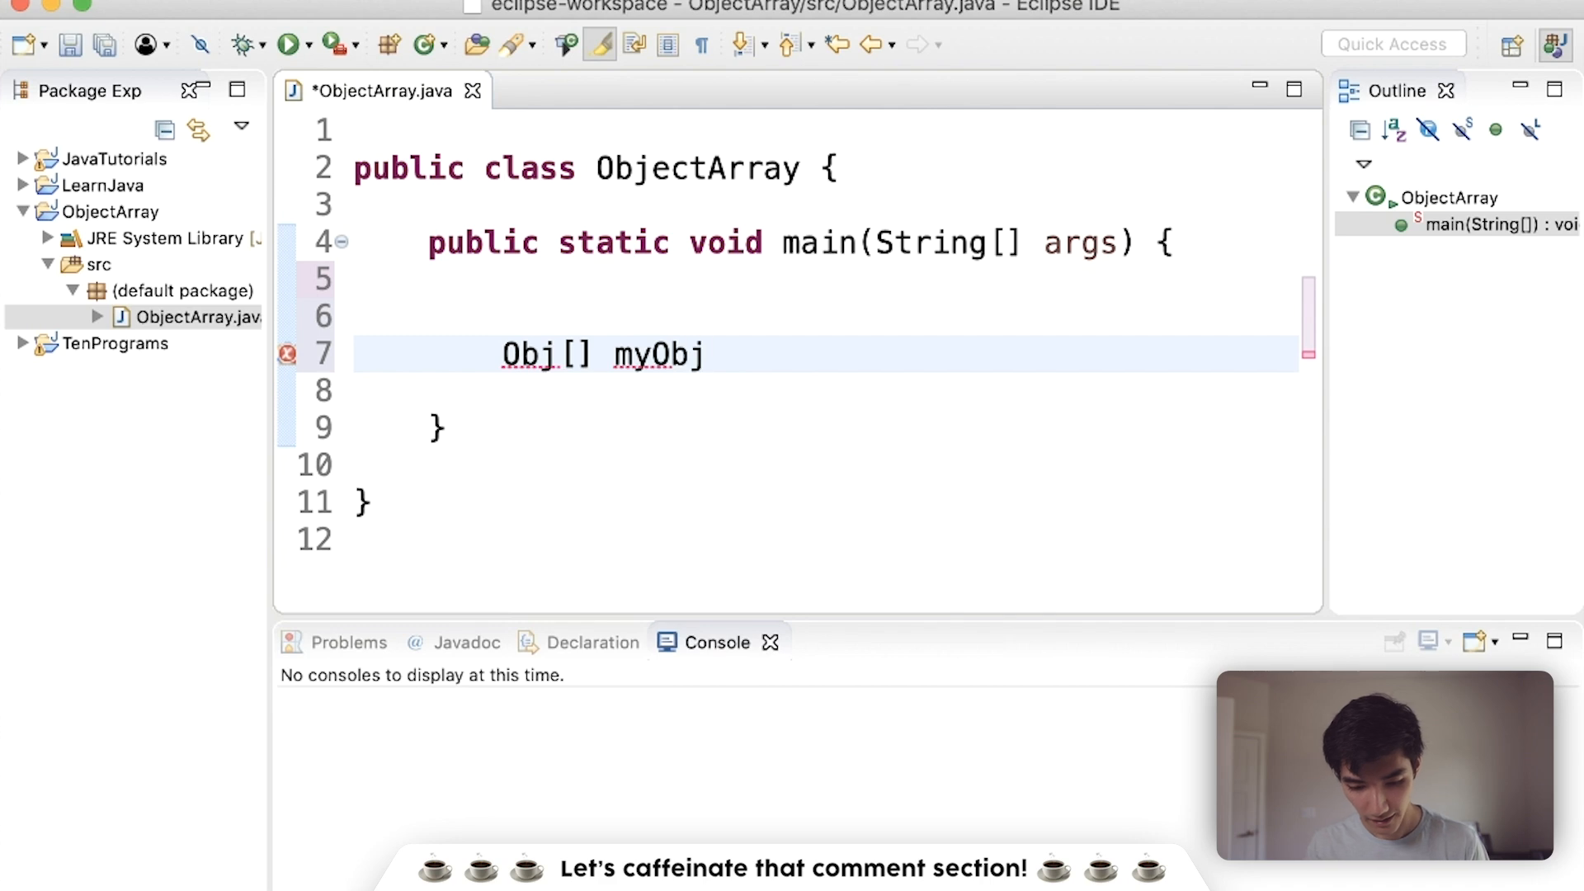
type("Array =")
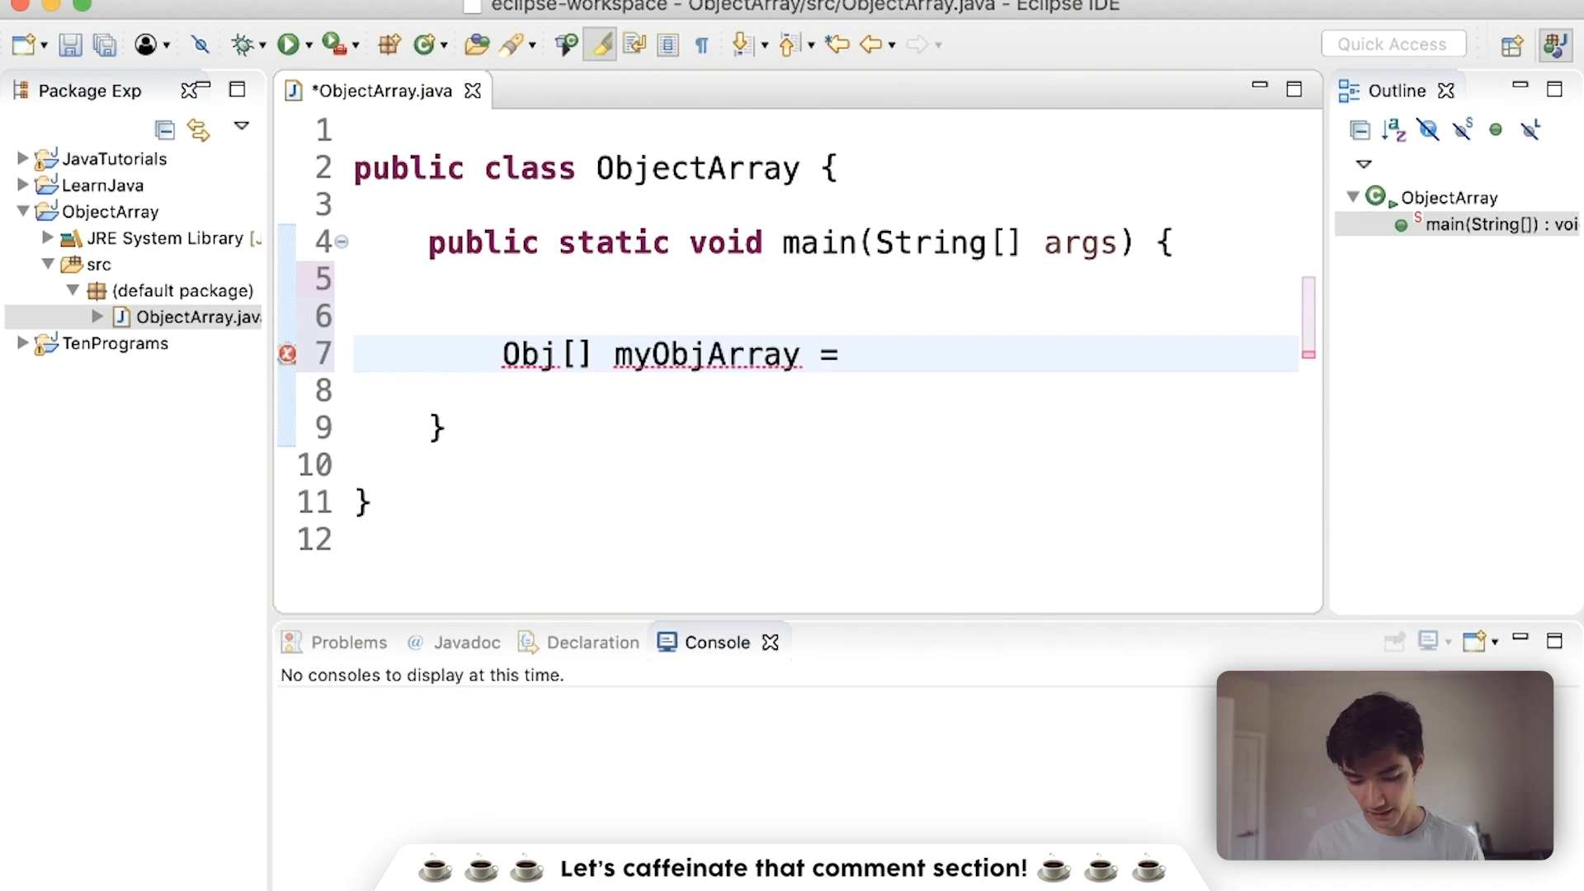
type("{")
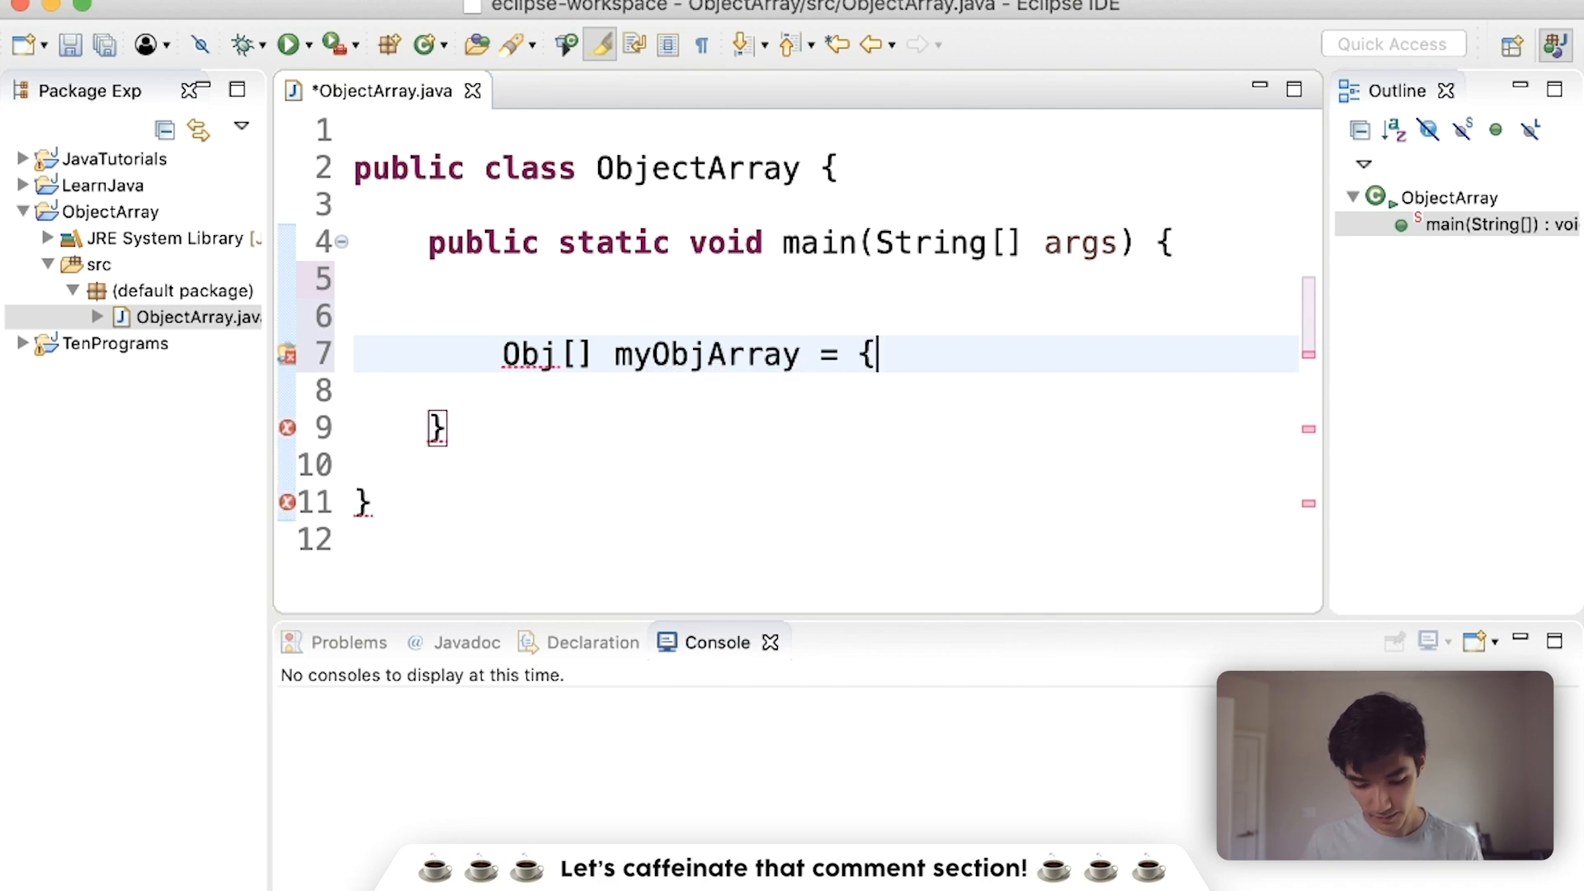
type("01, 0")
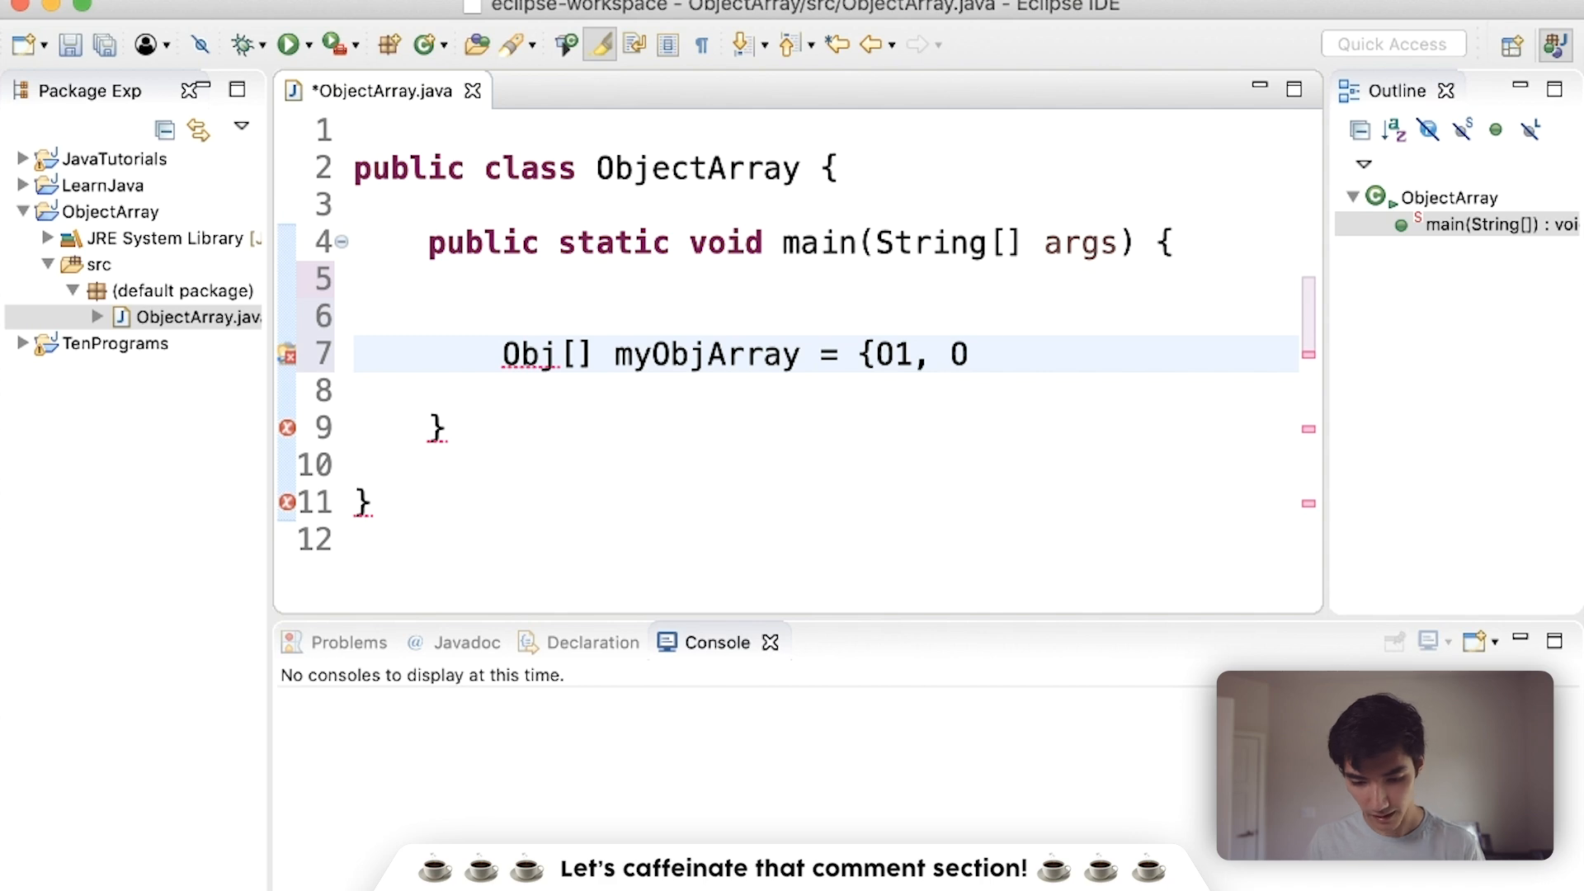
type("2};")
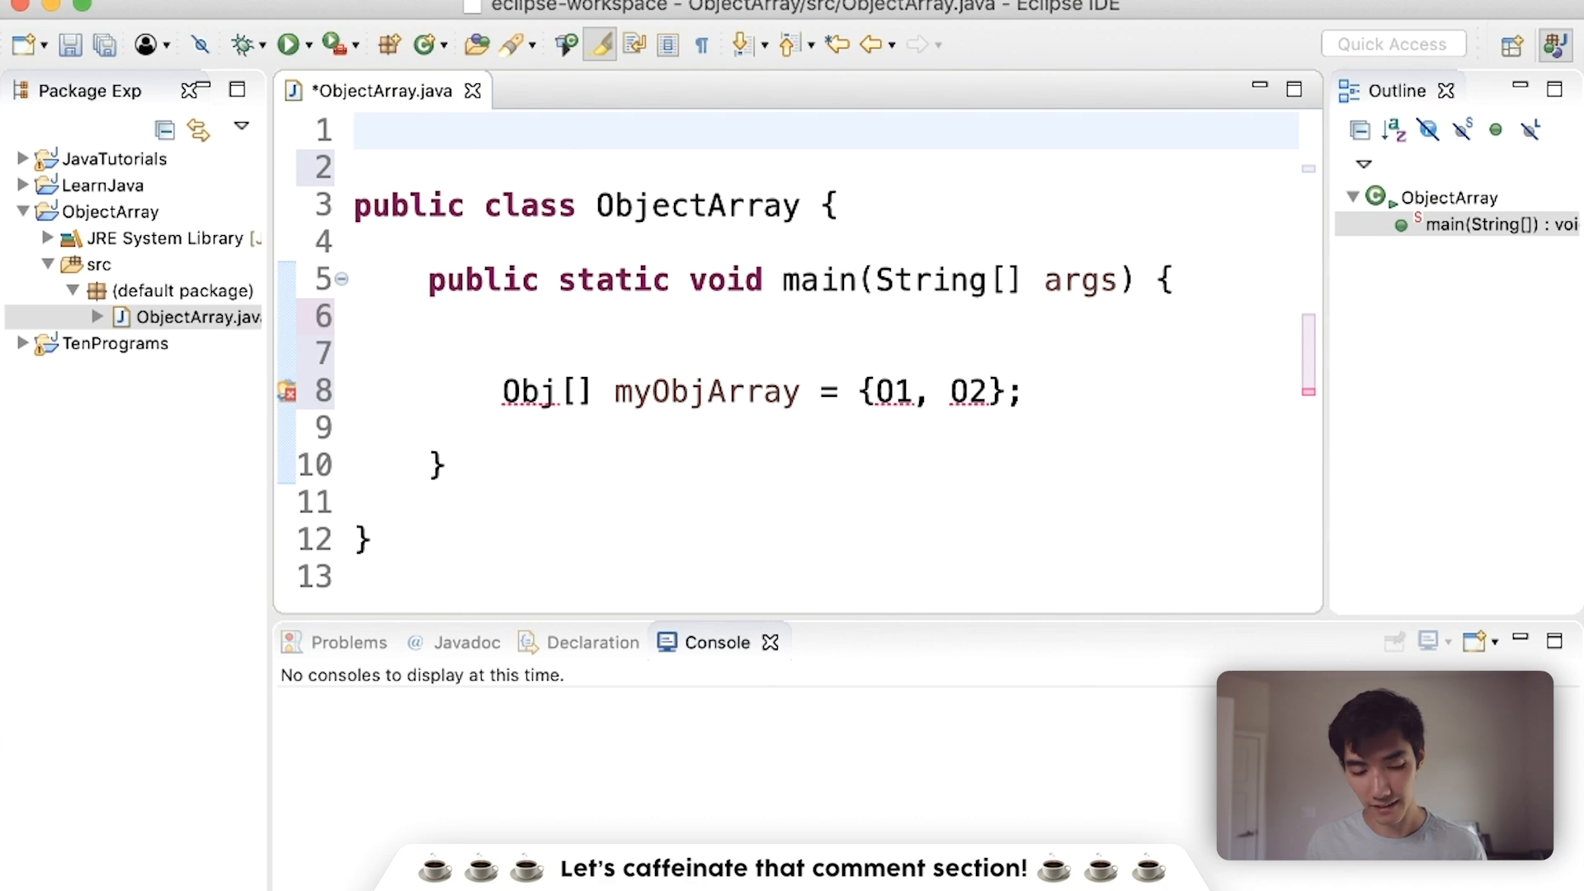
Declare class Monkey with a String type field set to "Spider monkey" above ObjectArray
type("class M")
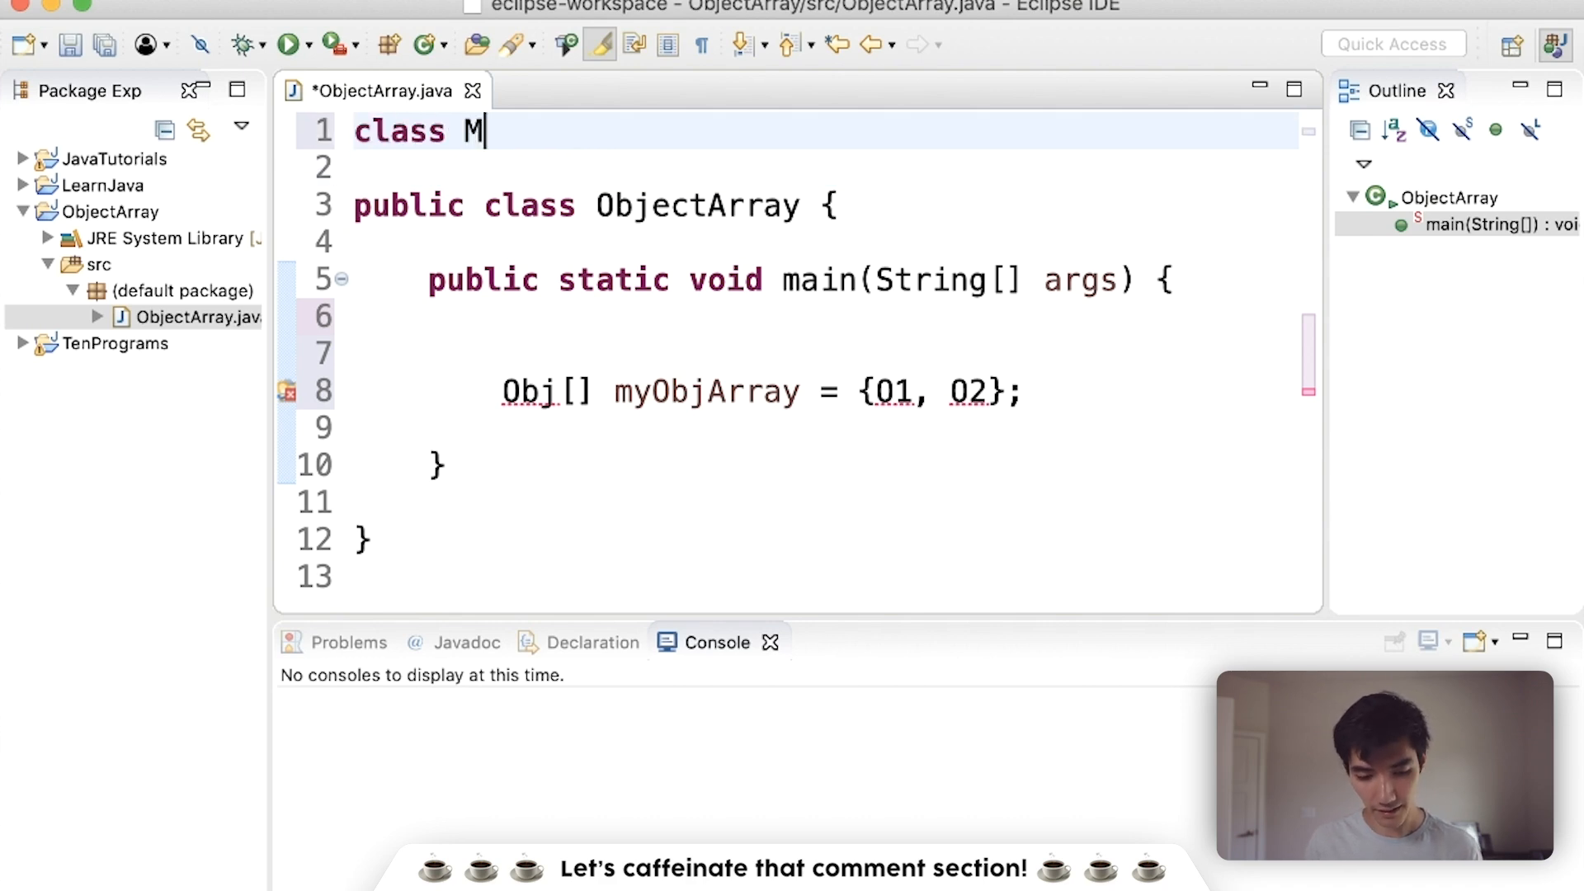
type("onkey {")
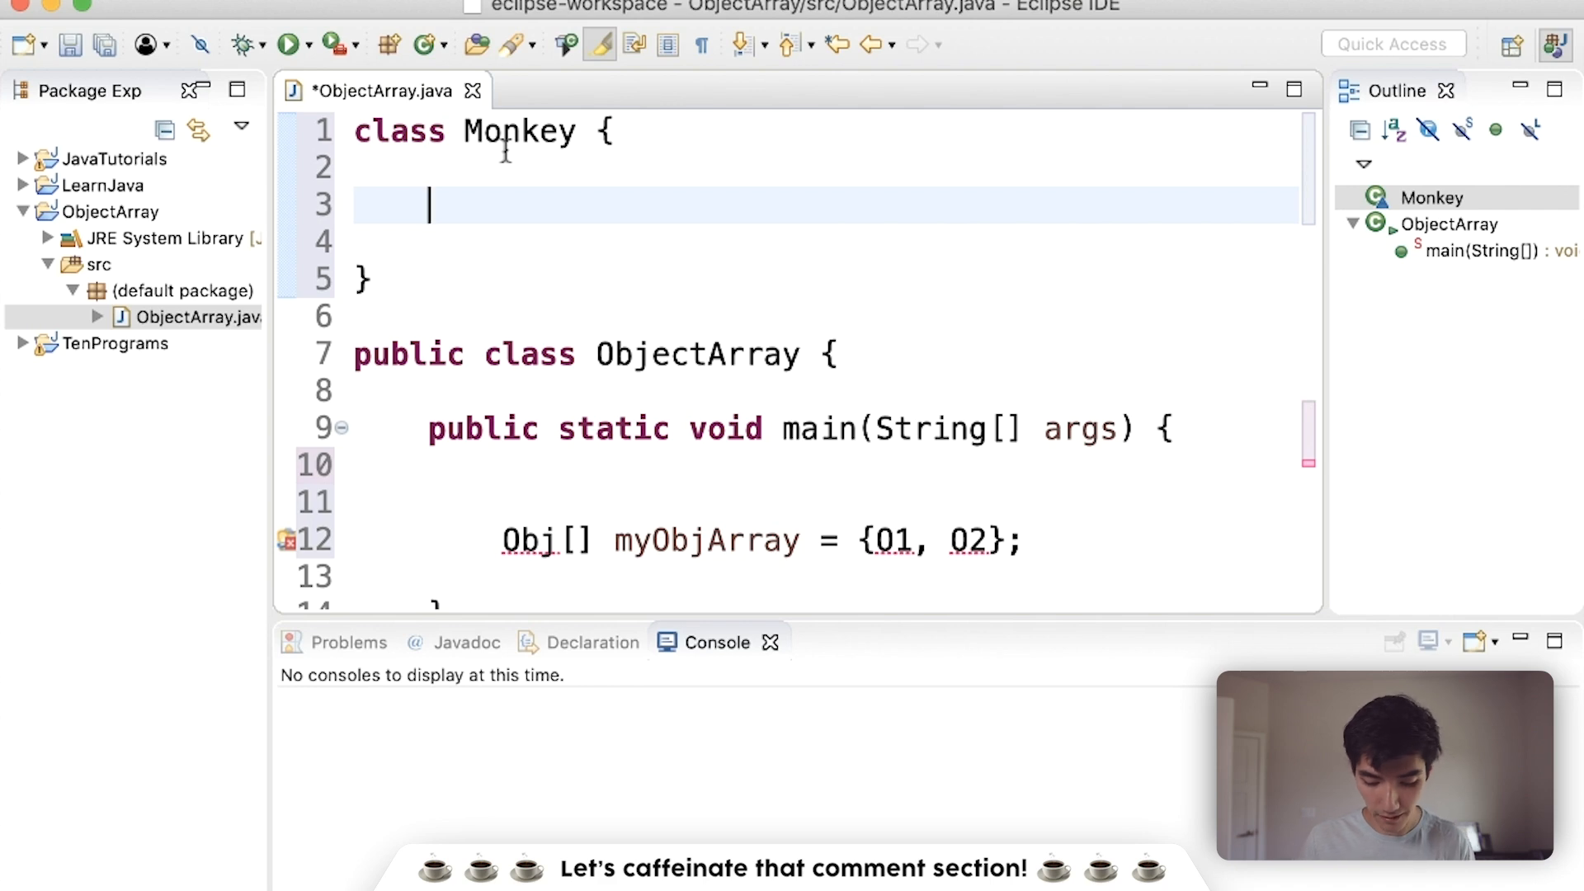
type("String type = \"")
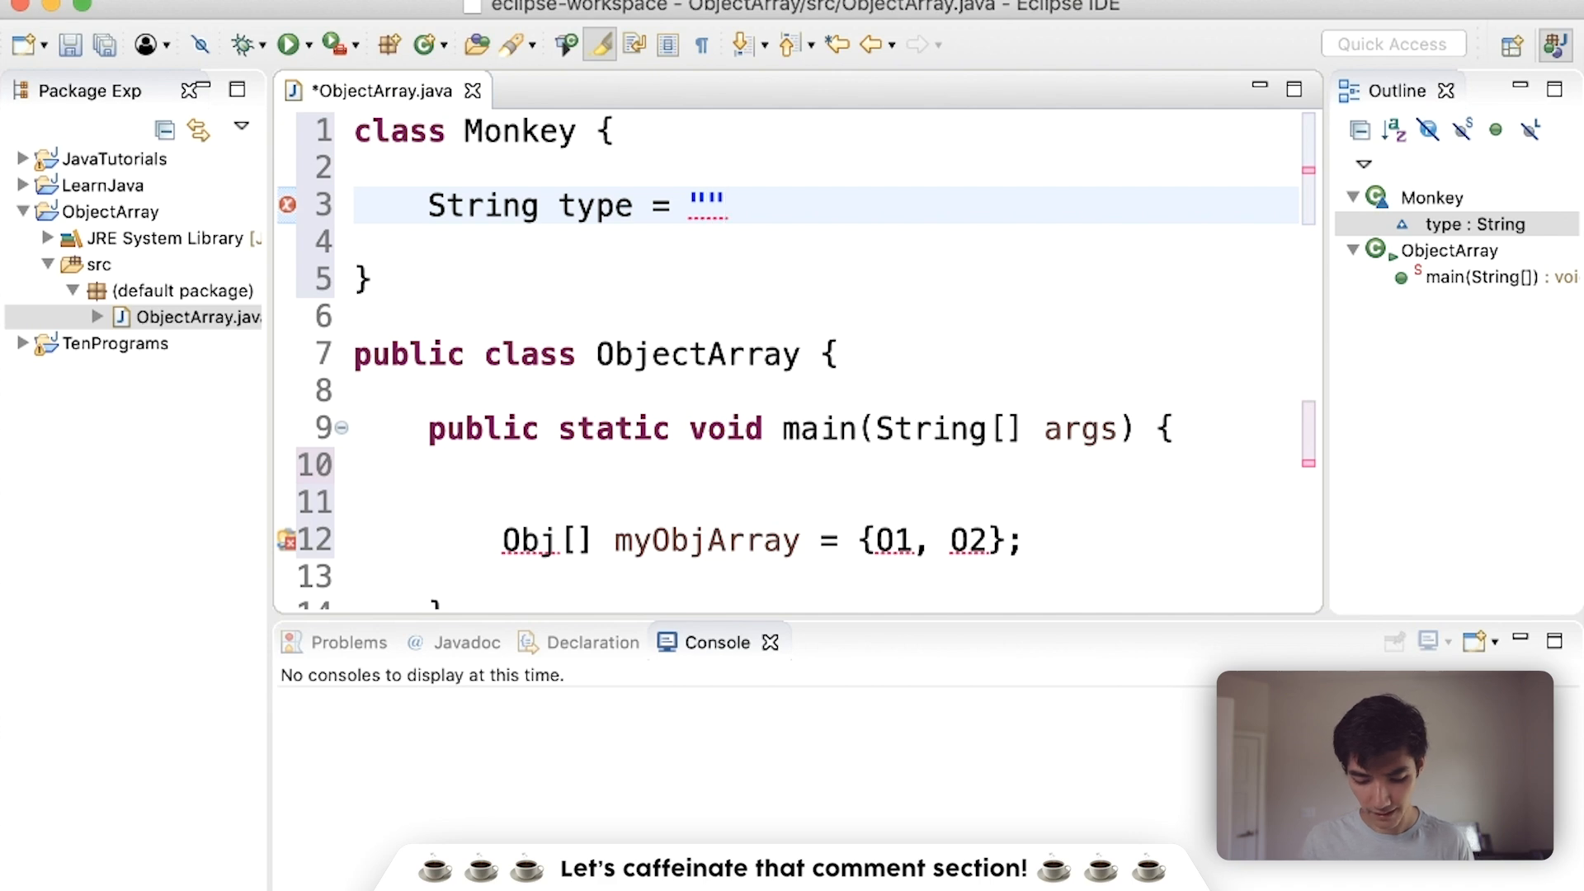
type("Spider mo")
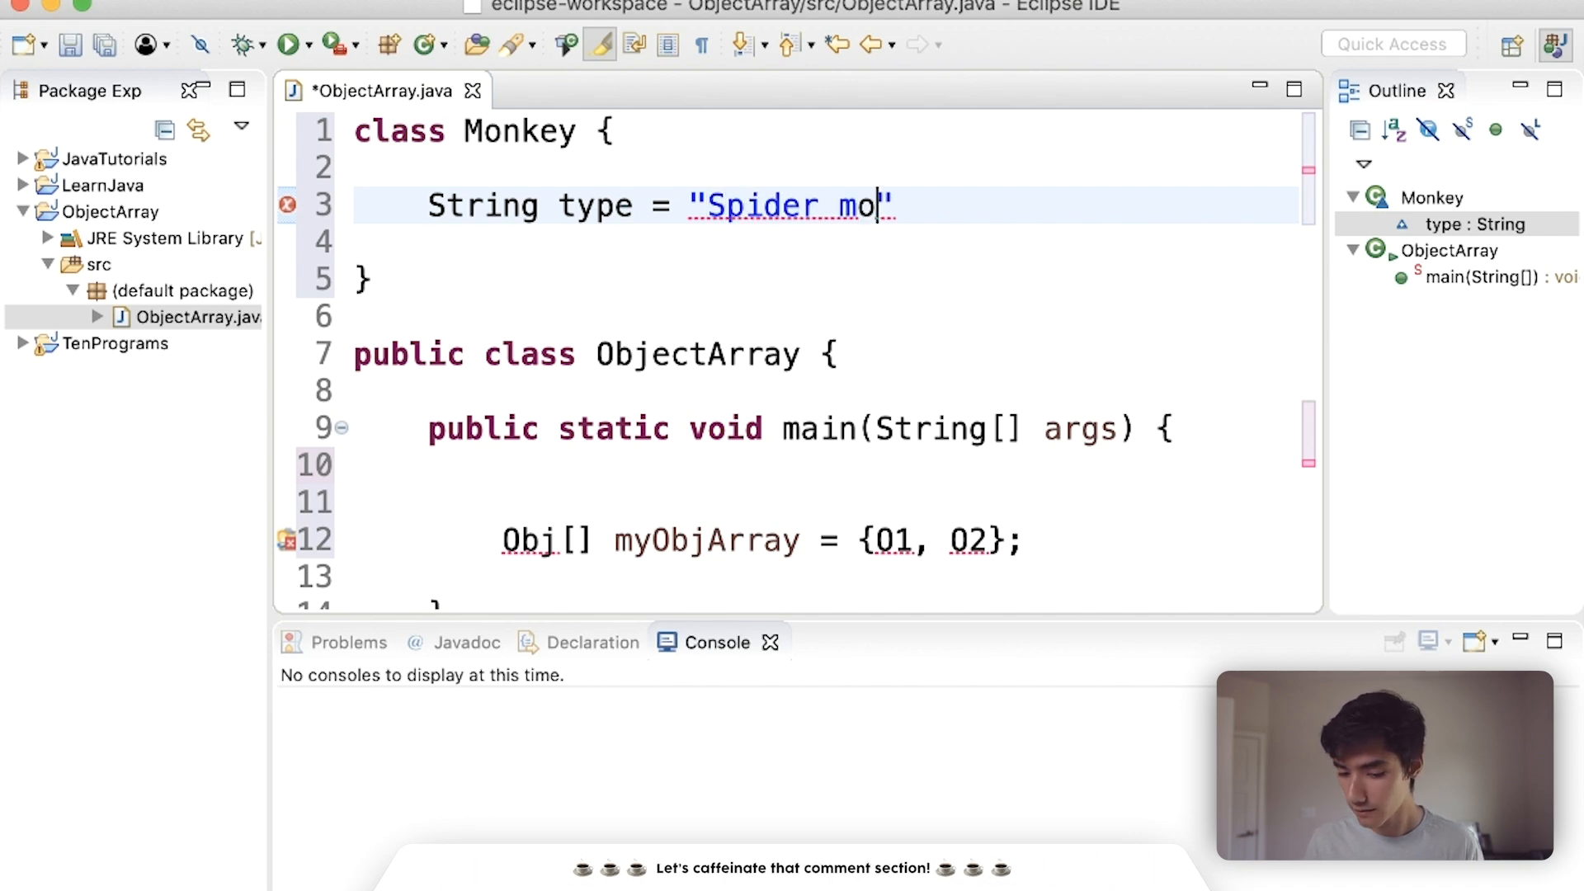
type("nkey\";")
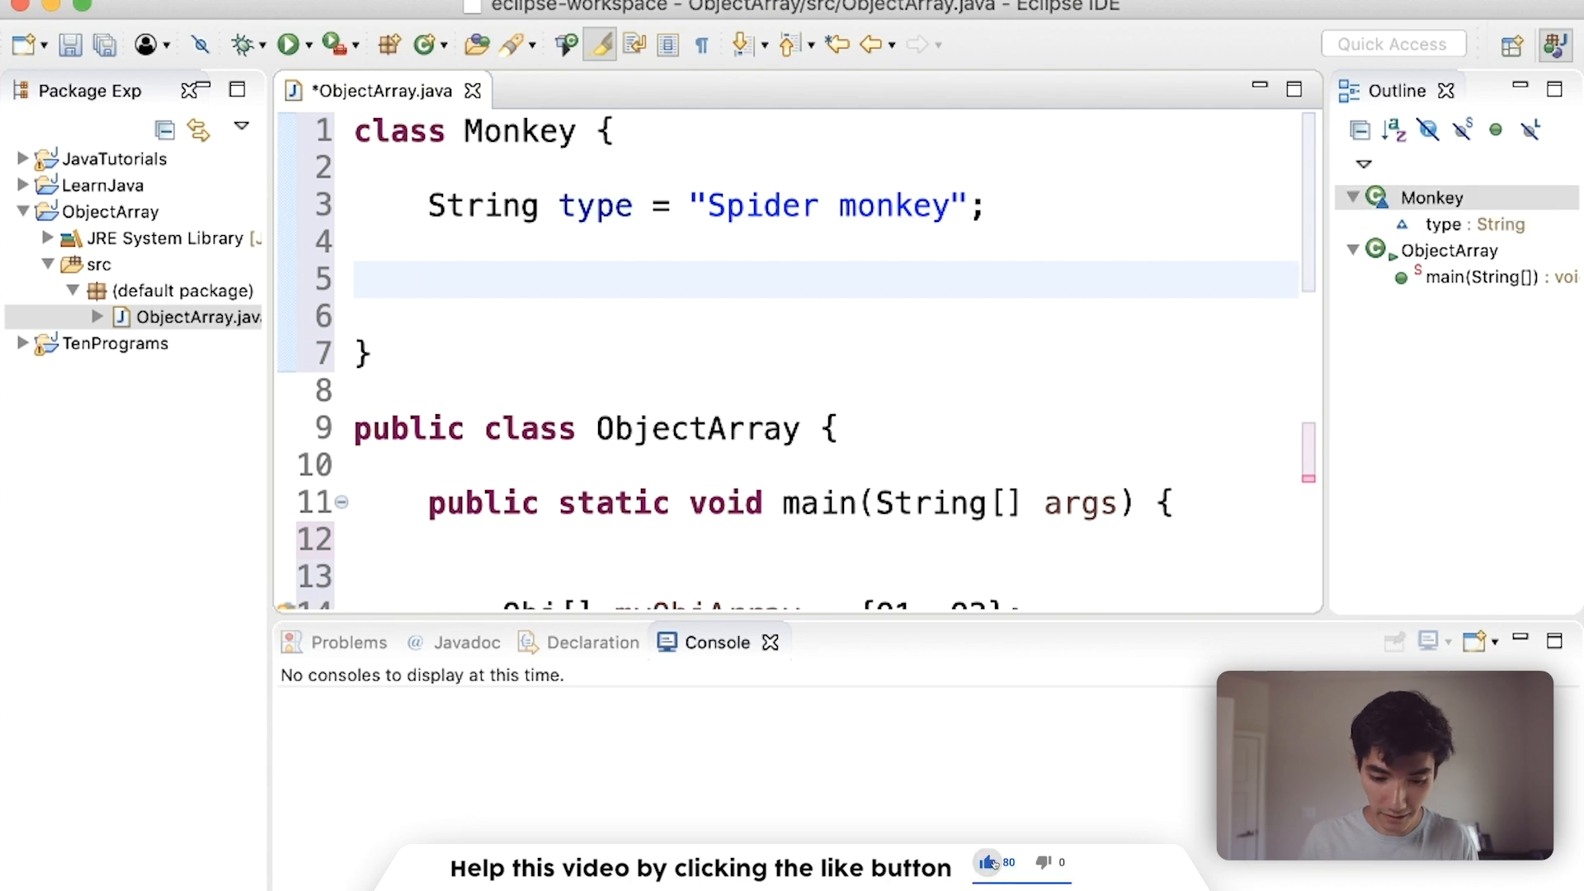
Declare the method signature public static void sayOohAhhAhh() with its opening brace
type("public")
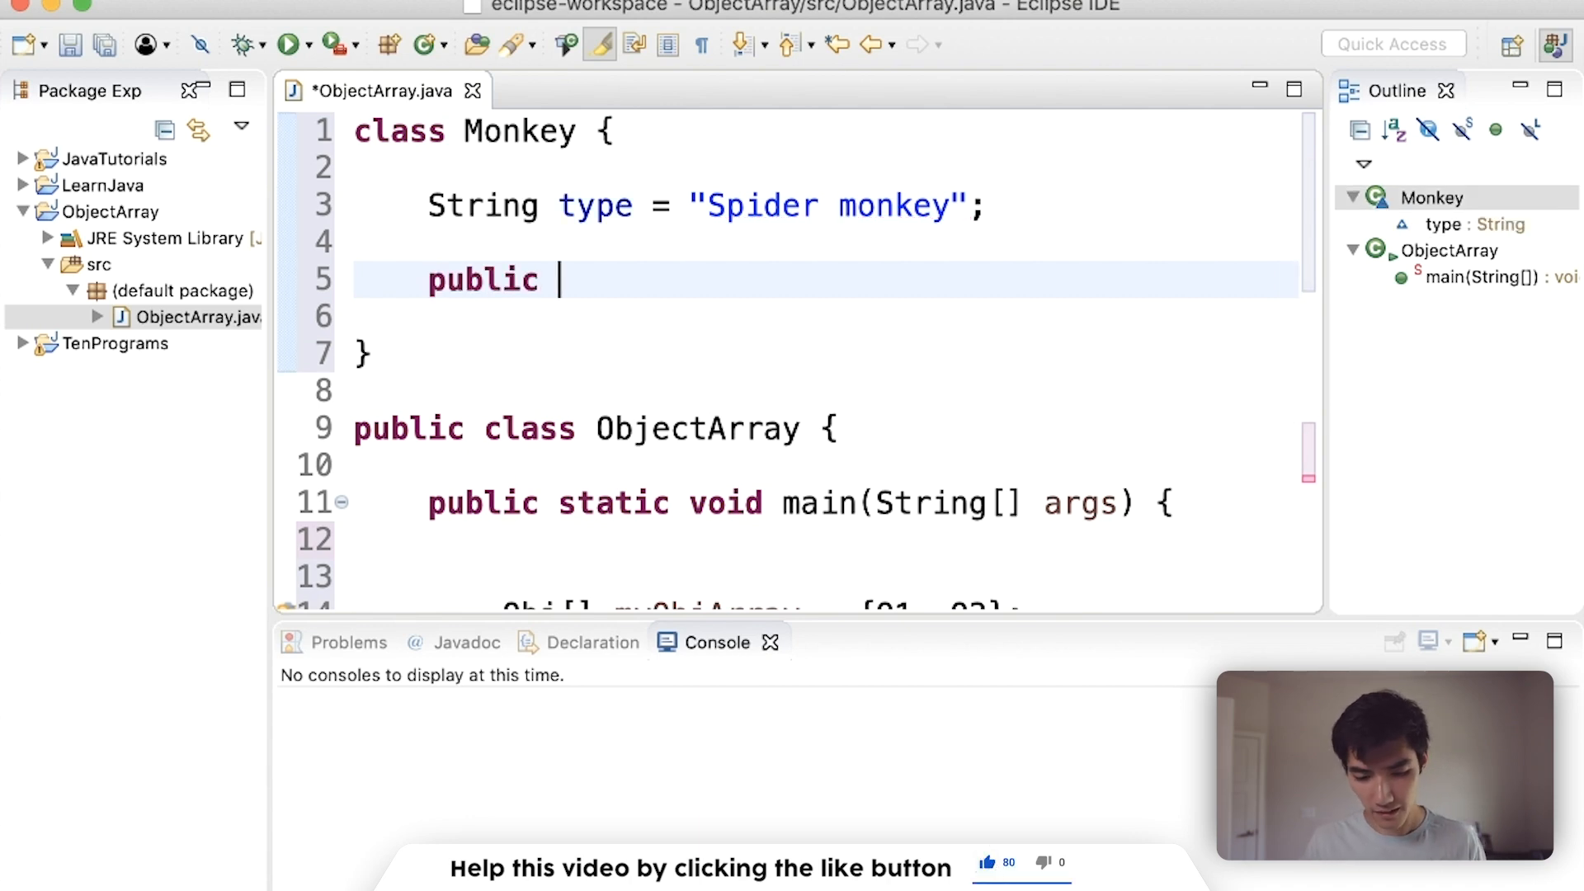
type("static void")
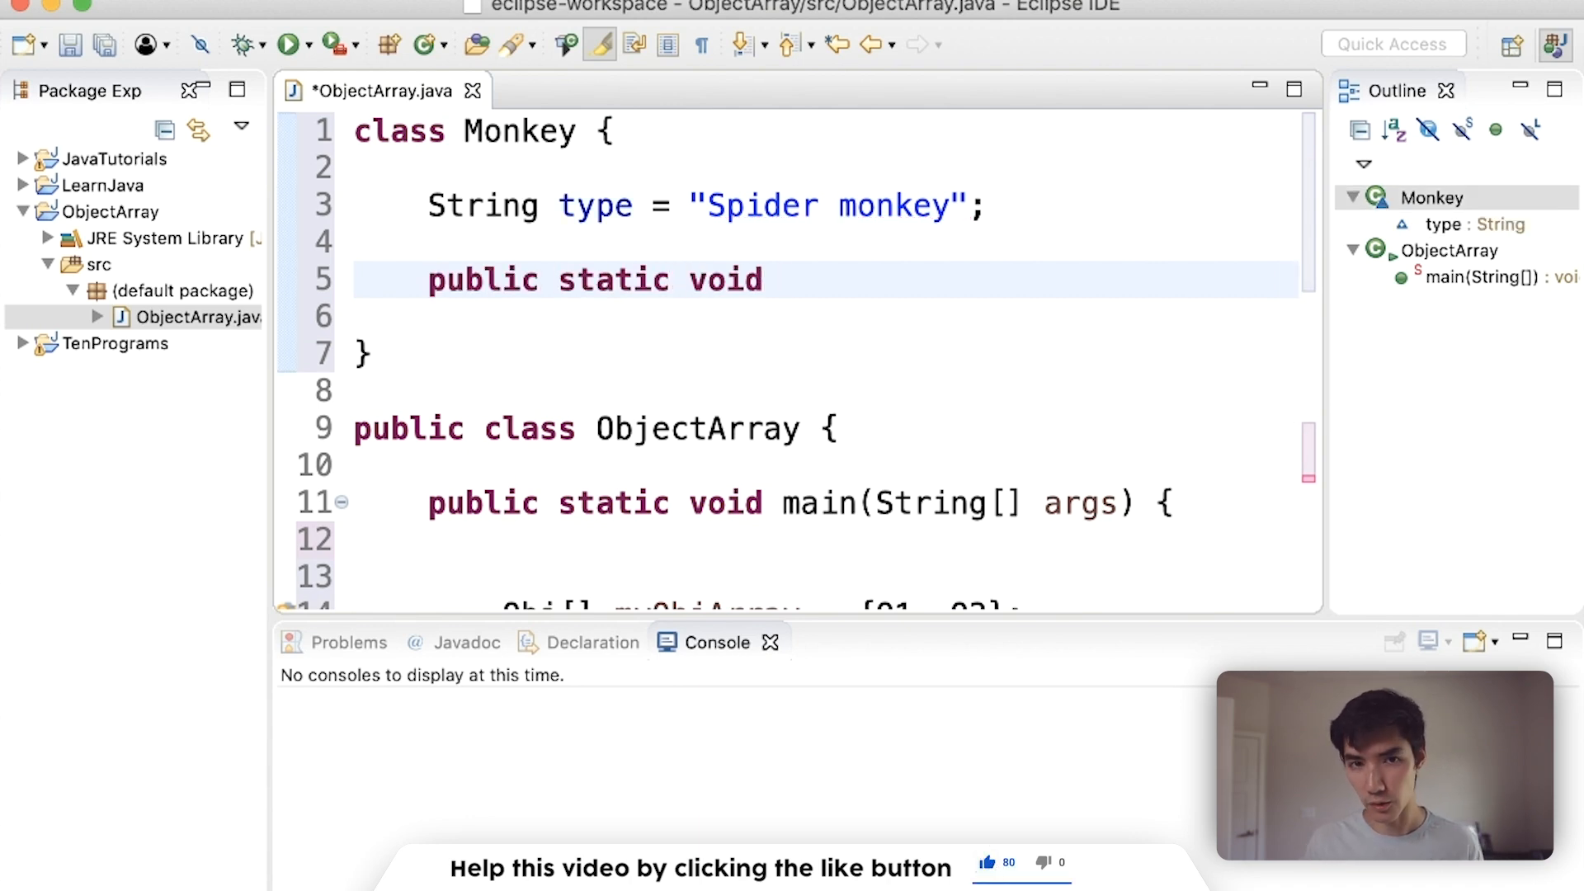
type("s")
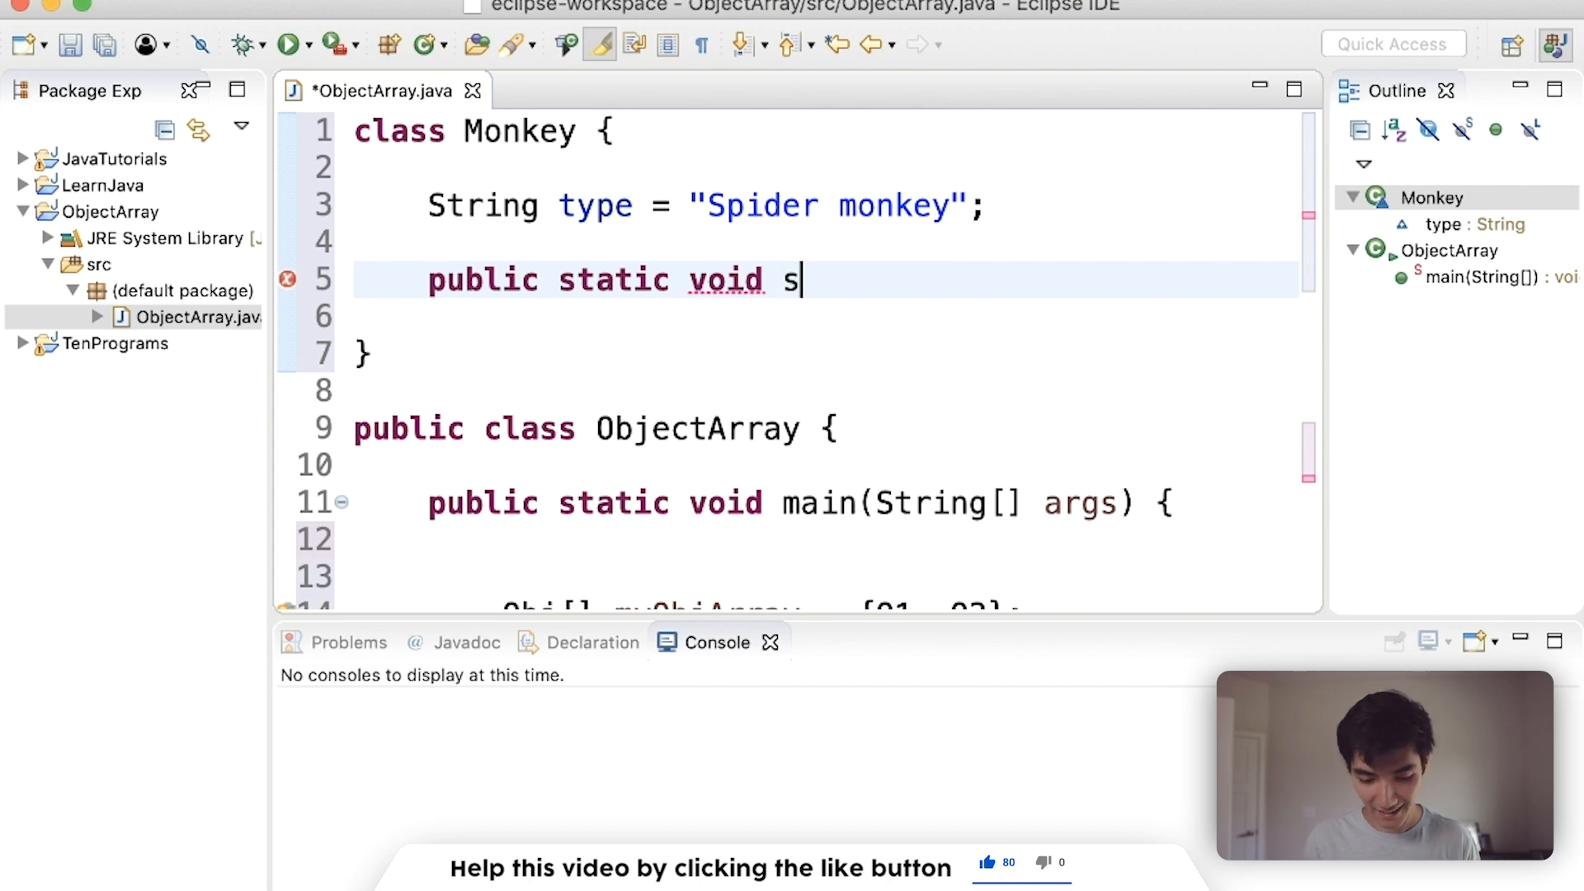
type("ayOoh")
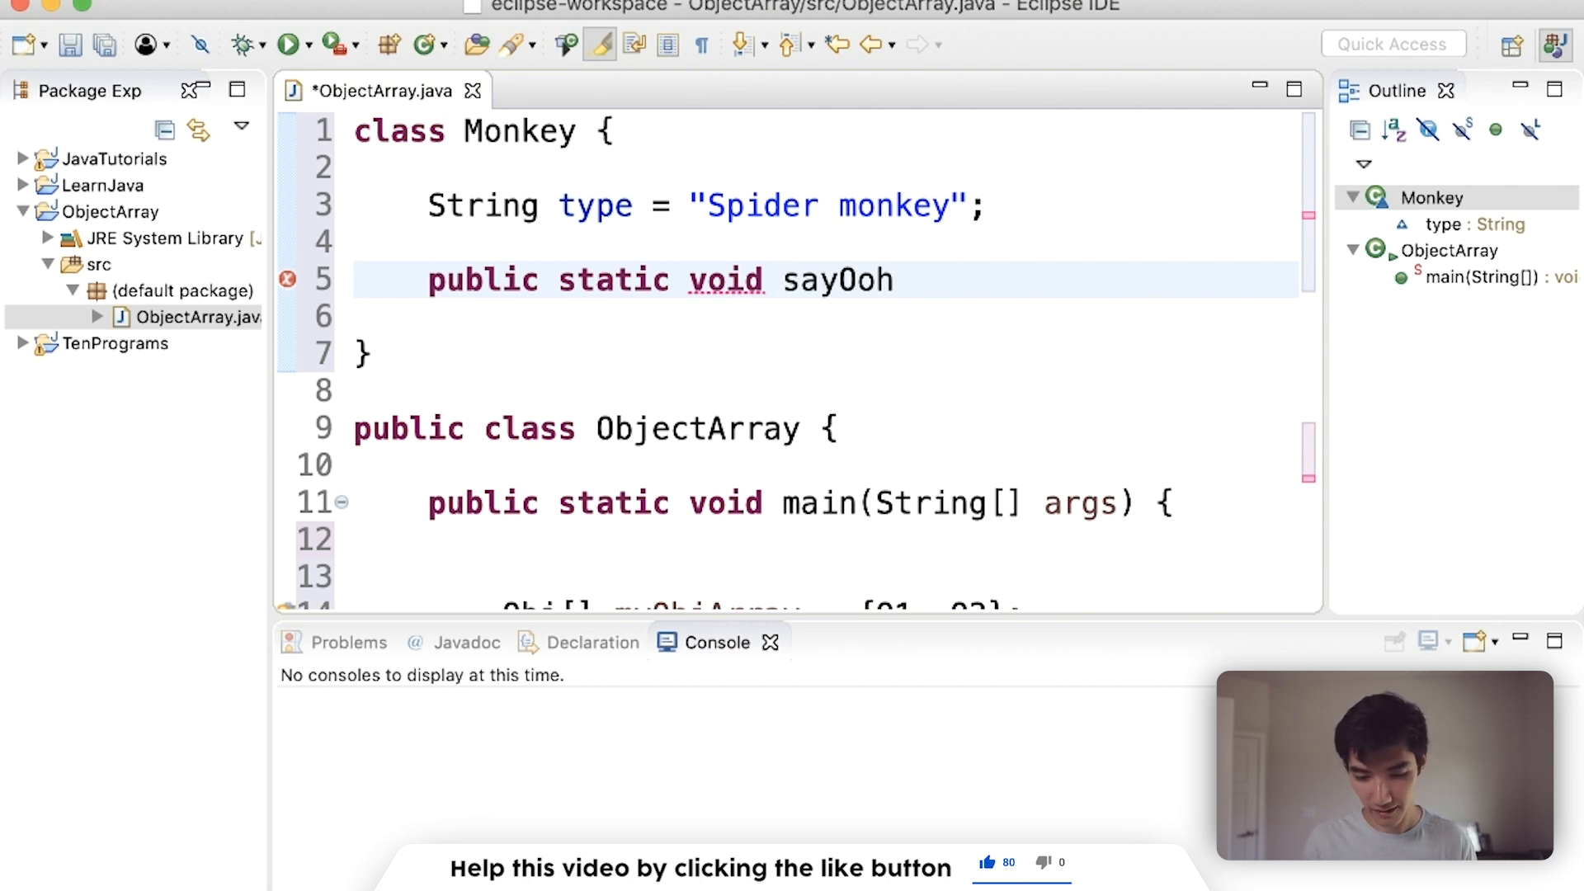
type("AhhA")
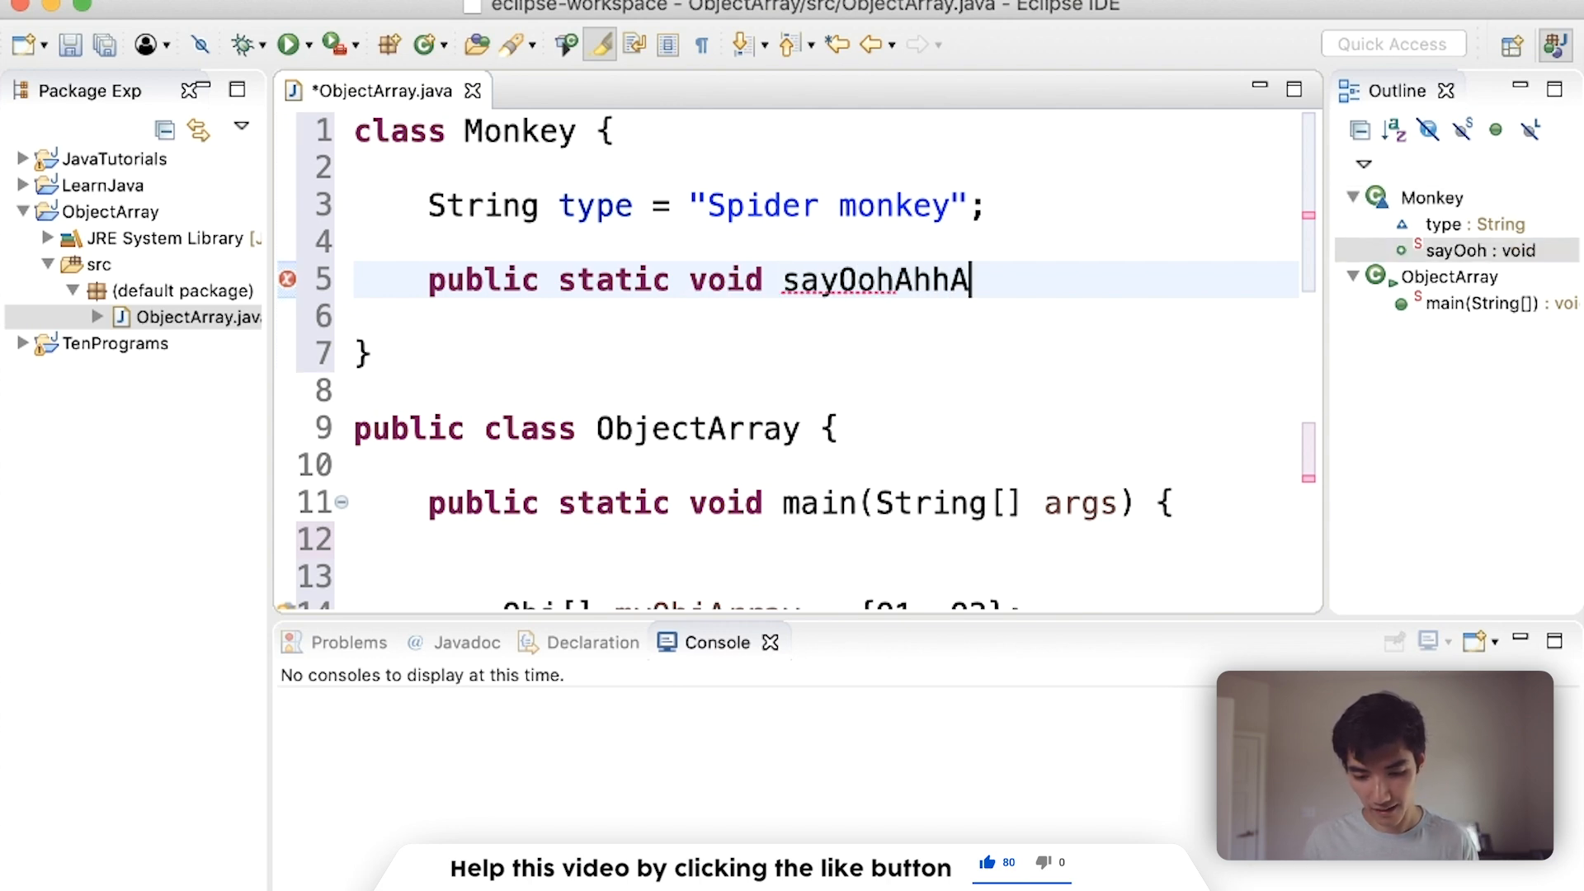
type("hh)_")
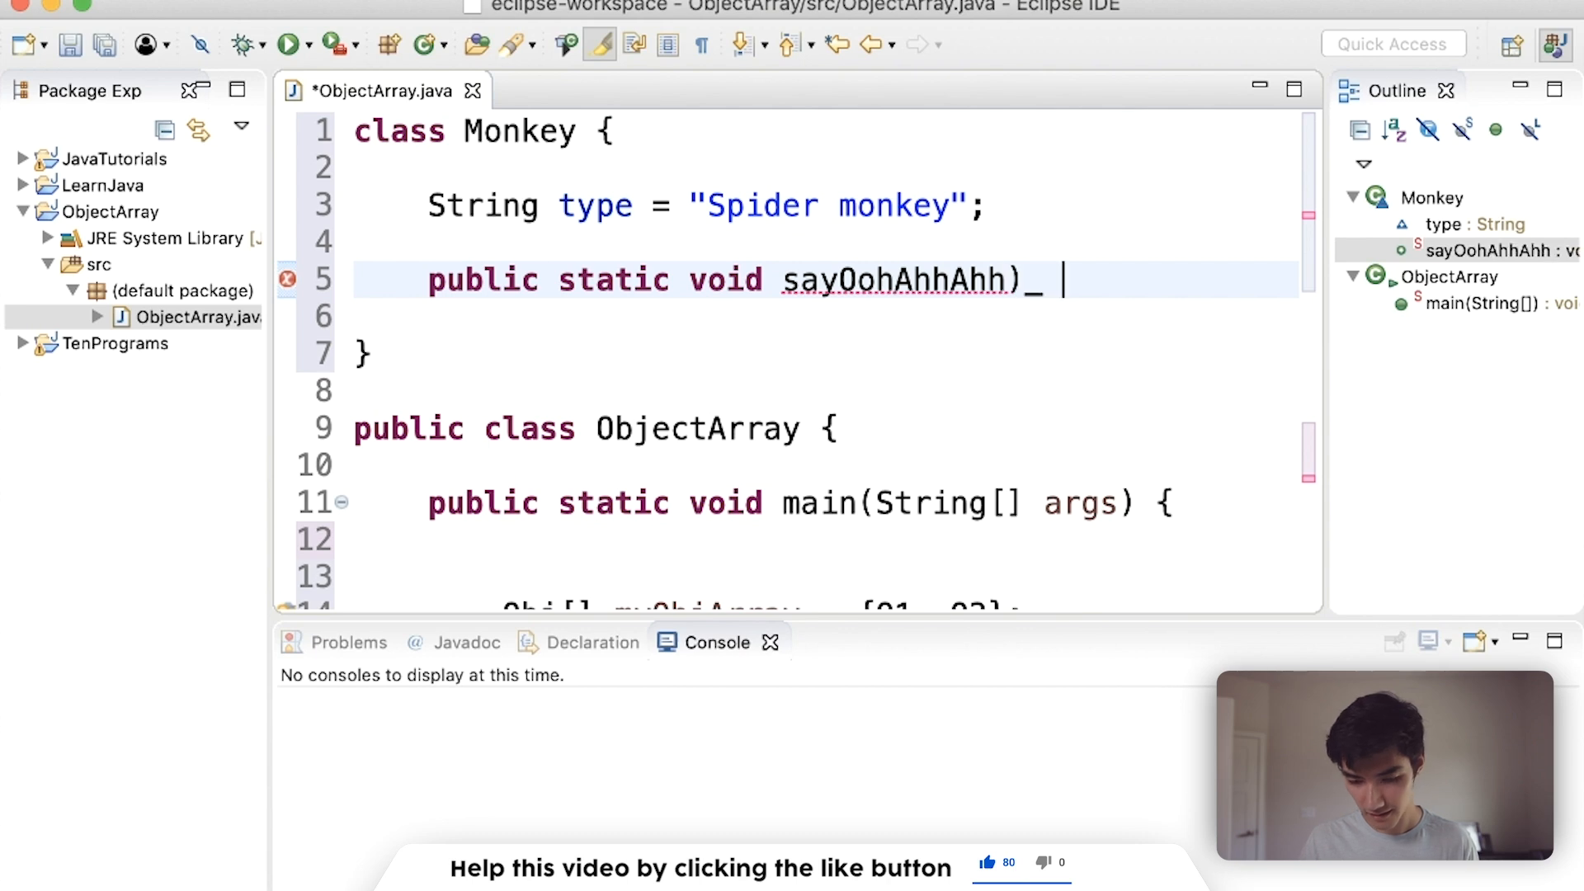
type("(")
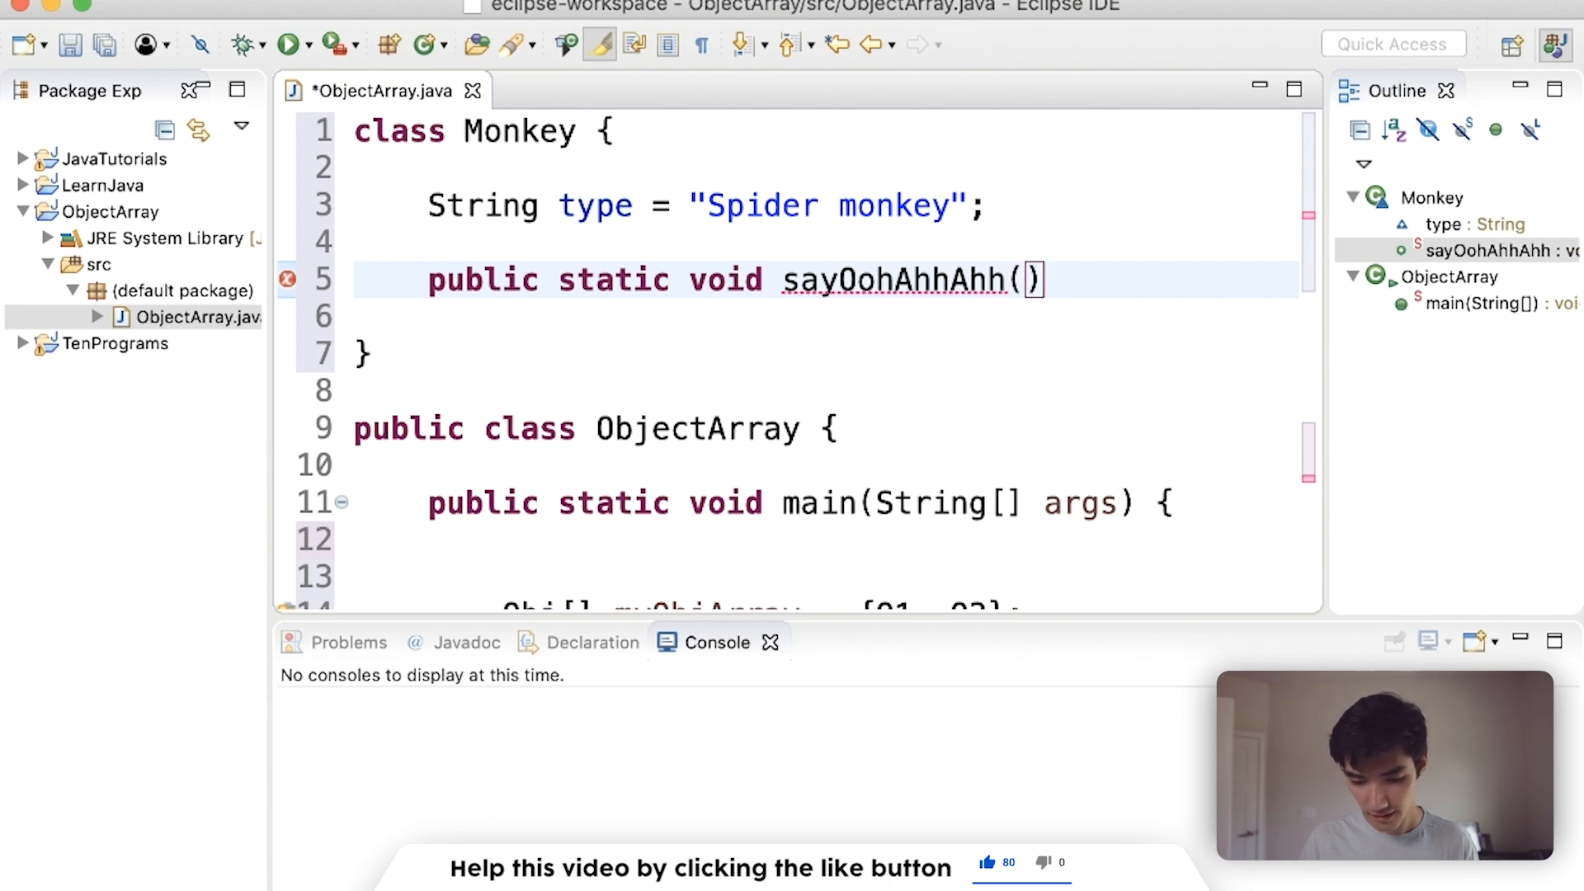
type("{")
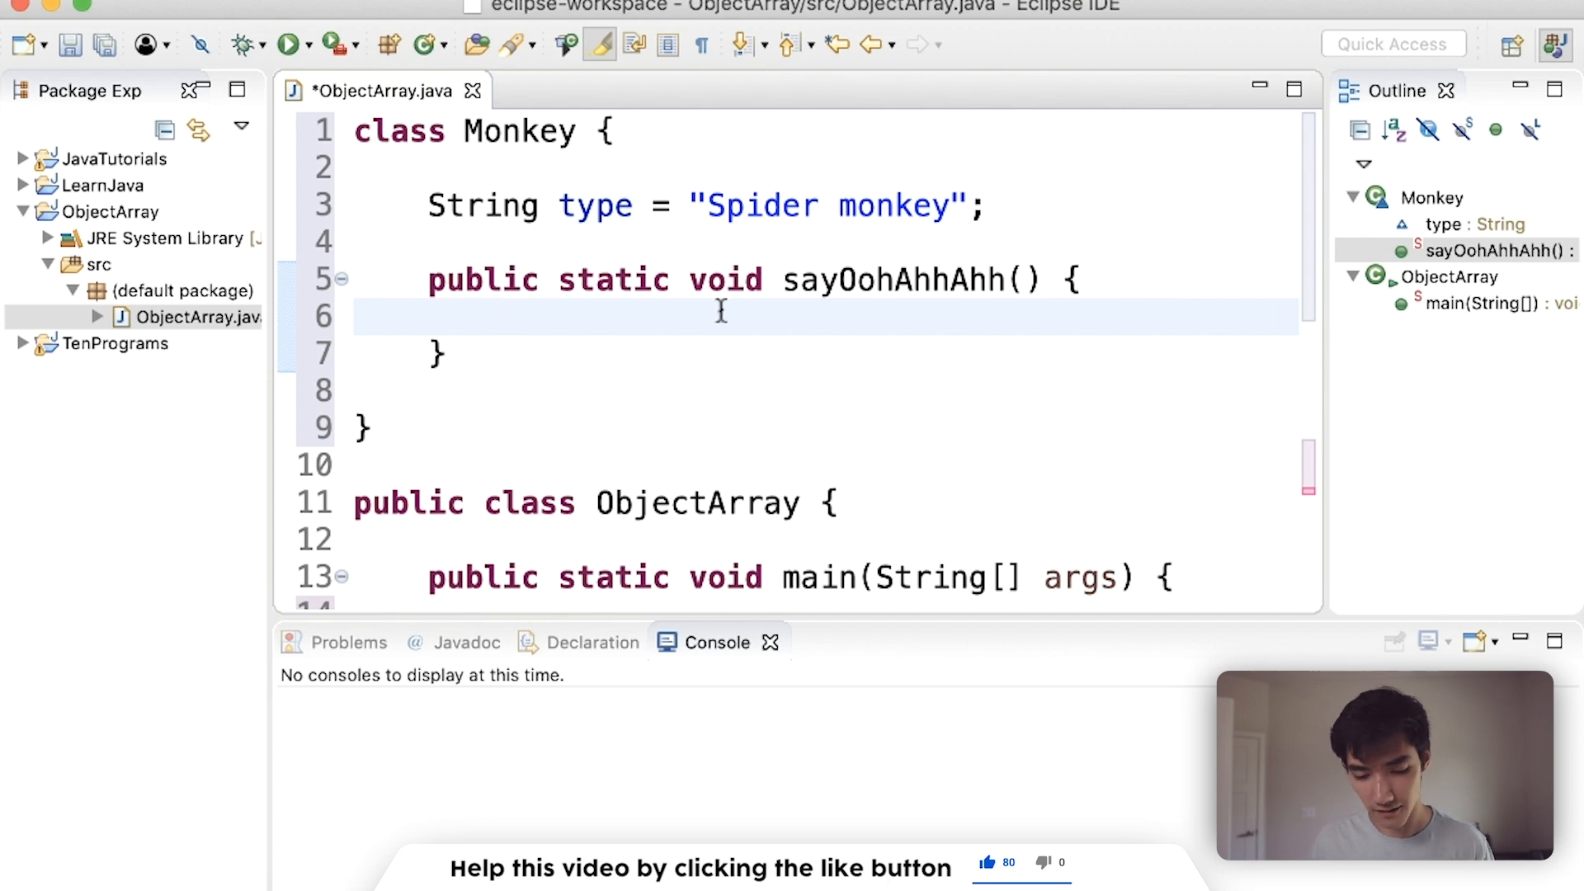
Fill the method body with System.out.println("Ohh Ahh Ahh");
type("System.")
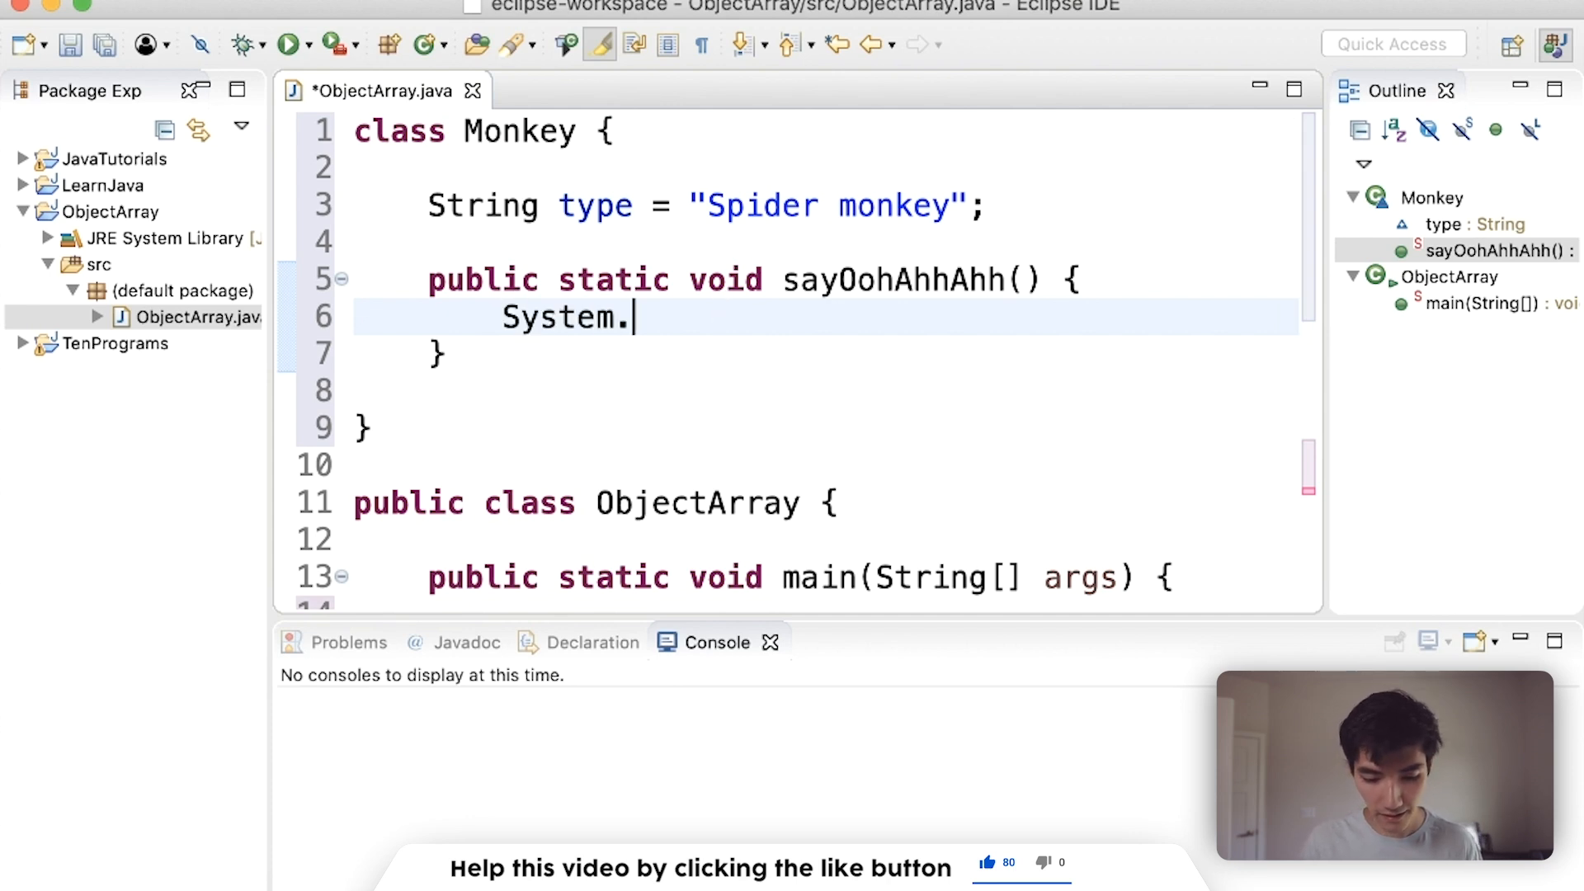
type("out.prinlntln(")
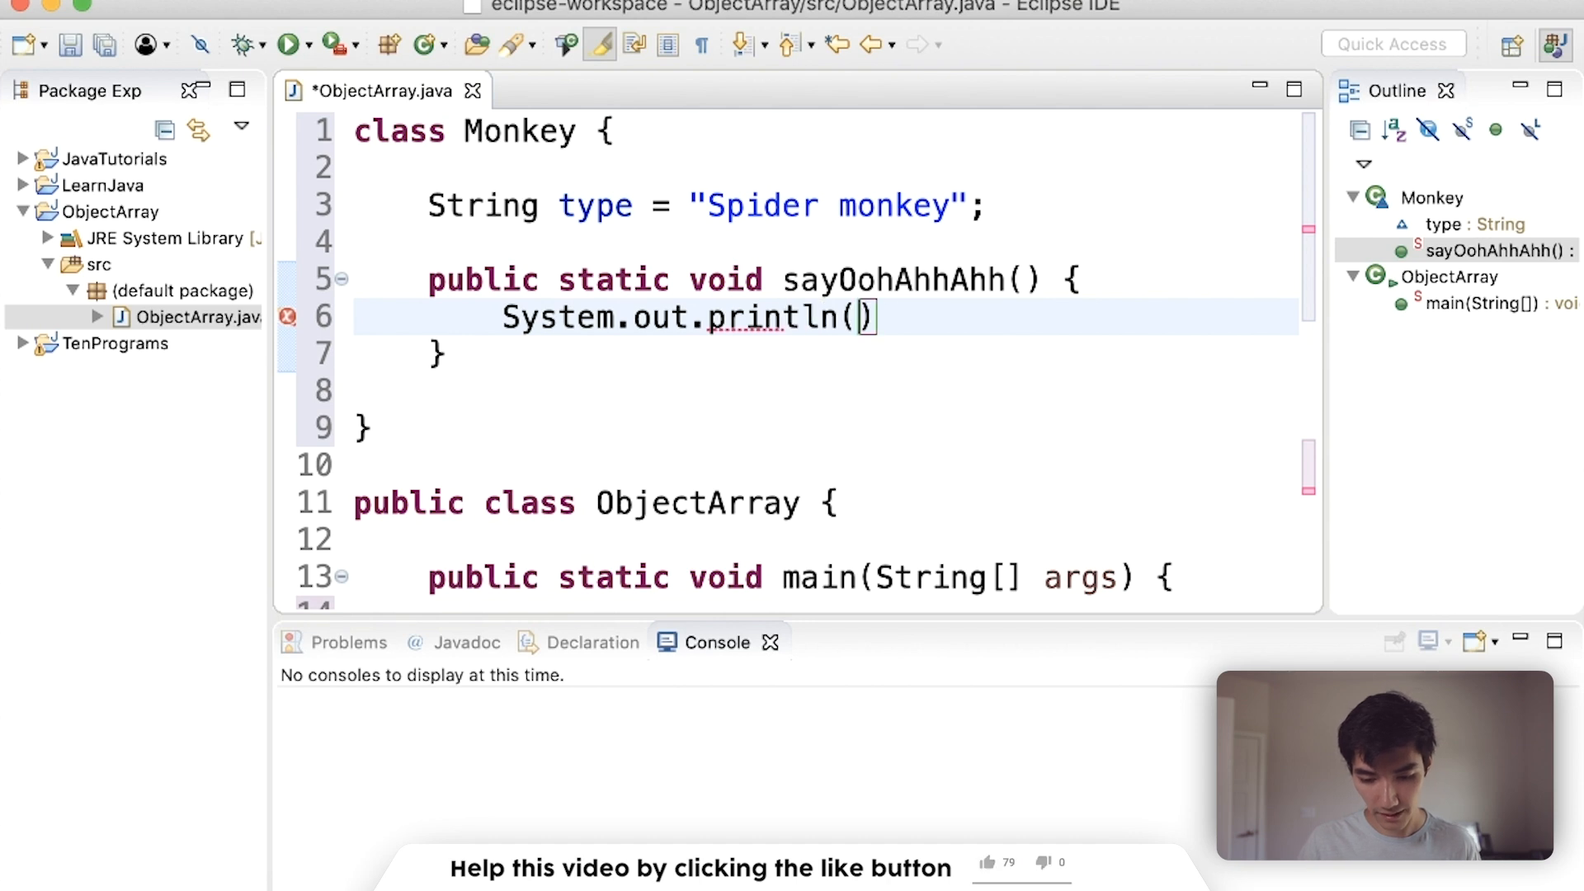
type("\"Ohh \"")
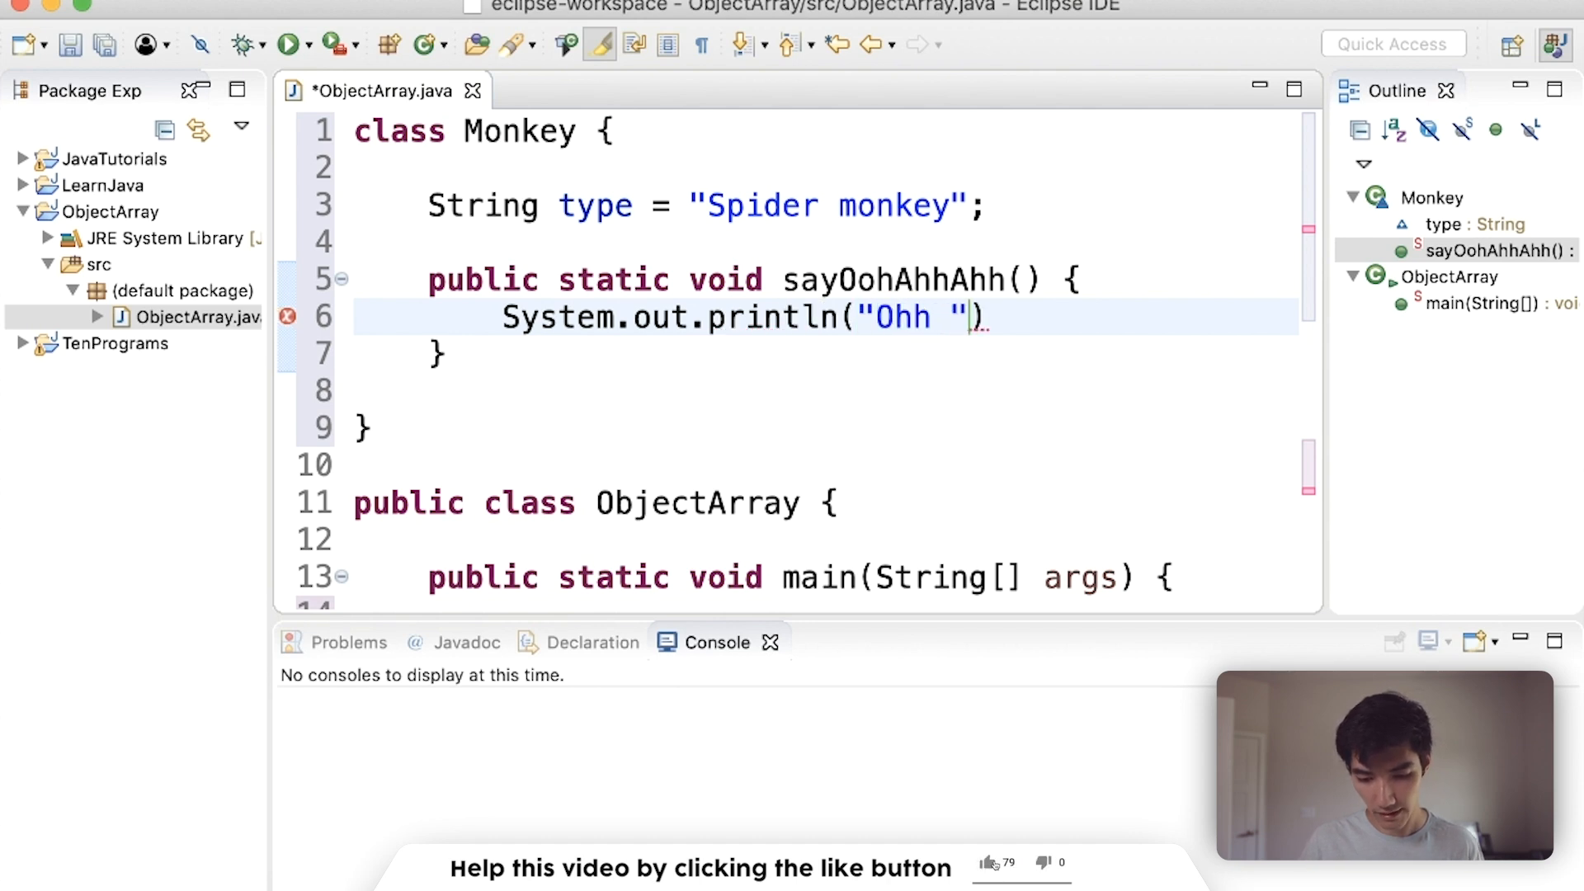
type("Ahh Ahh")
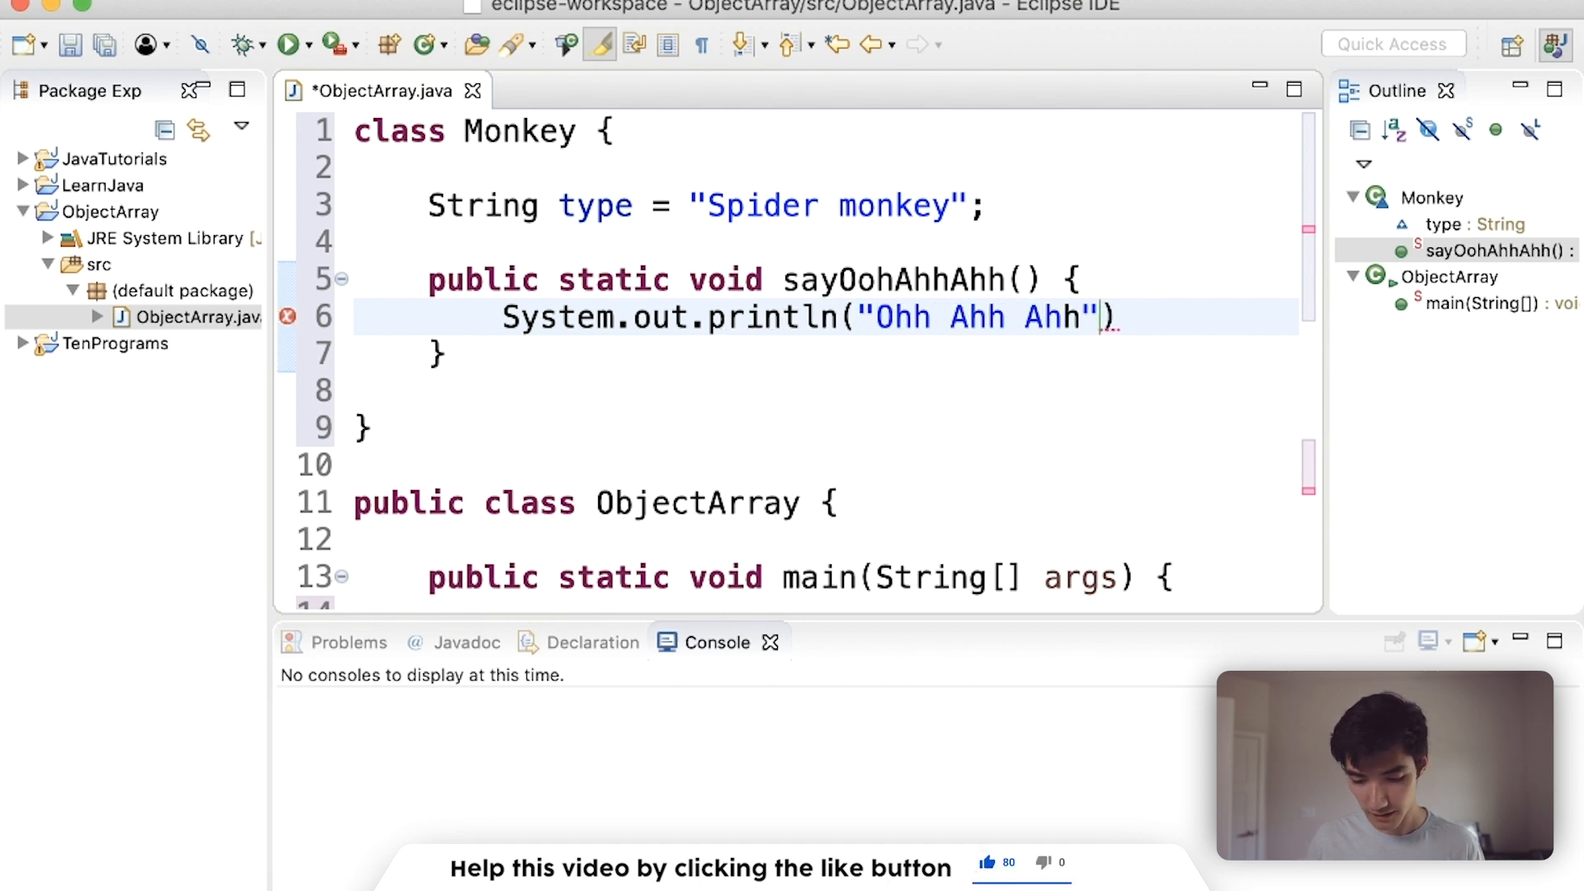
type(";")
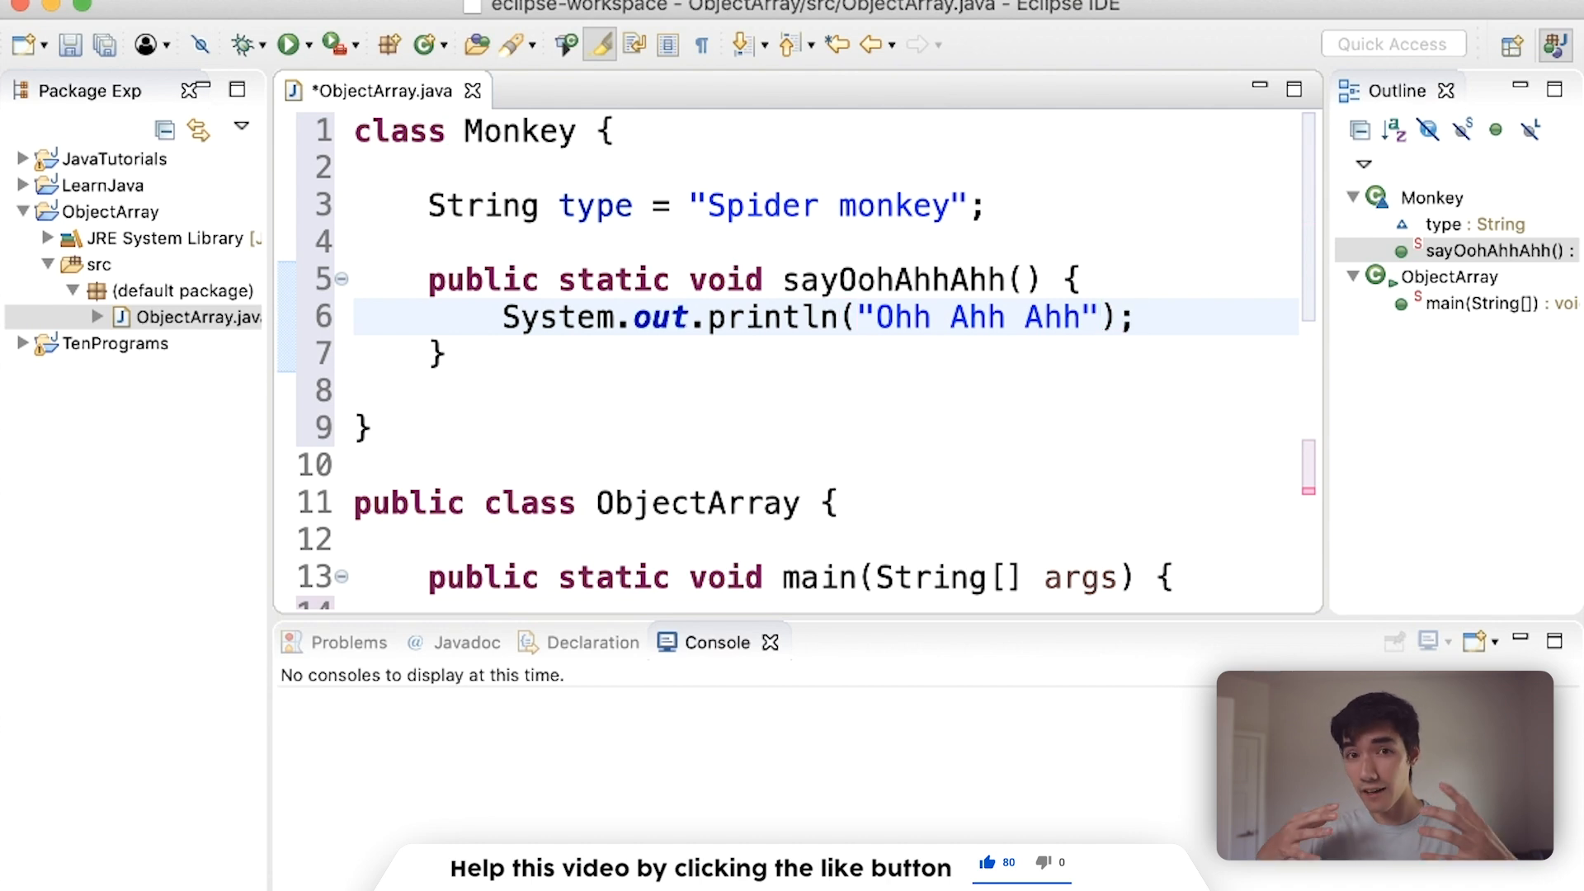
left_click(1135, 317)
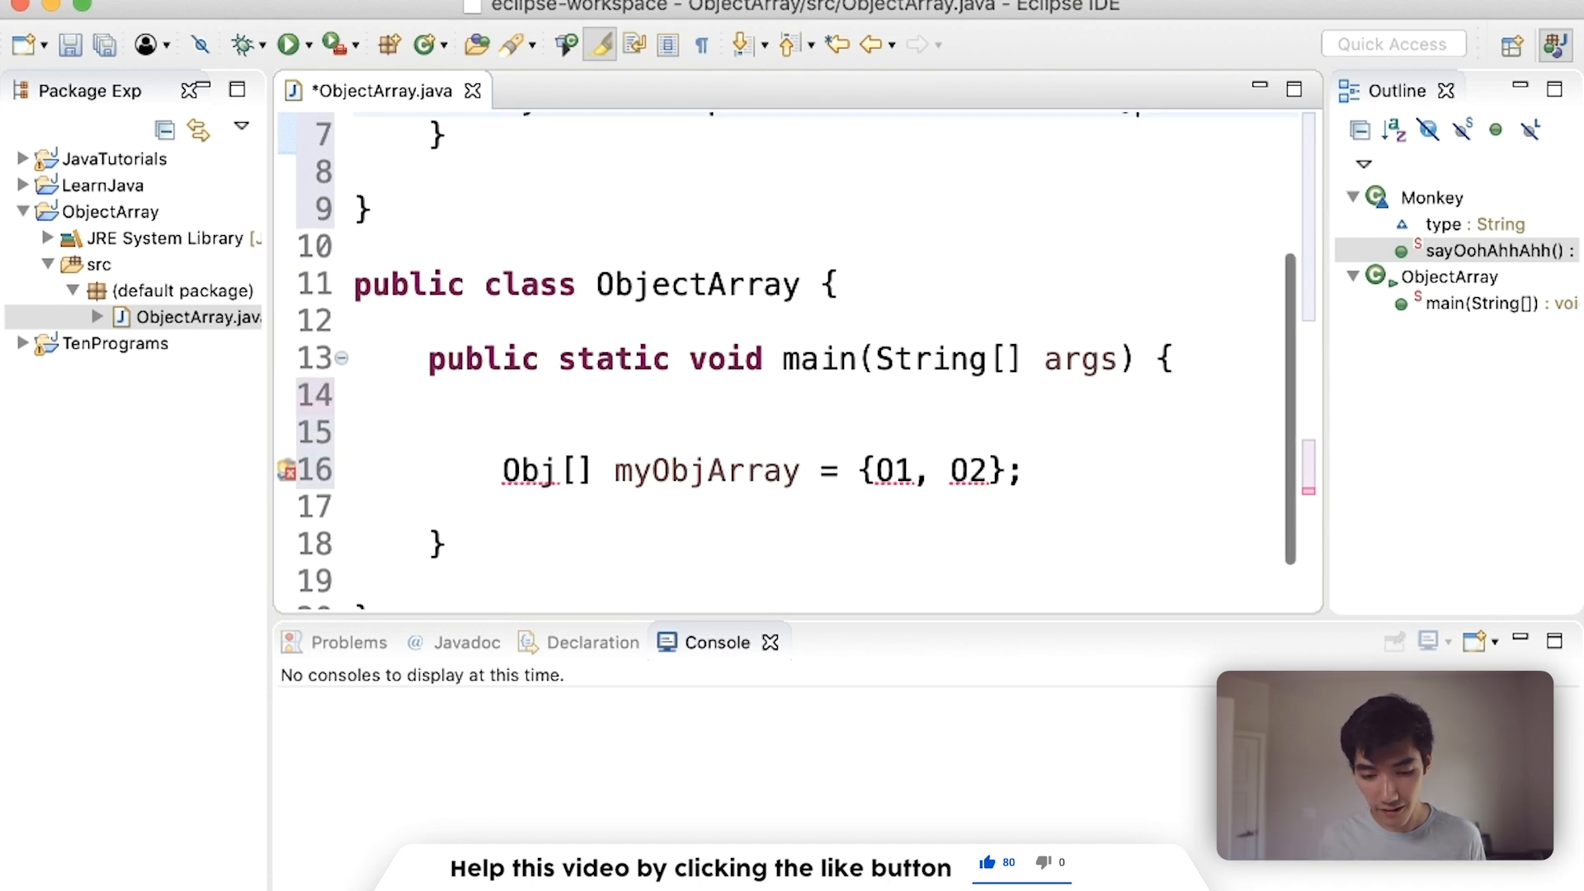
Change the placeholder declaration to an empty Monkey[] monkeys array
scroll("down", 3)
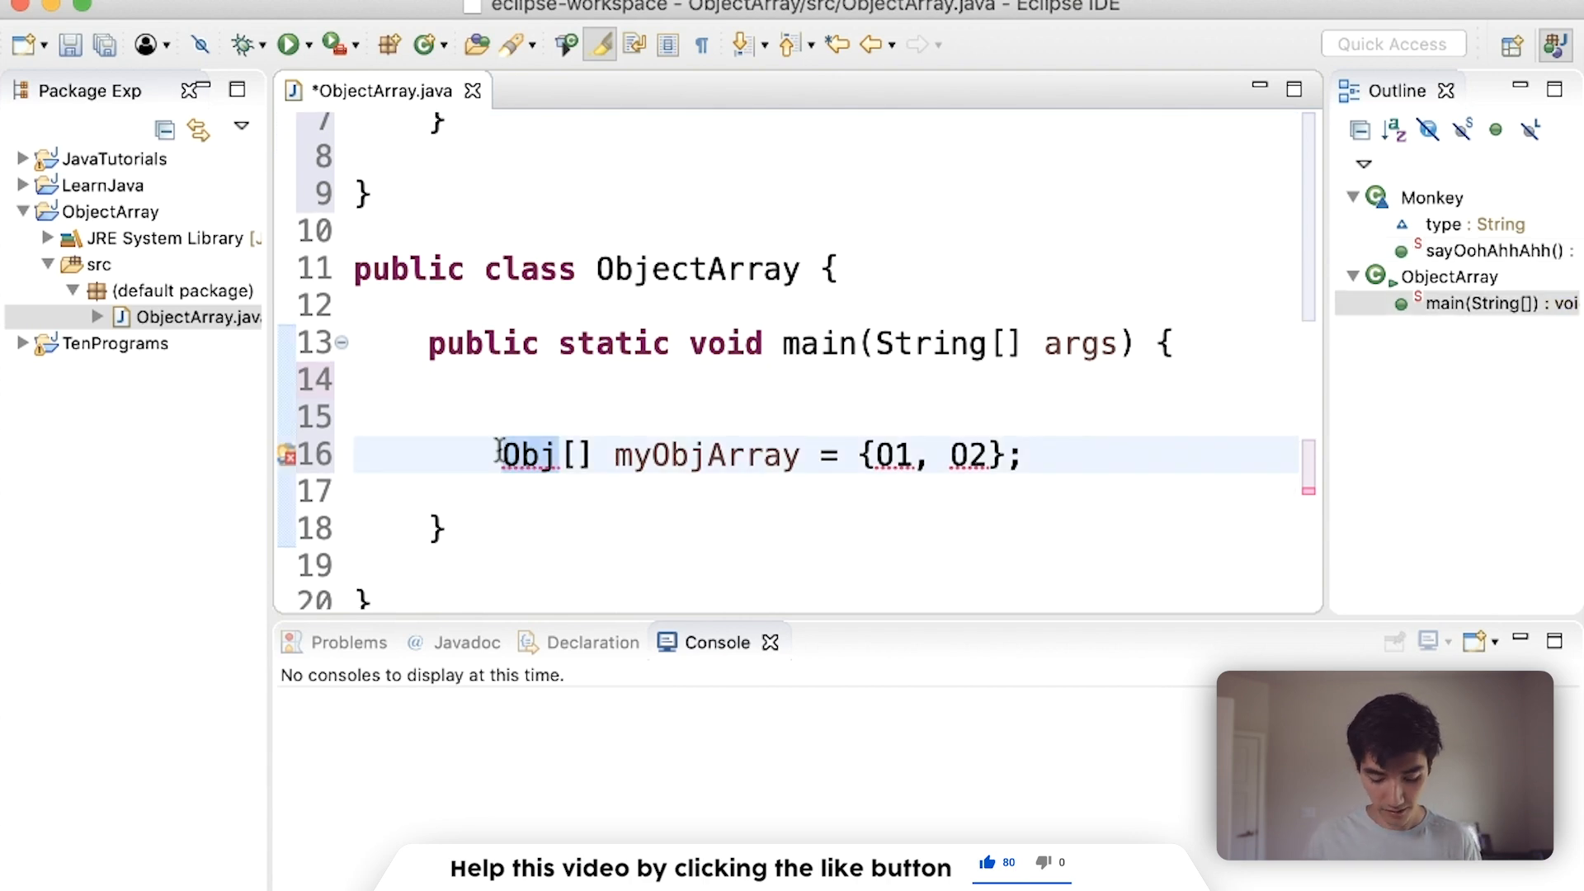
type("Monkey")
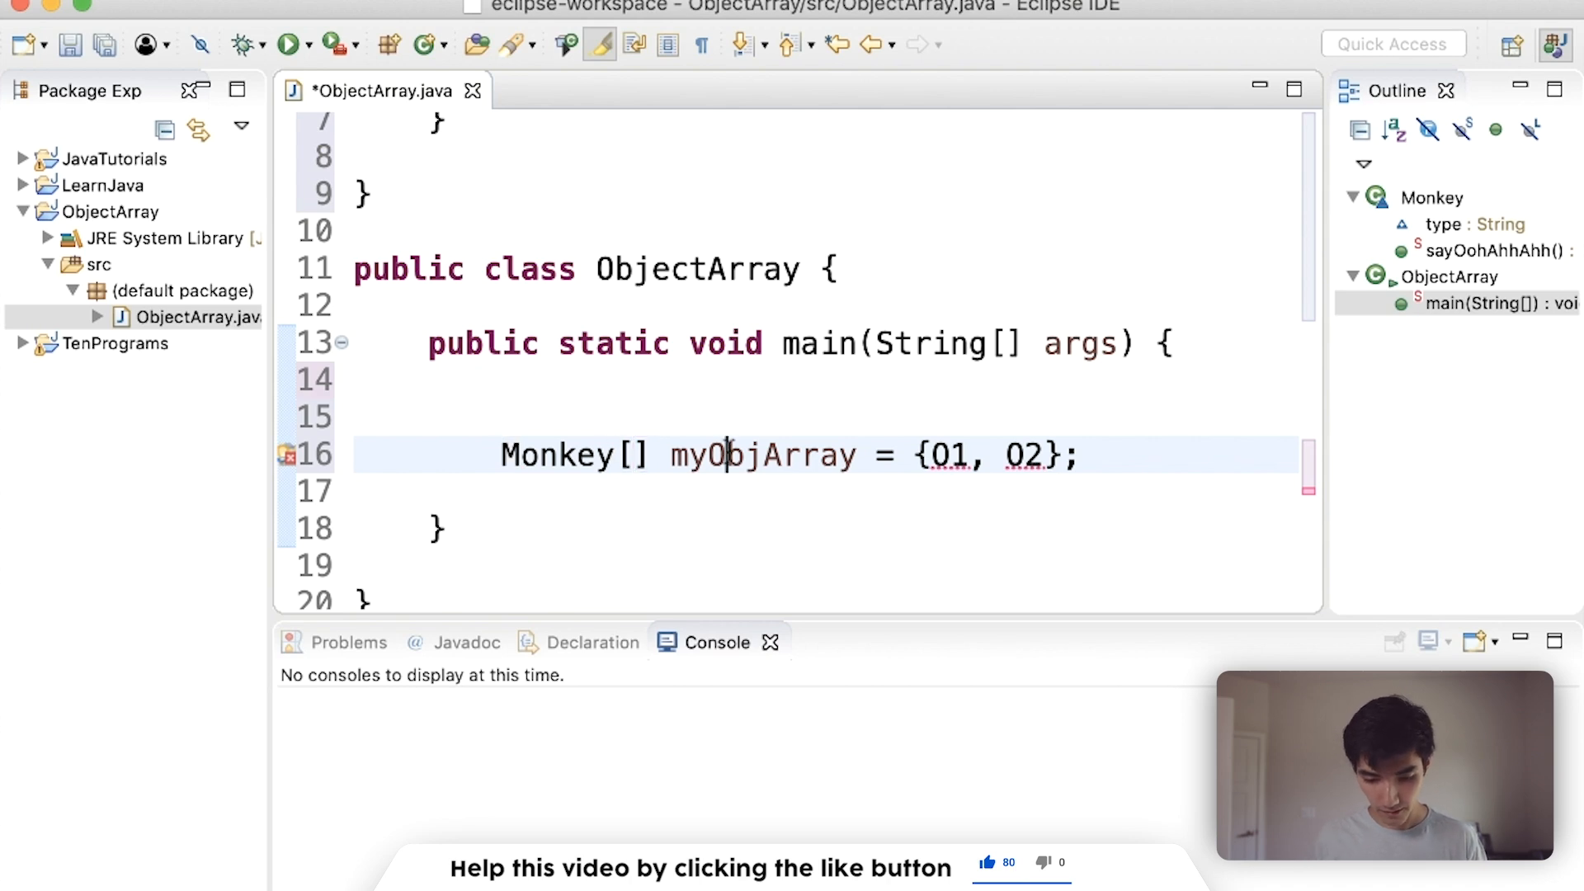
type("monkey")
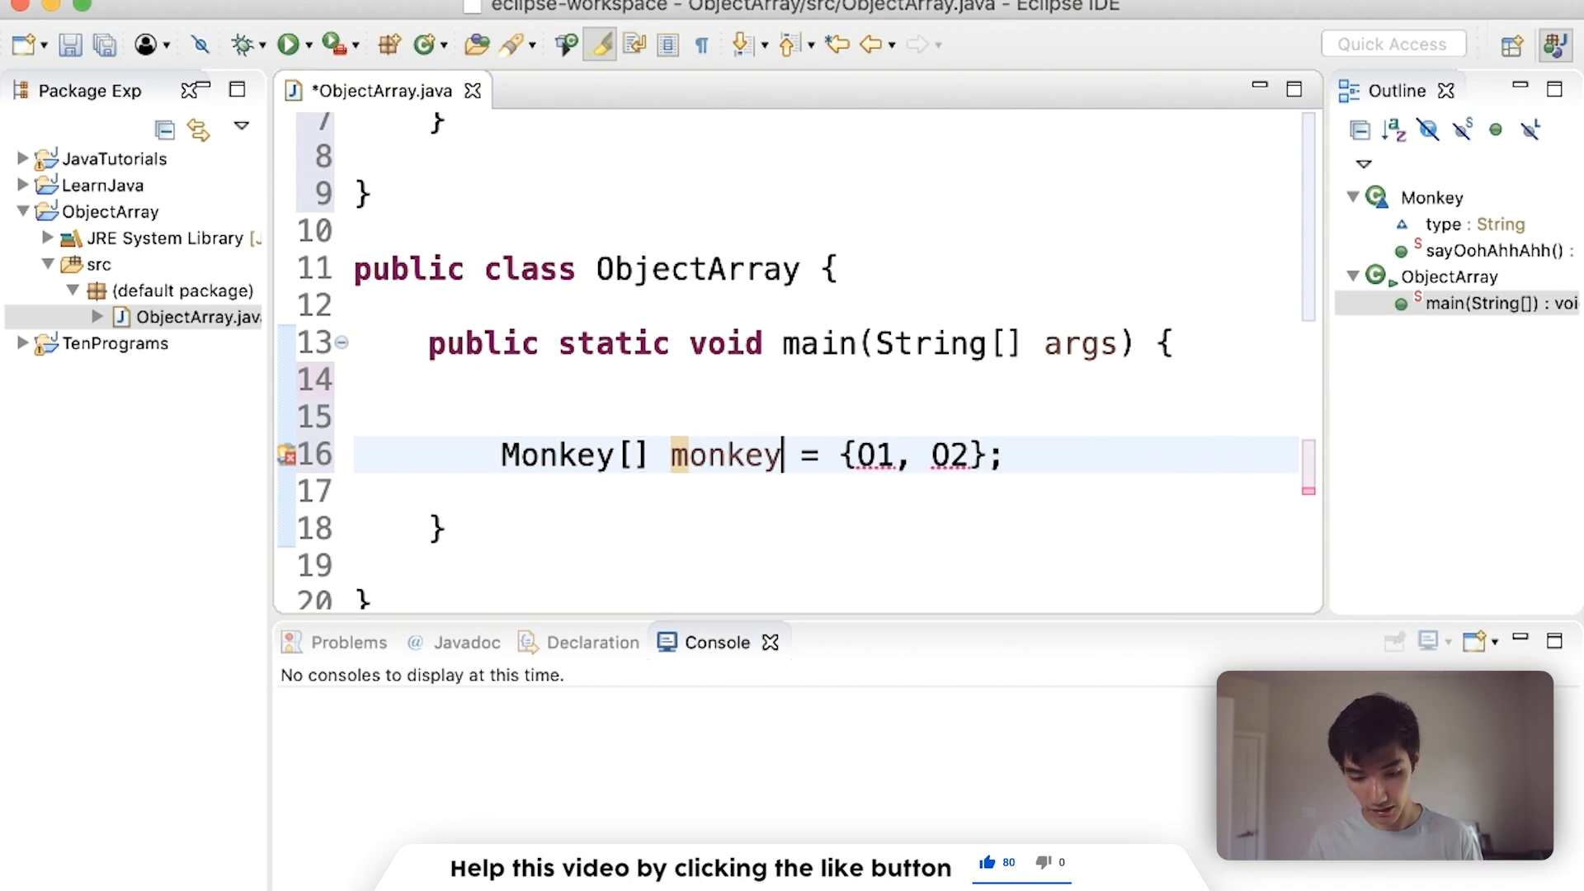
type("s")
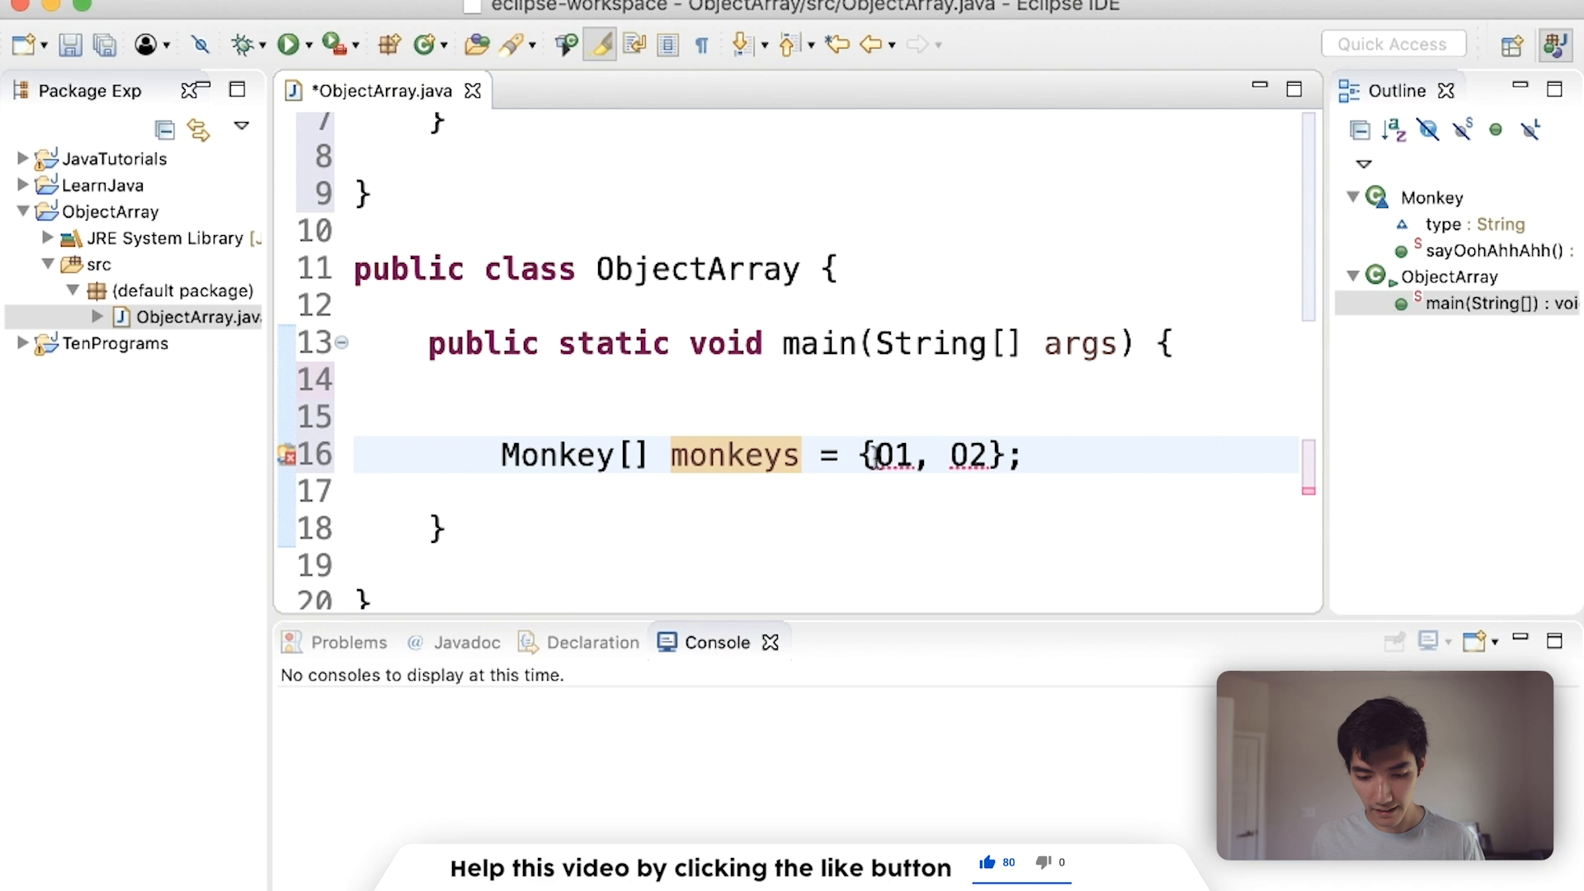
key("Backspace")
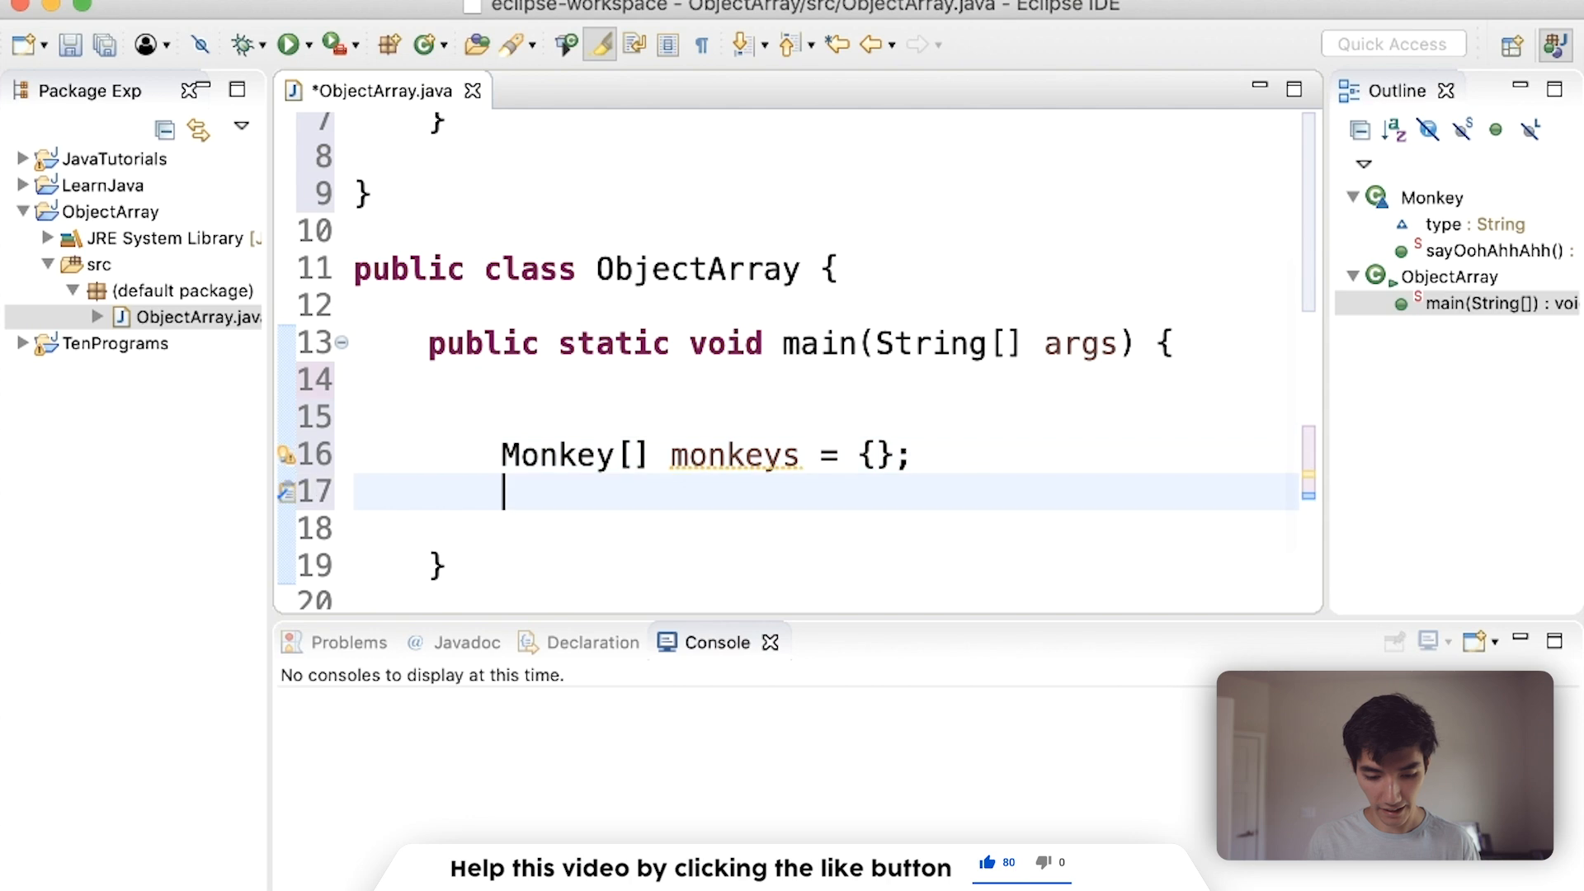
Add an example line int[] nums = {1, 4, 5}; below the monkeys array
type("int[]")
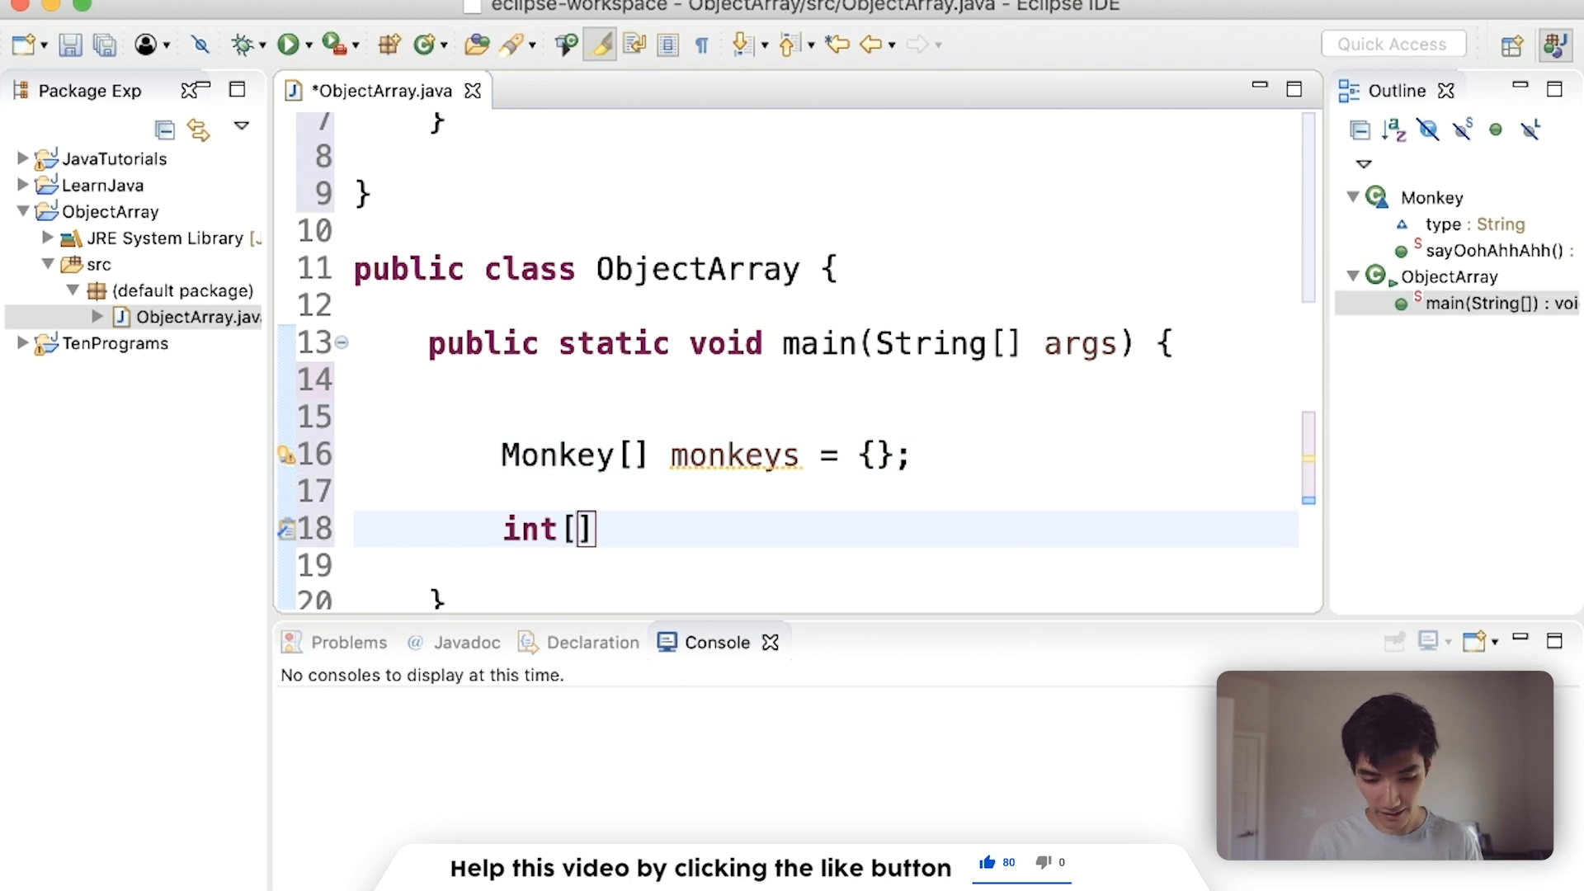
type("n")
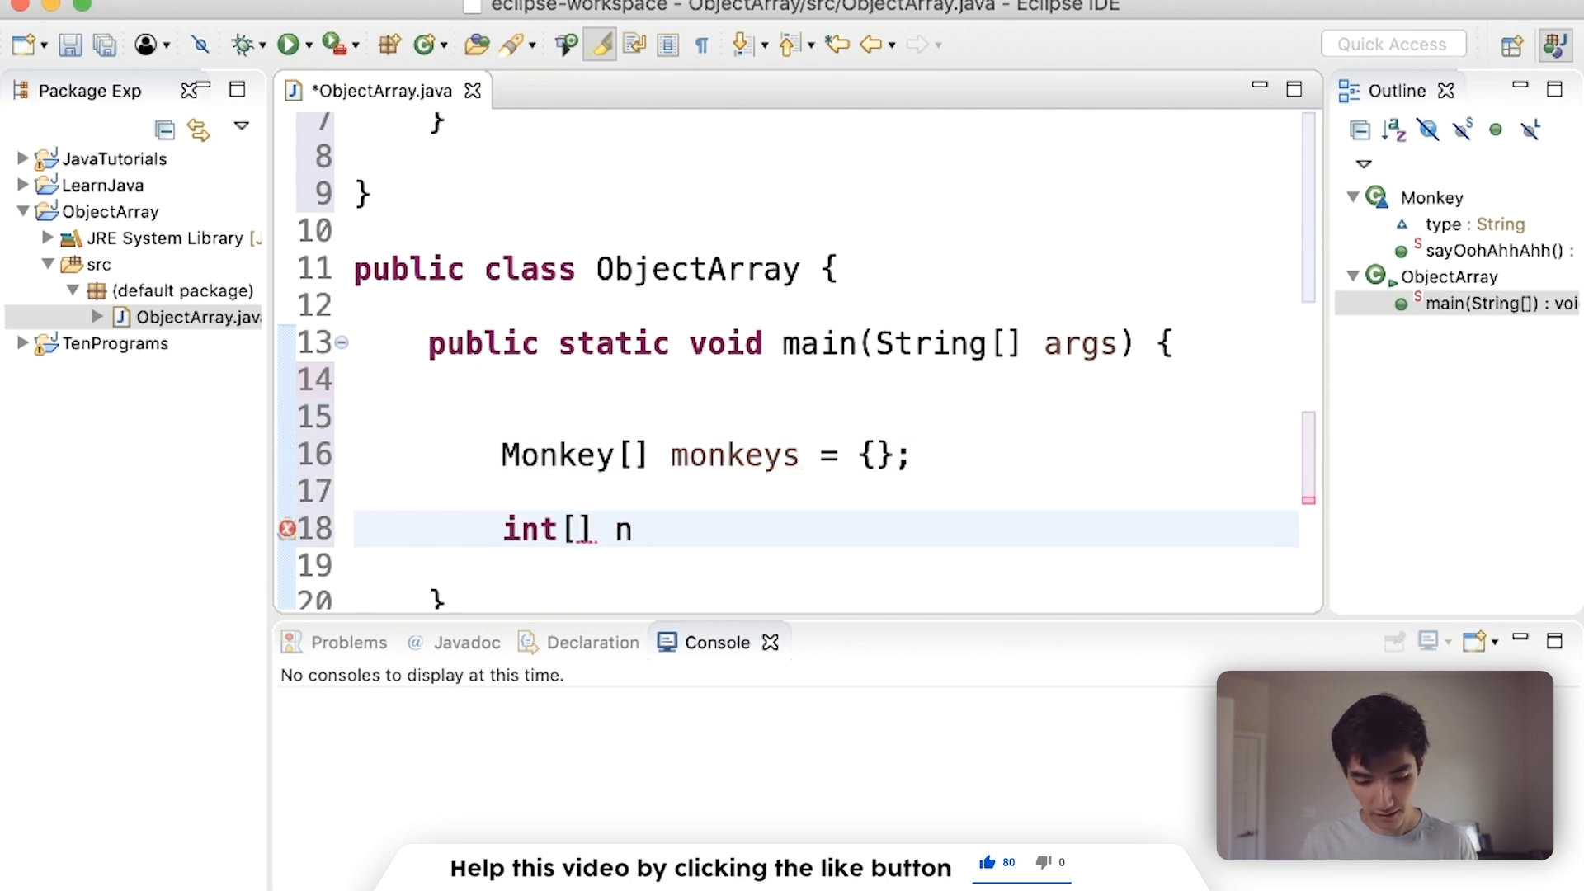
type("ums")
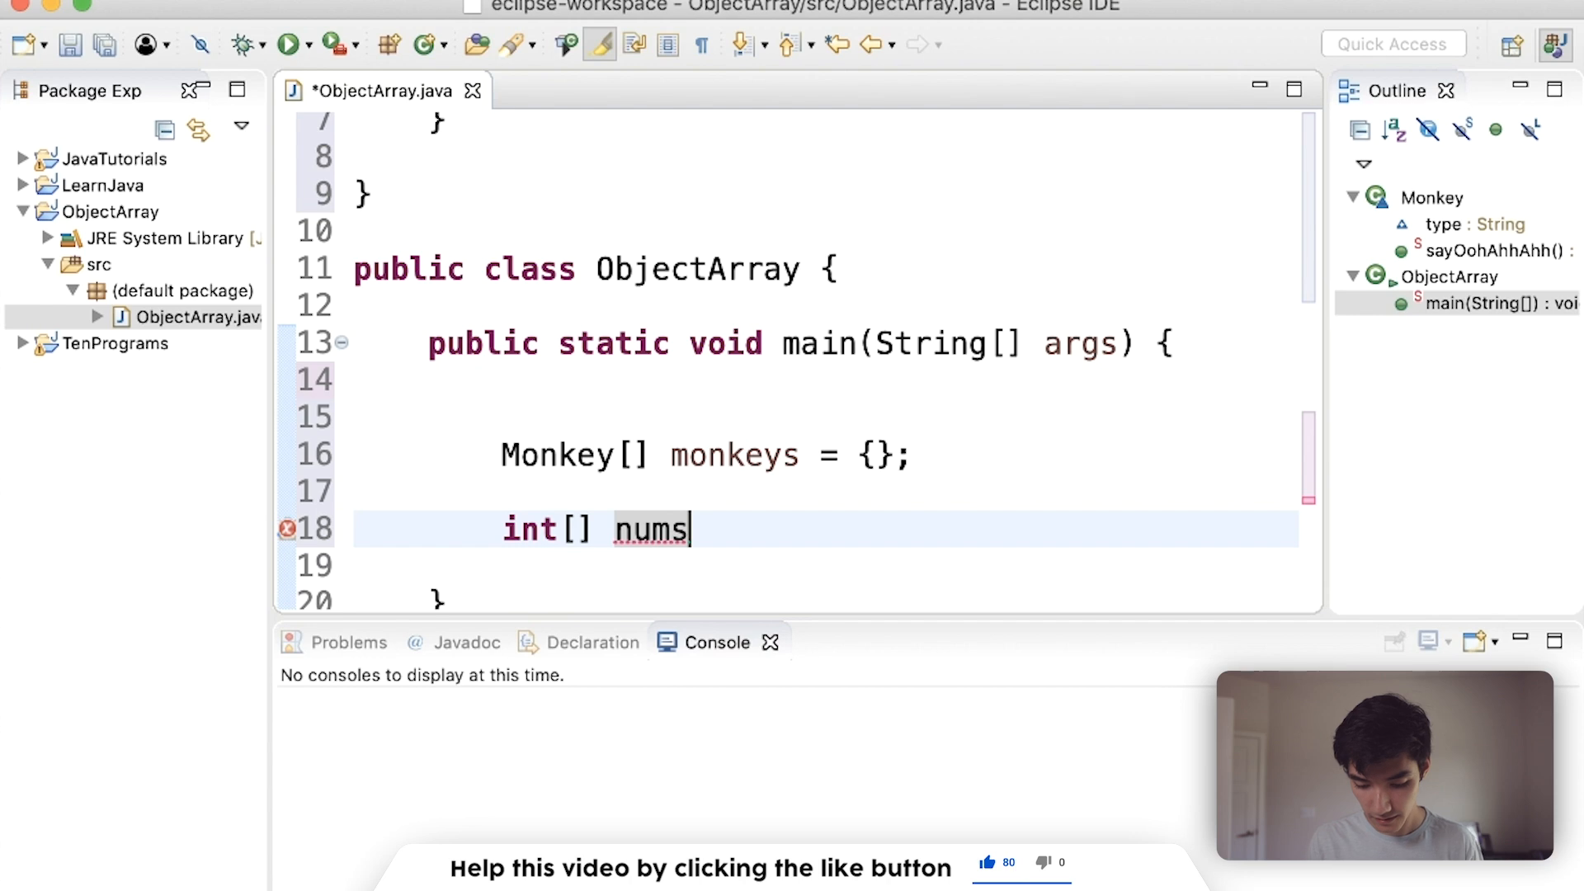
type("=")
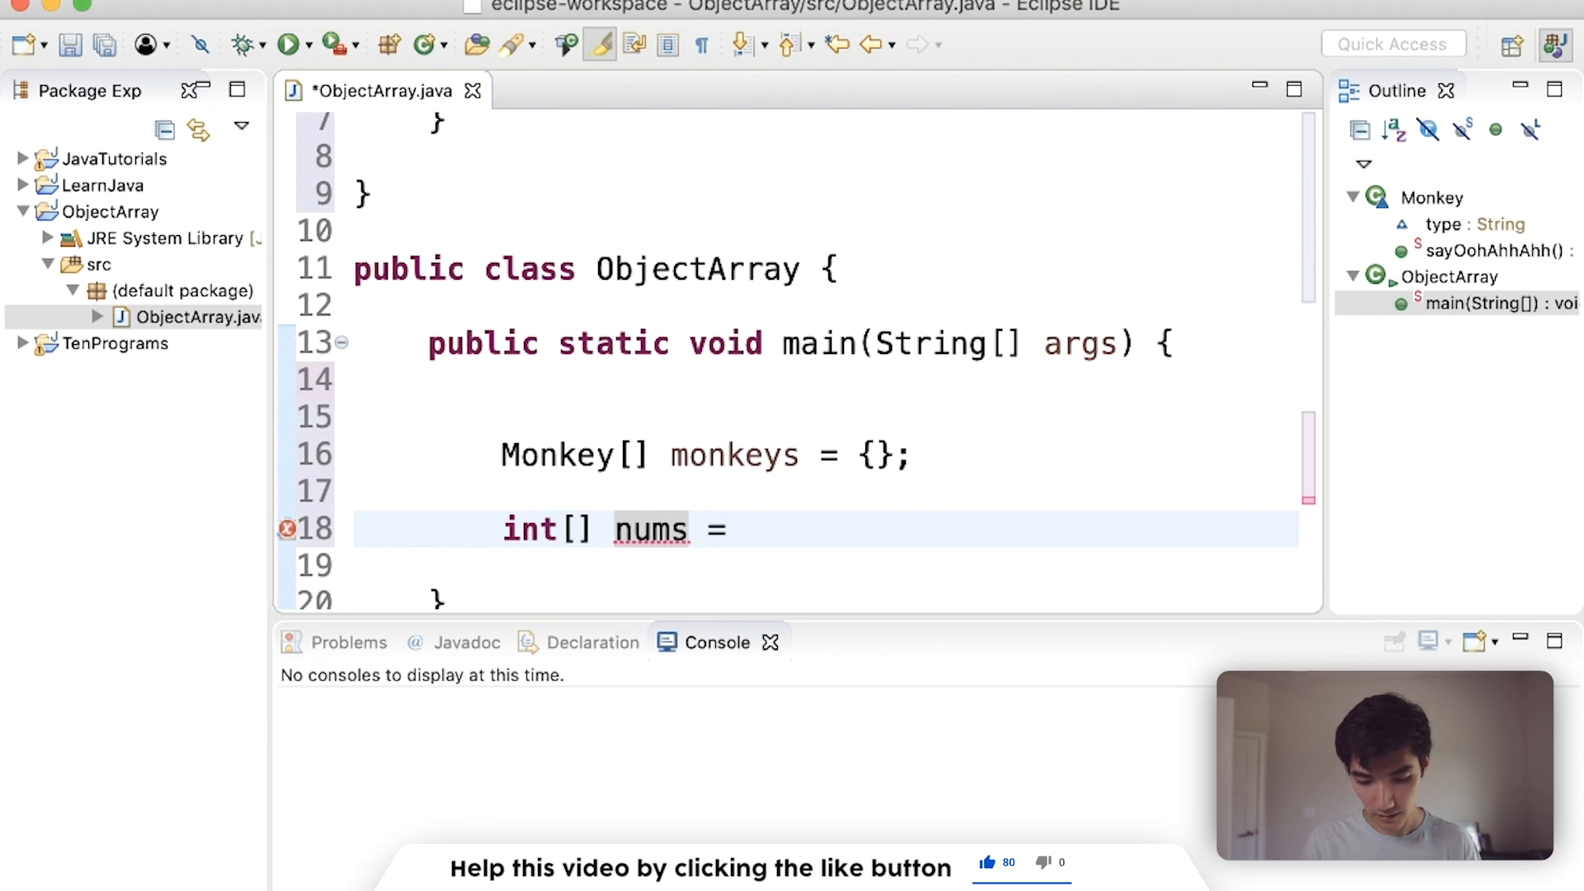
type("{1, 4,")
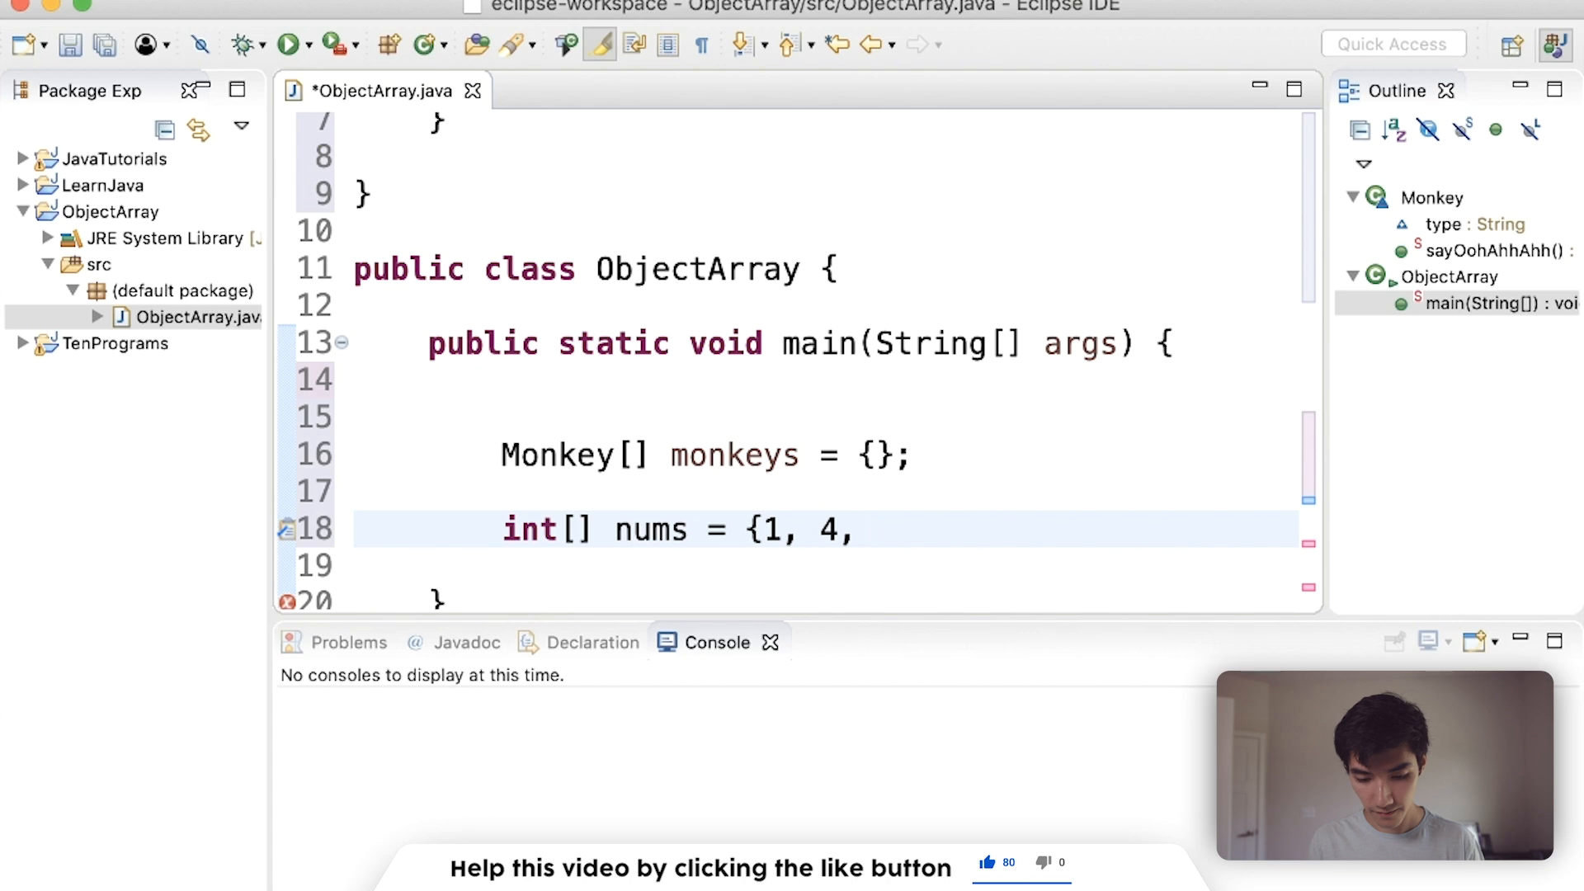
type("5};")
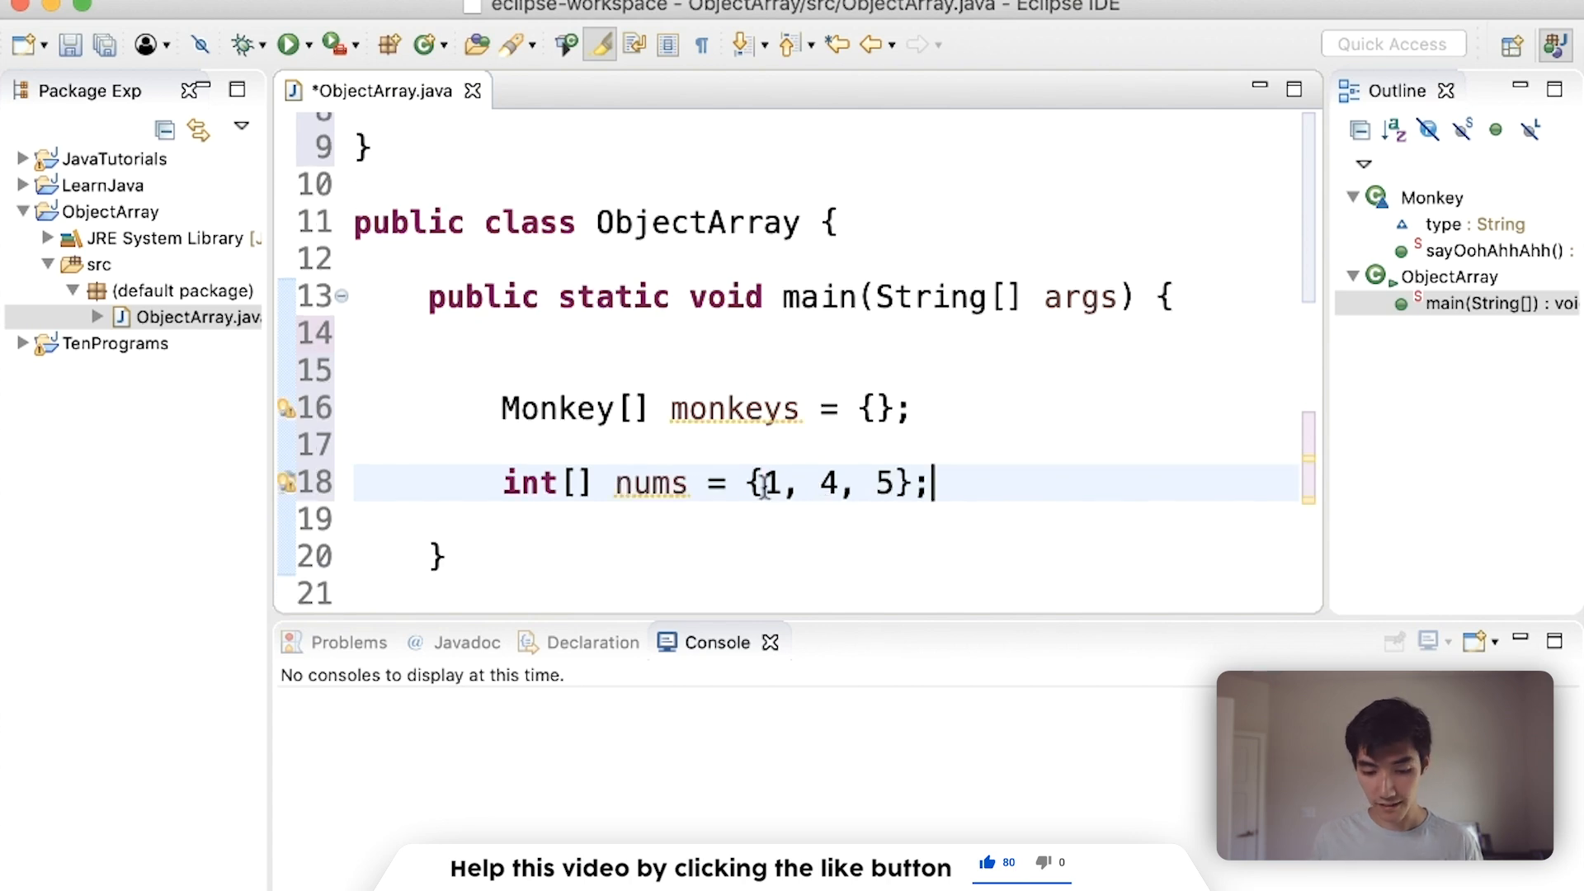
left_click_drag(759, 483, 901, 483)
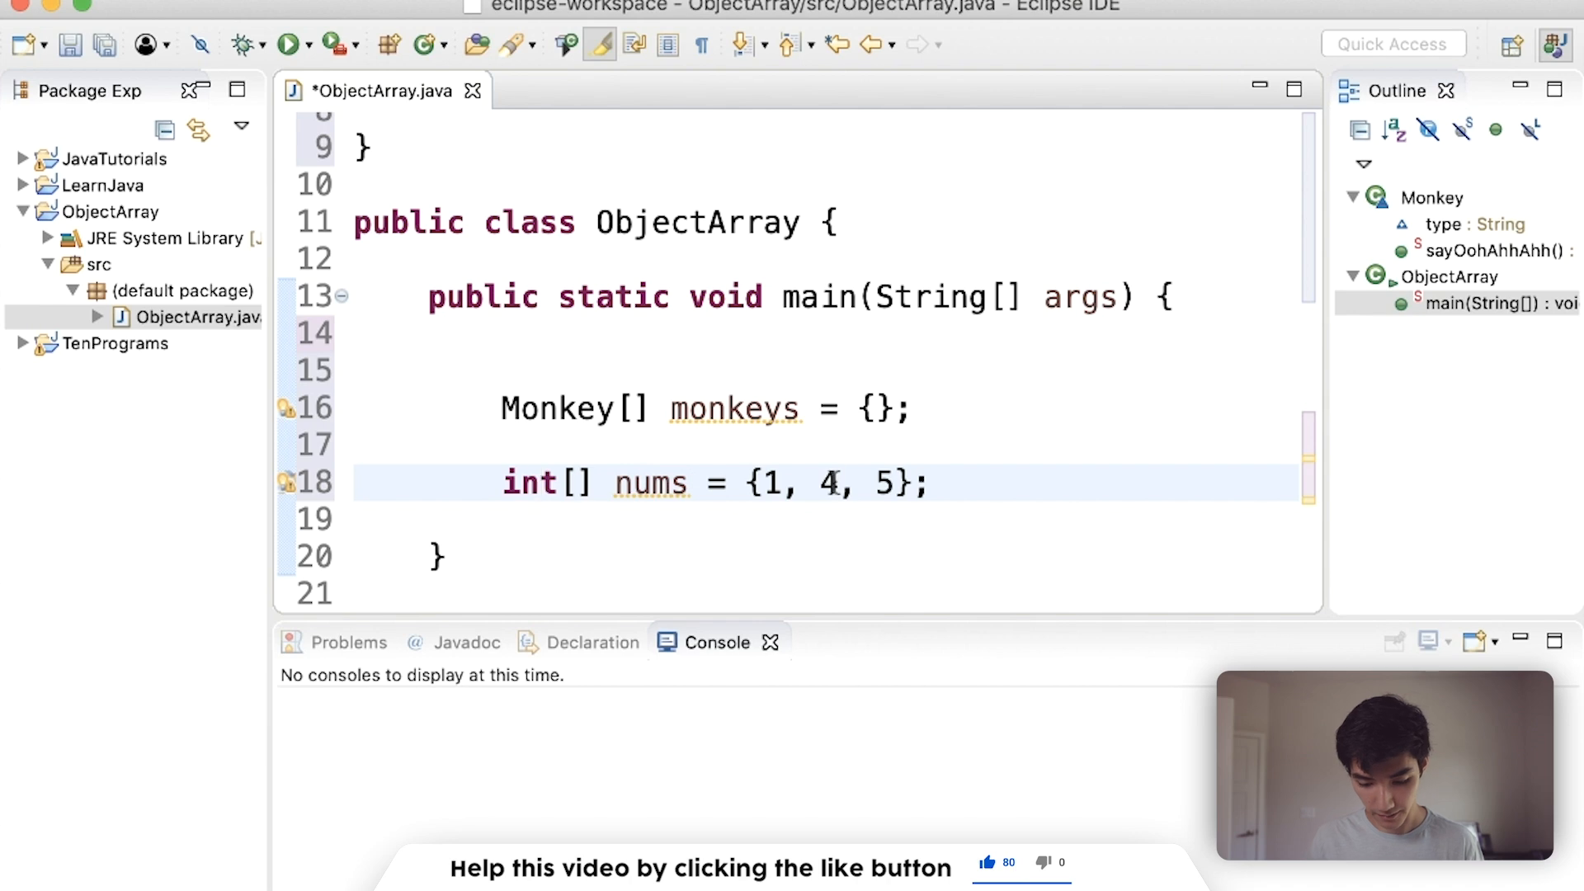
type(".4")
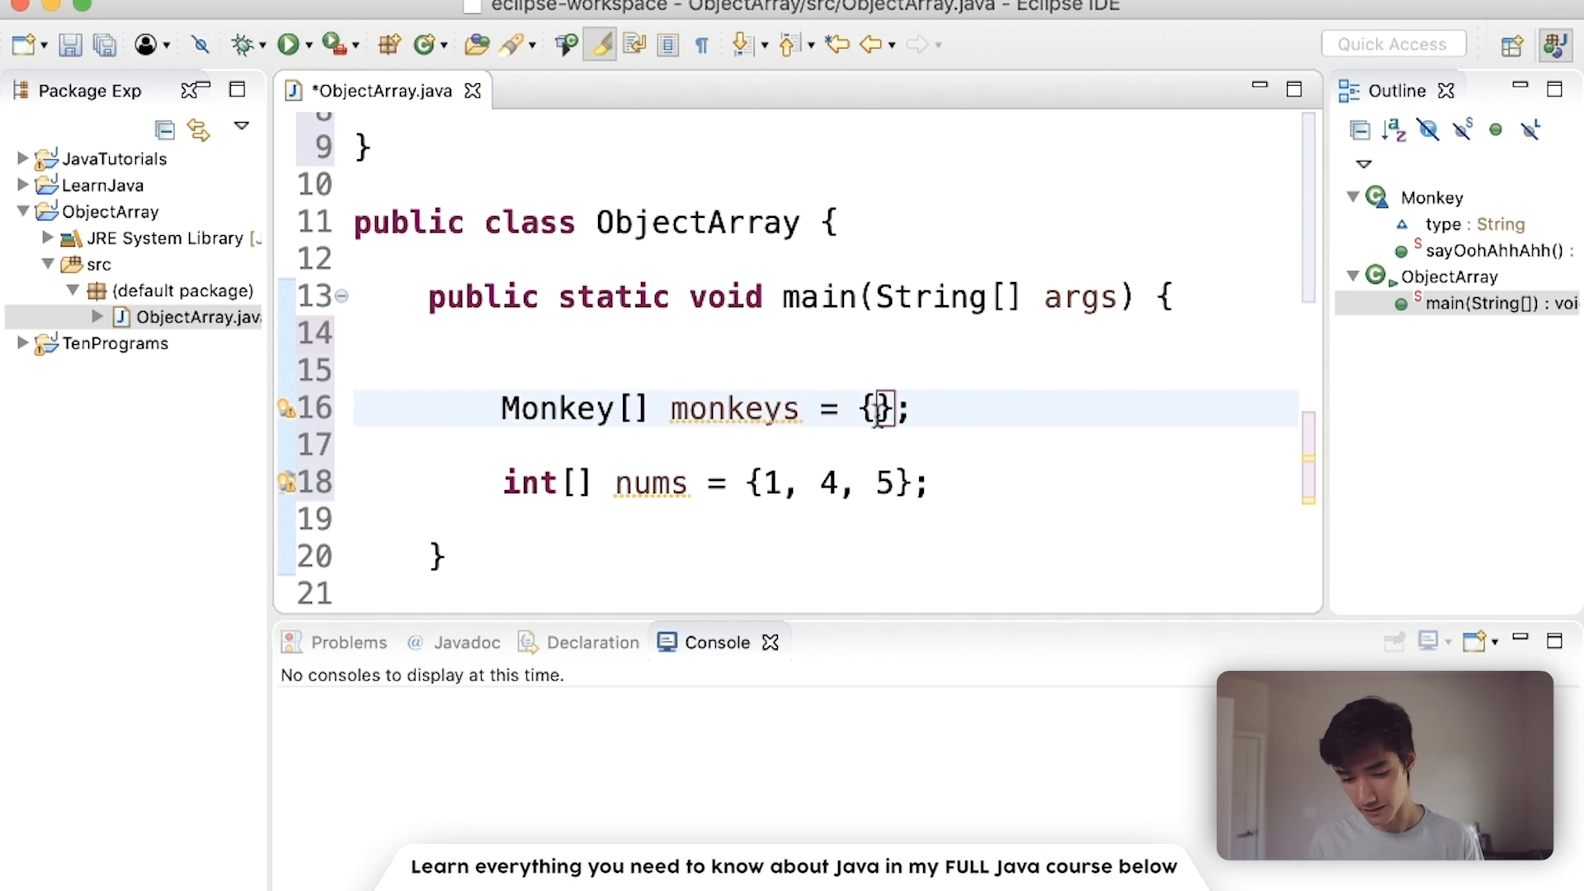
Create Monkey m1 = new Monkey(); in main above the array
type("new Monkey")
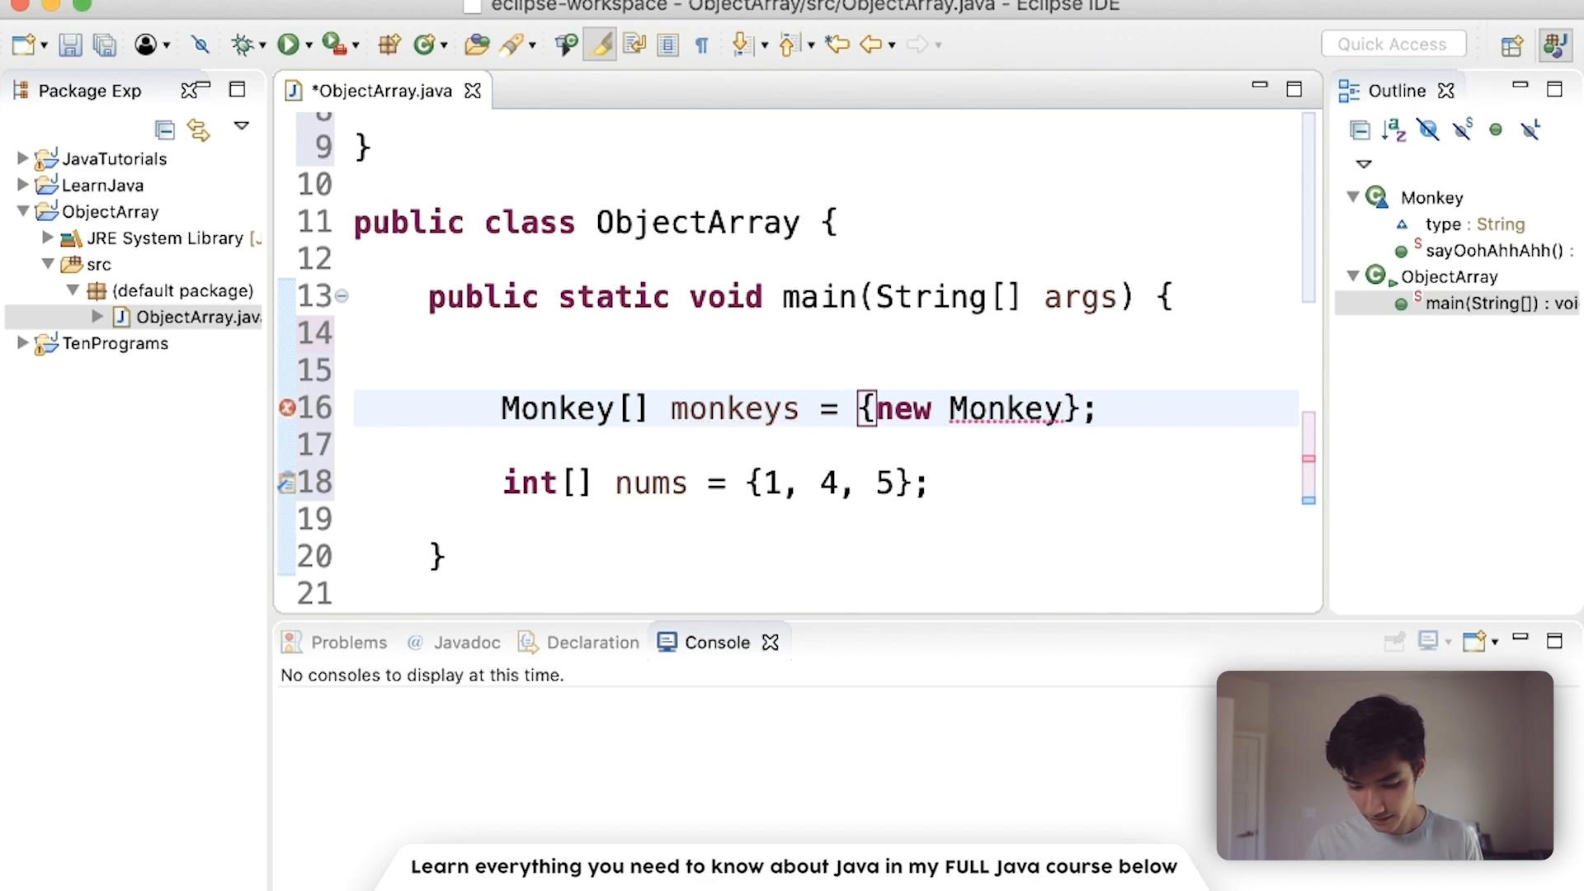
type("()")
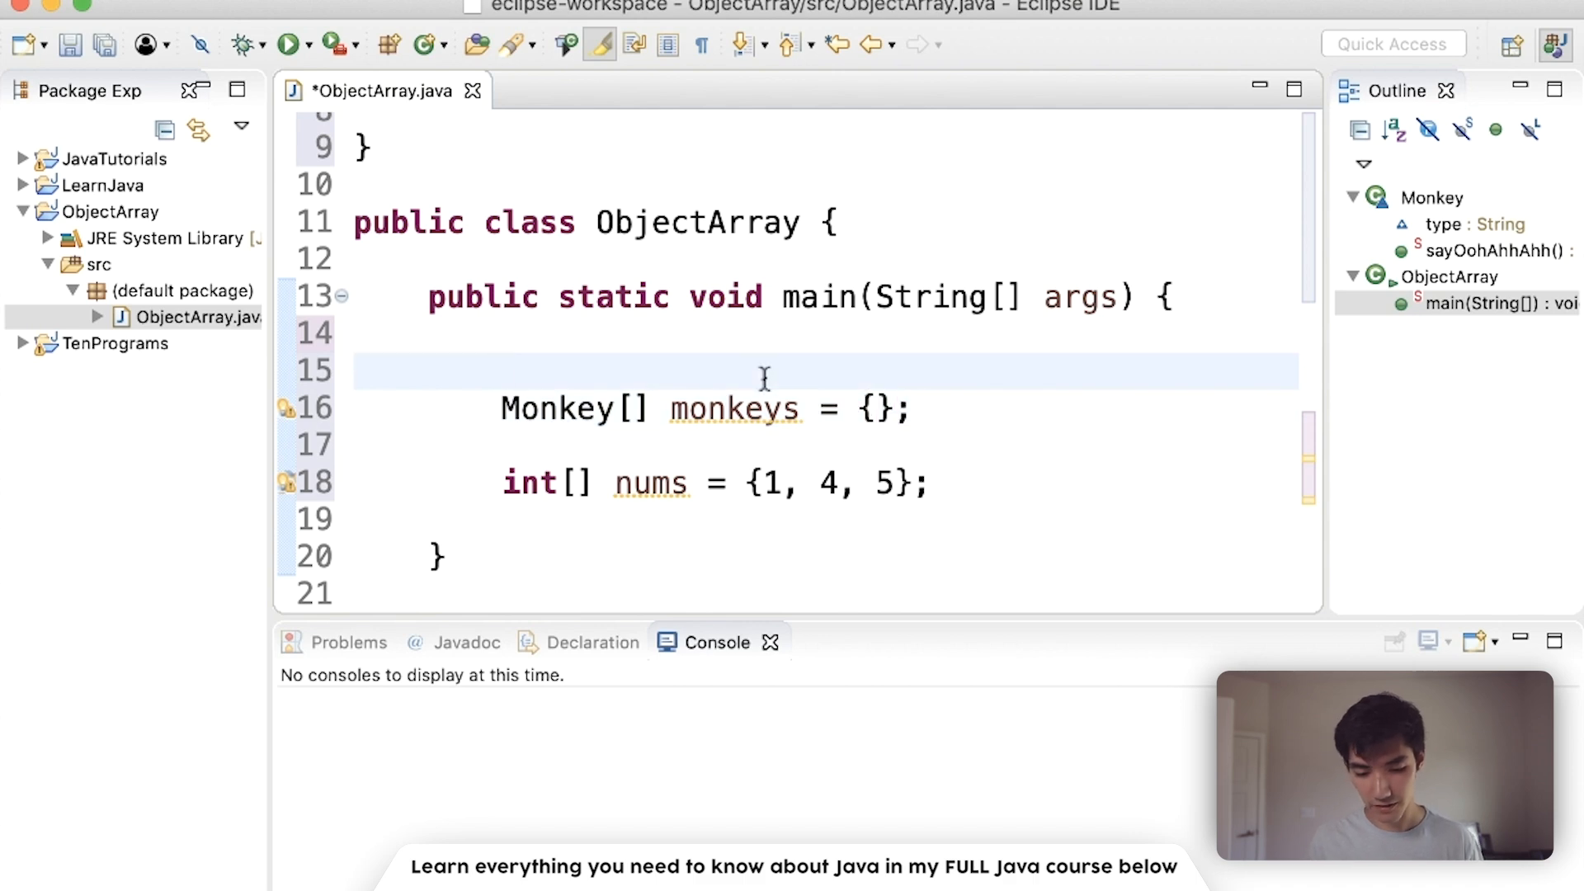
type("Mo")
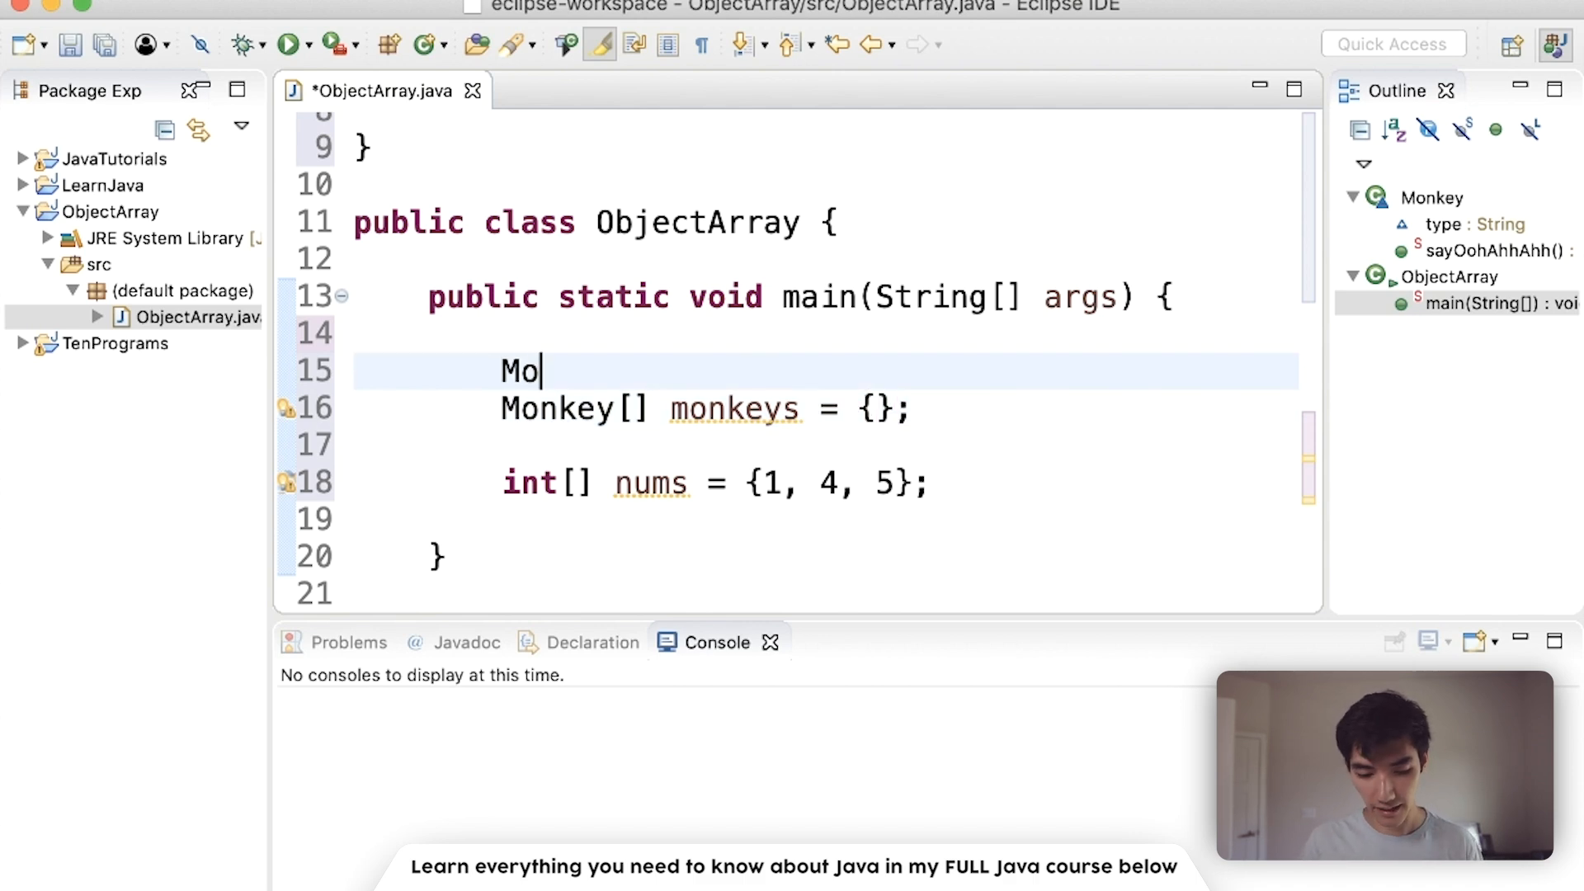
type("nkey m1 = n")
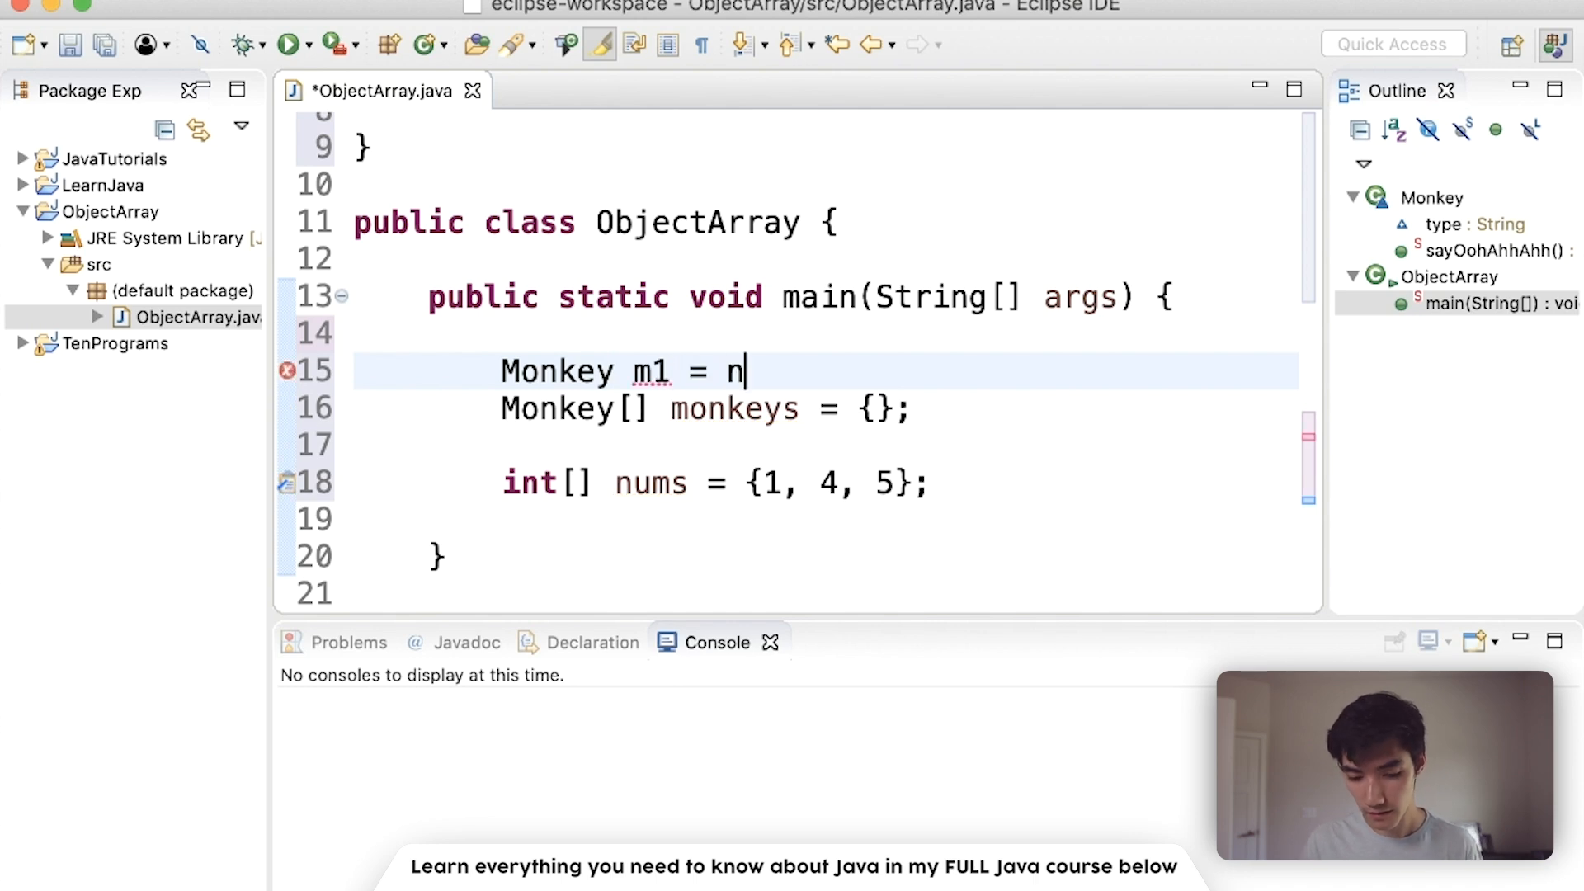
type("ew Monkey();")
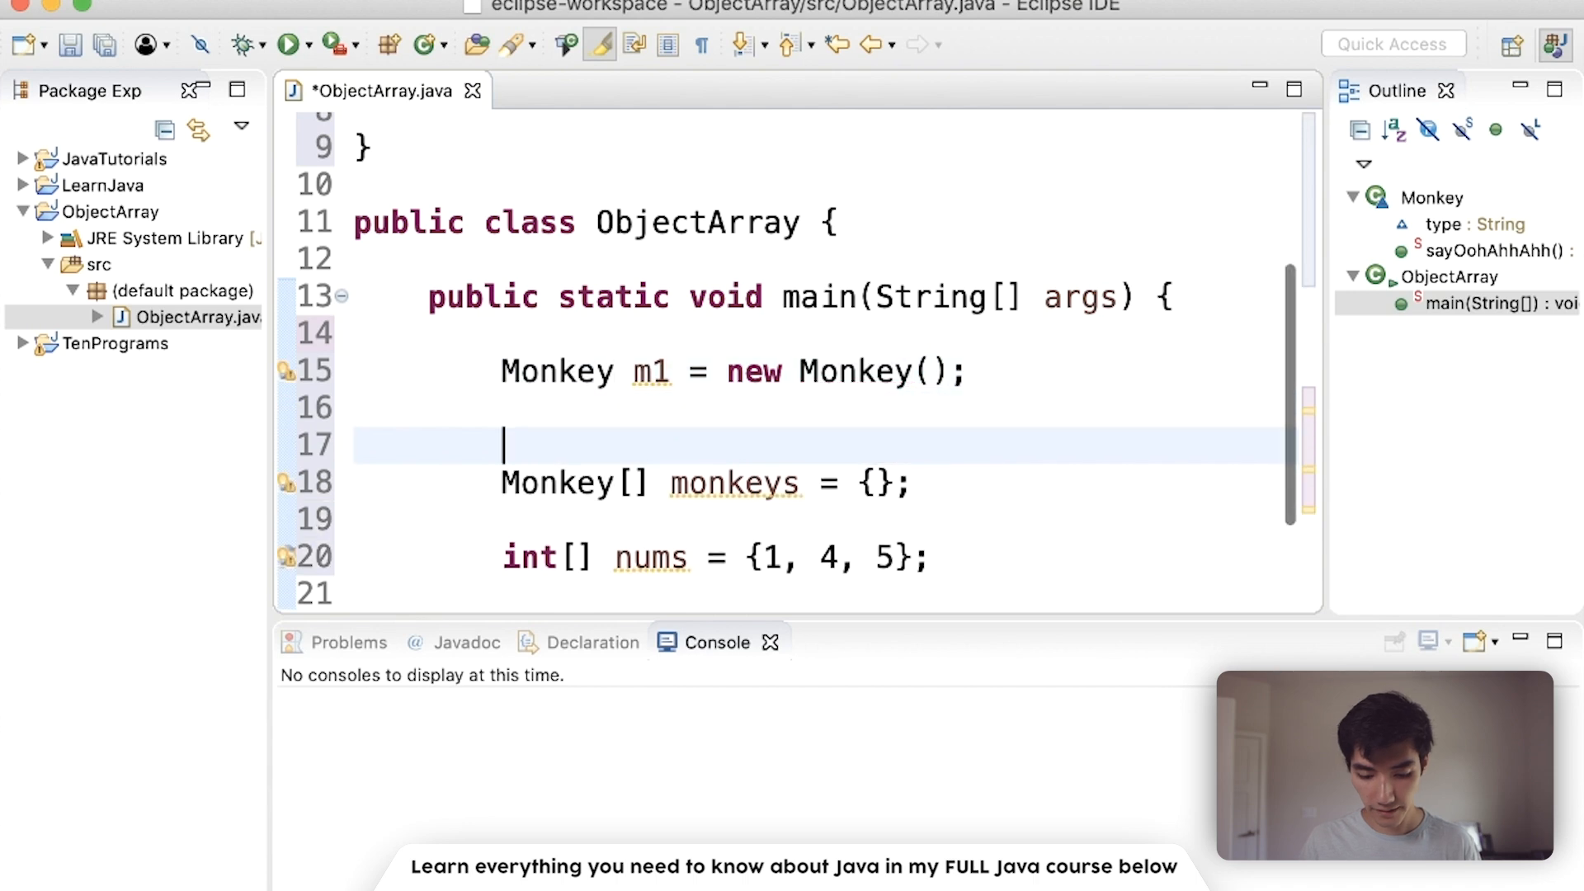
Create Monkey m2 and m3 with new Monkey(); below m1
type("Monkey m2 =")
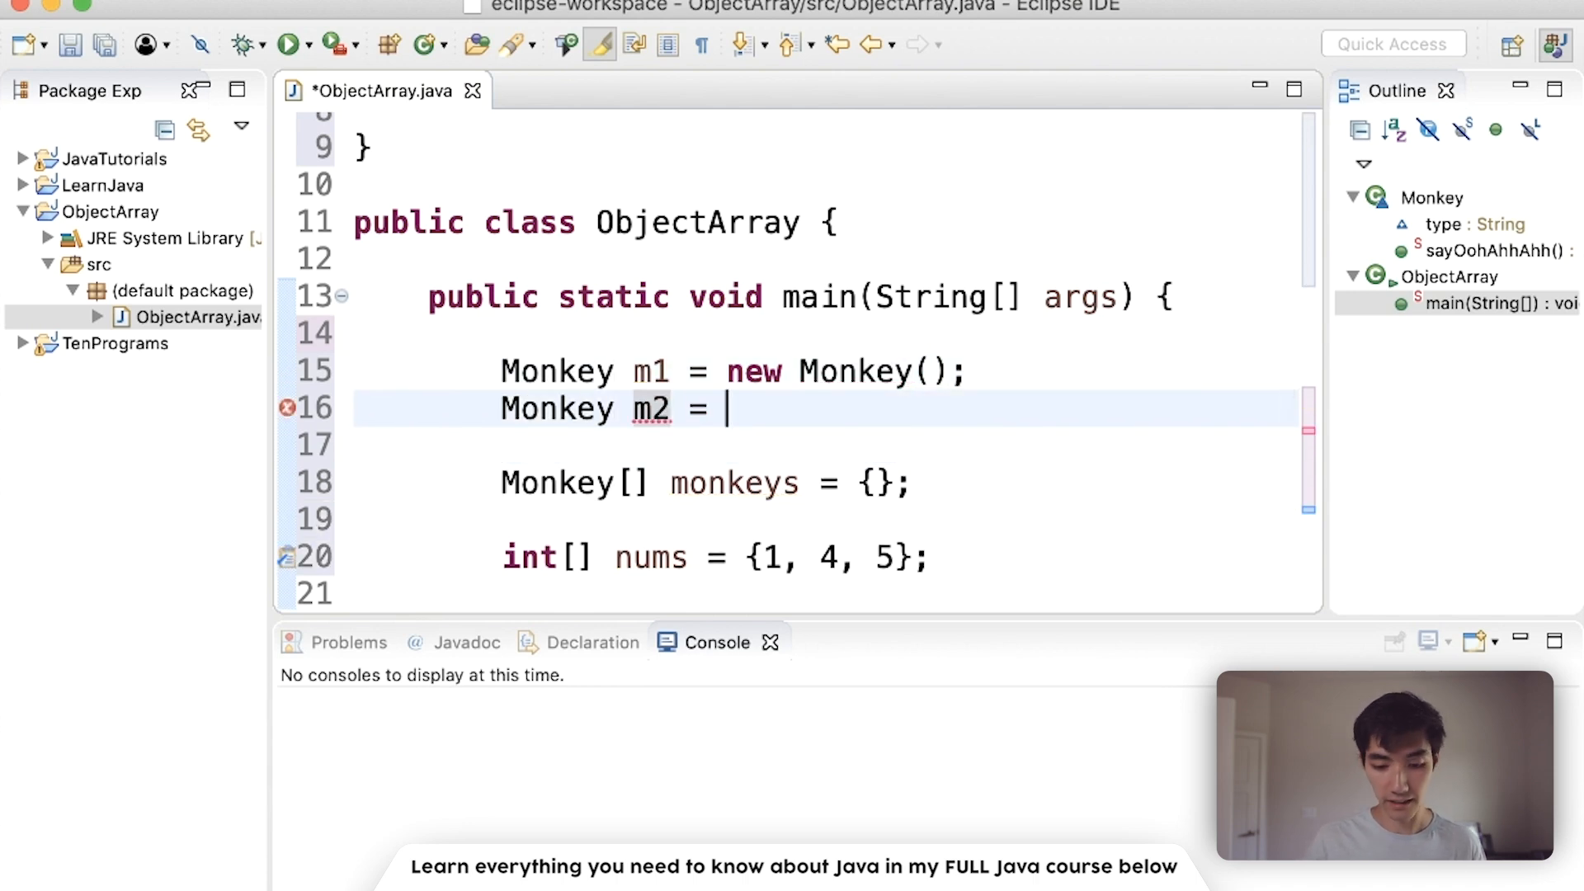
type("new Monkey")
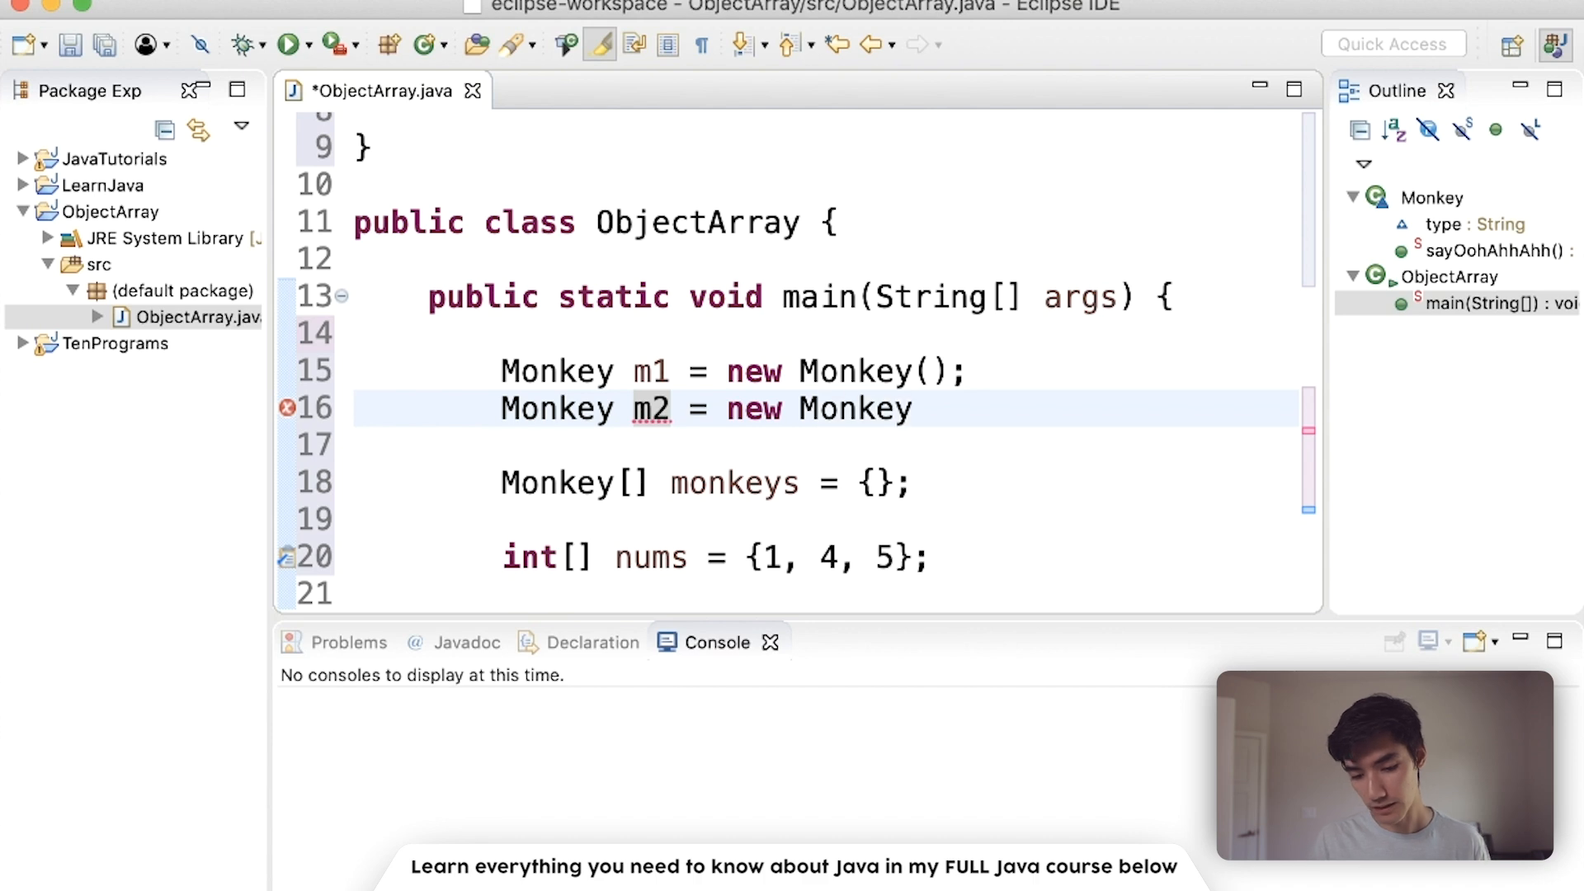
type("();")
left_click(827, 447)
type("Monkey m3 =")
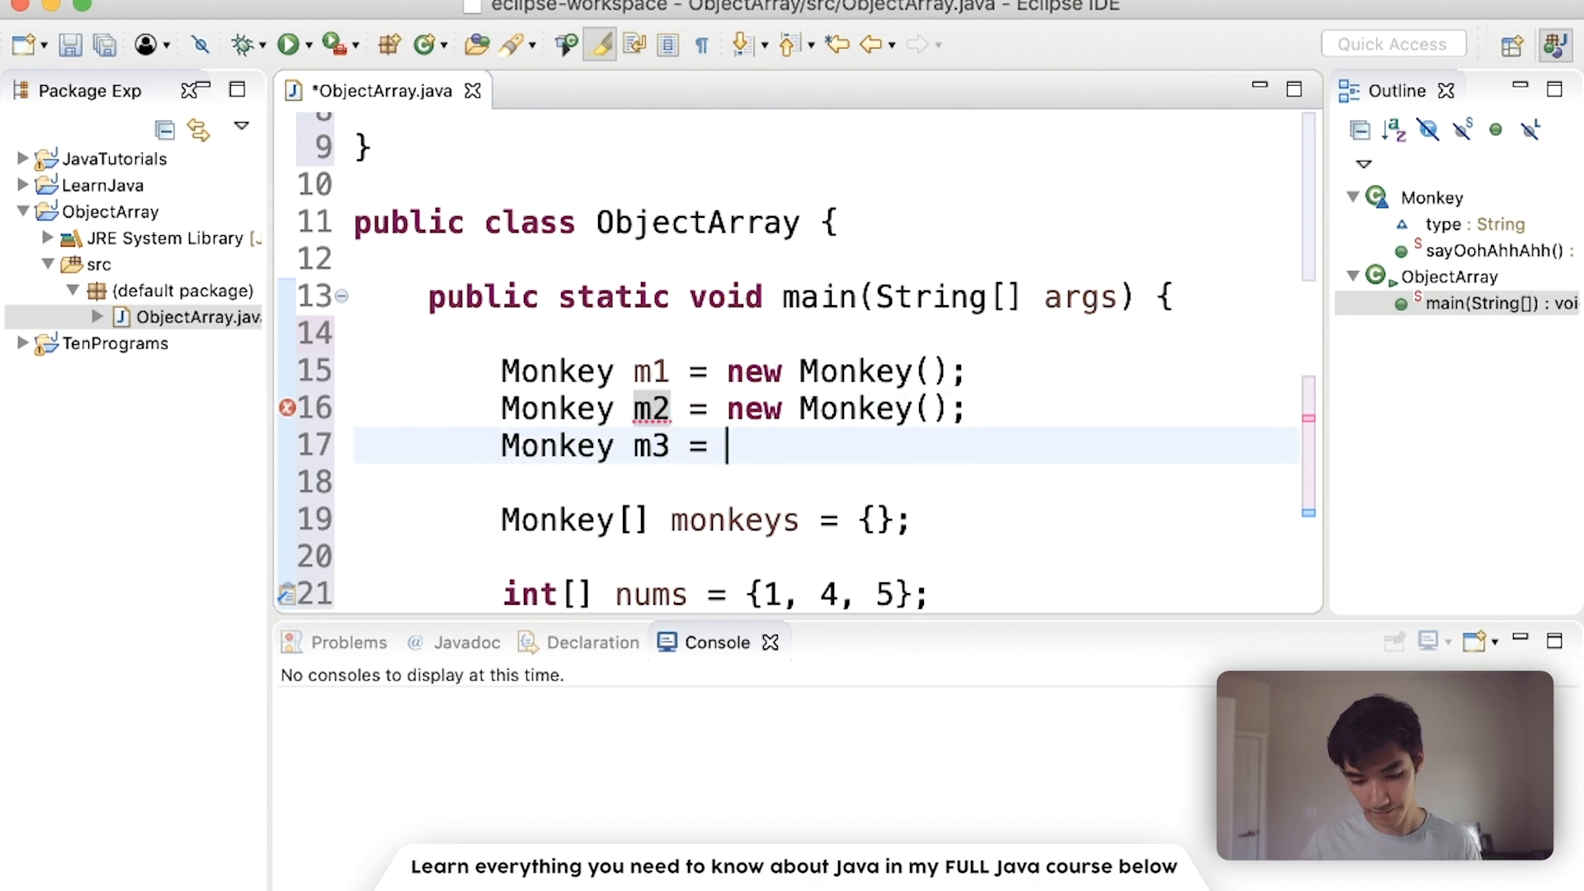
type("new Monkey();")
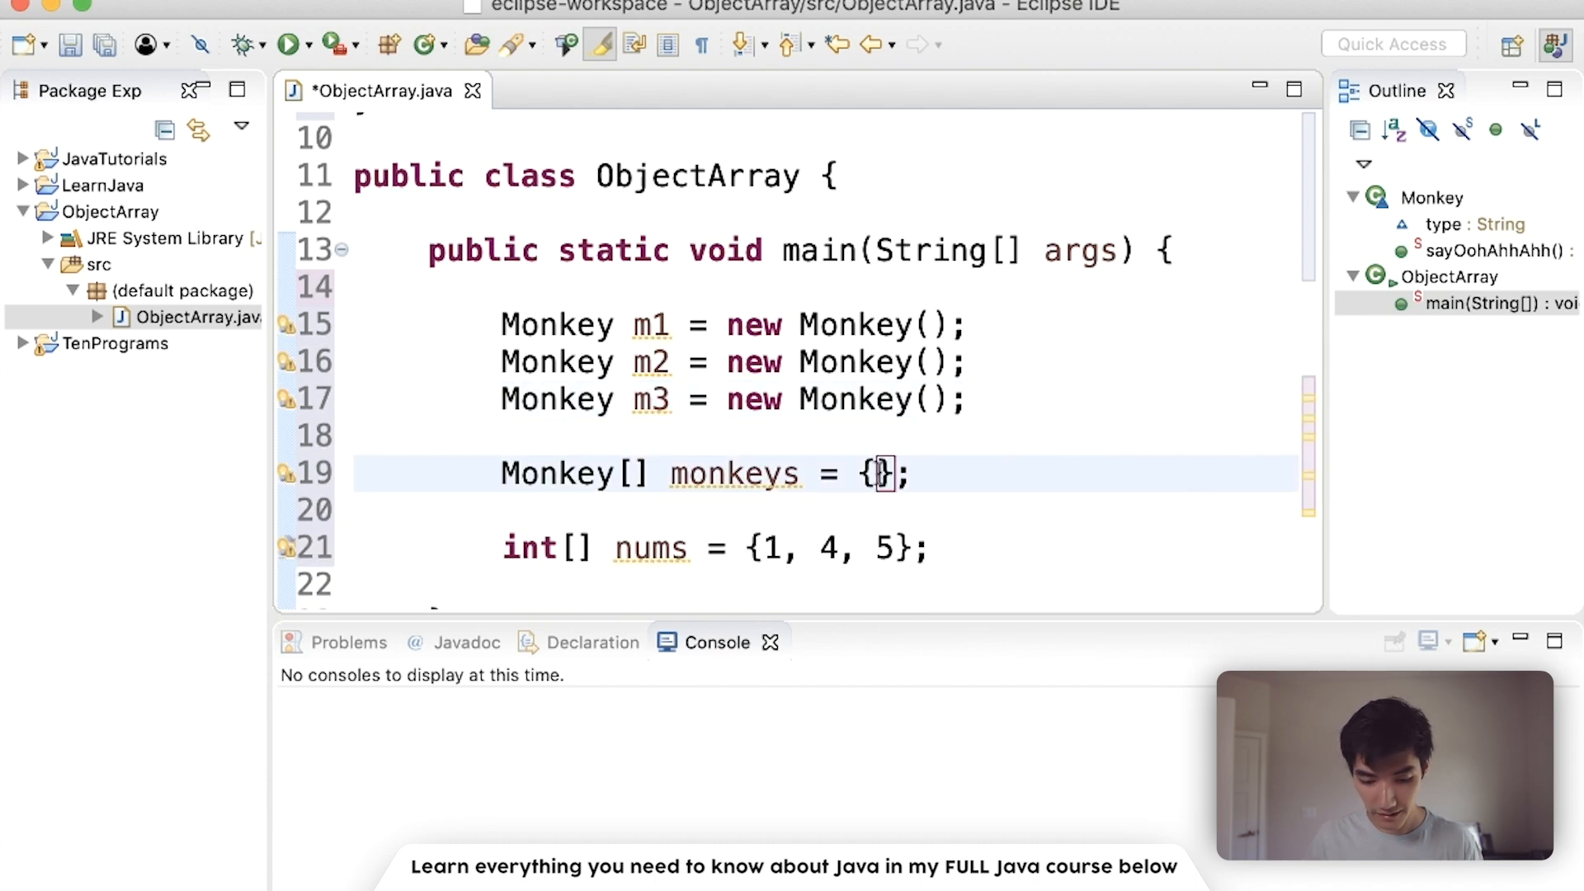
Fill the monkeys array braces with m1, m2, m3
type("m1,")
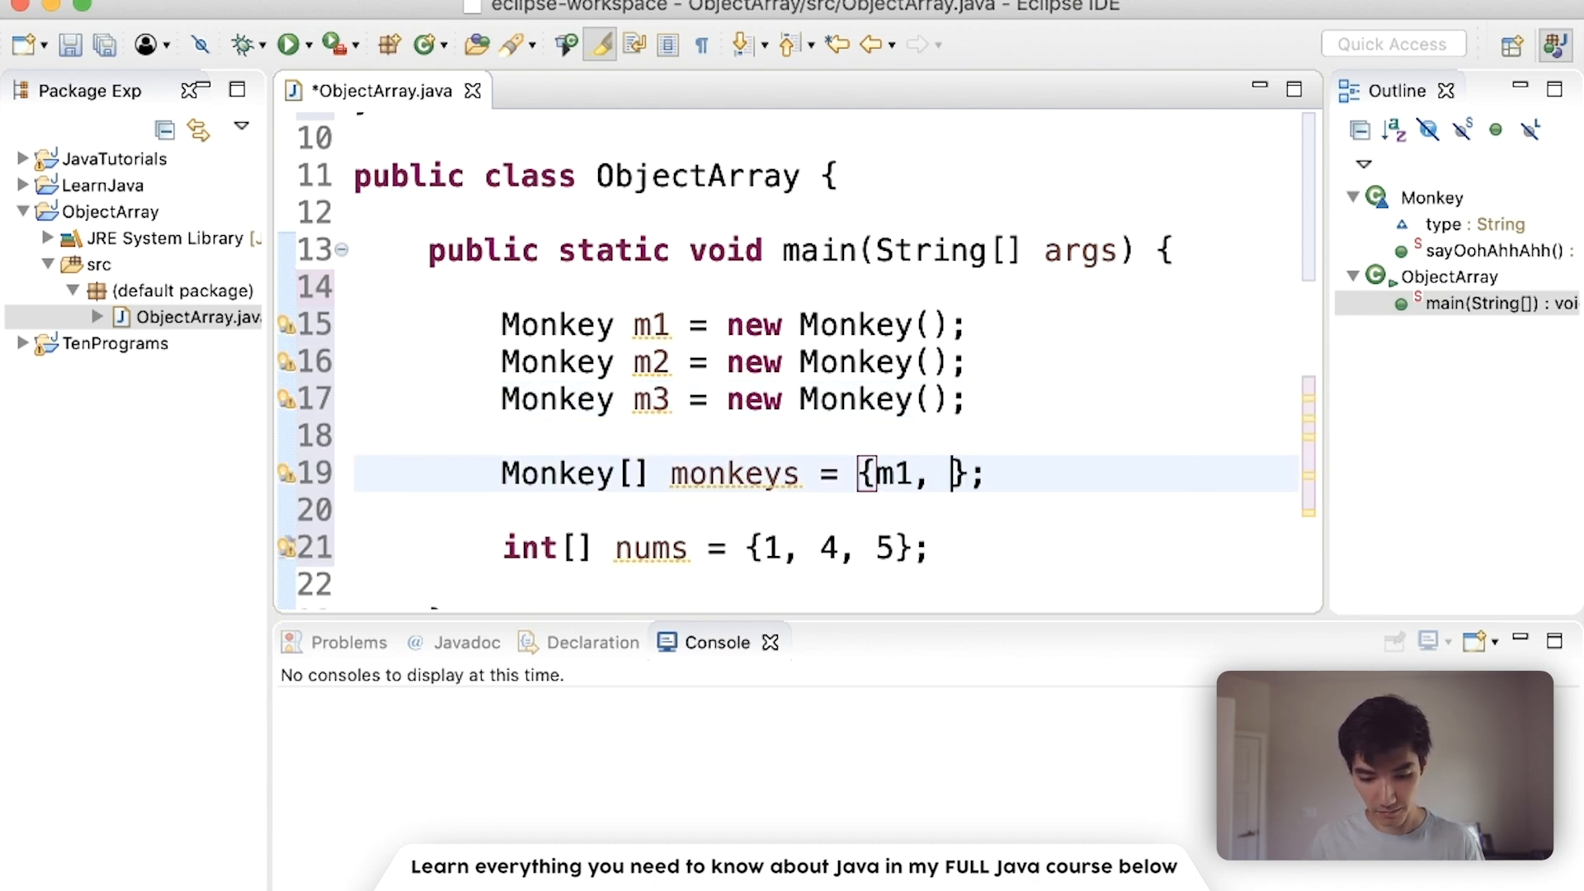
type("m2, m3")
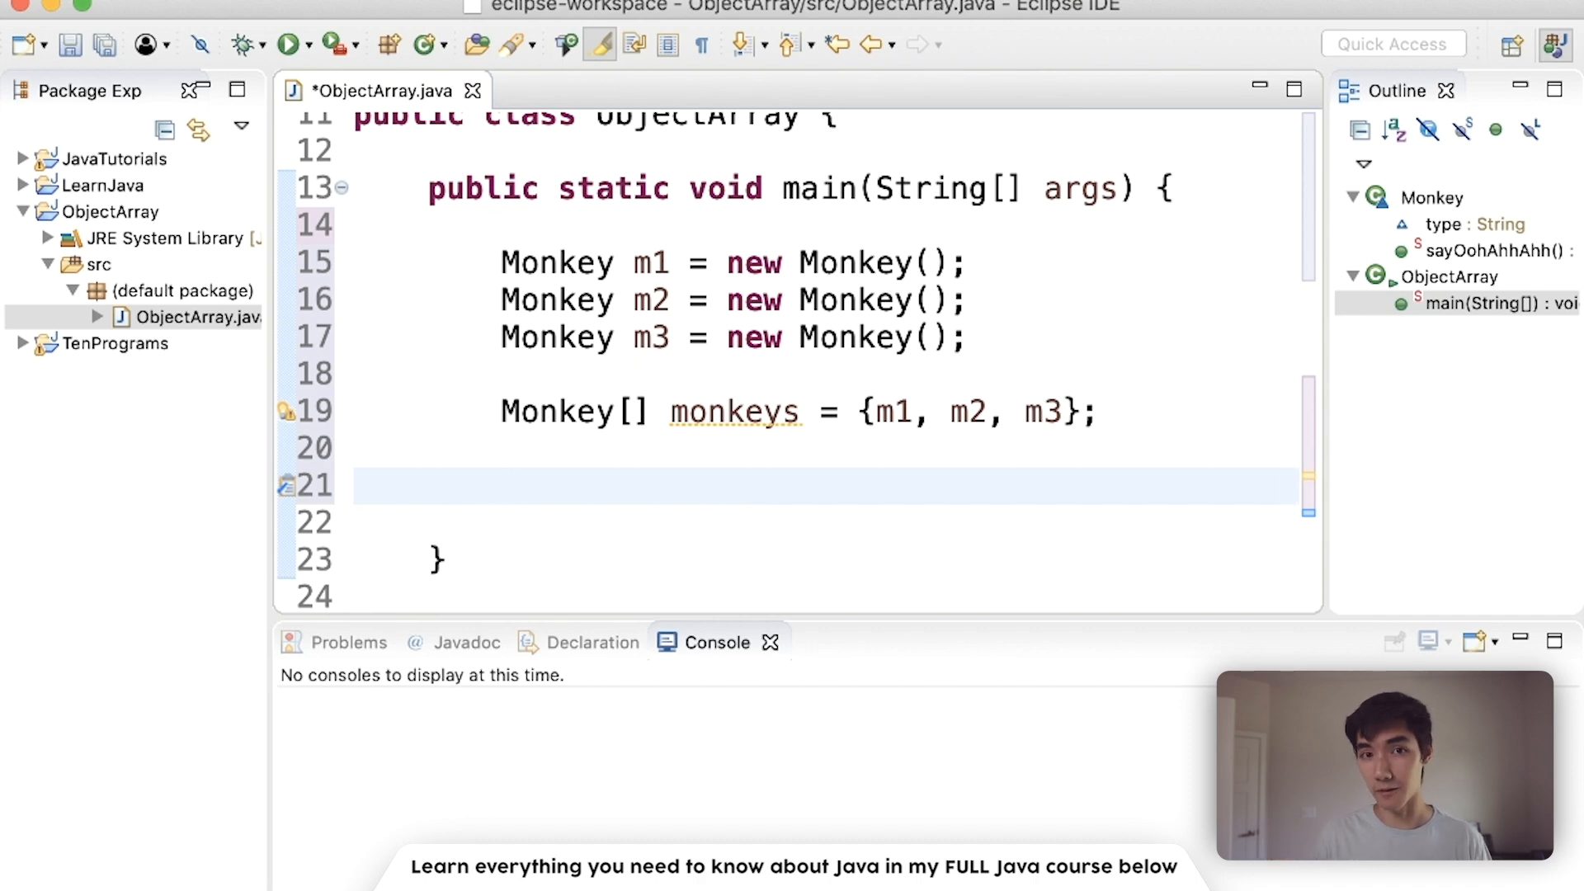
Write a for-each loop over monkeys calling m.sayOohAhhAhh(), chosen from content assist
type("for")
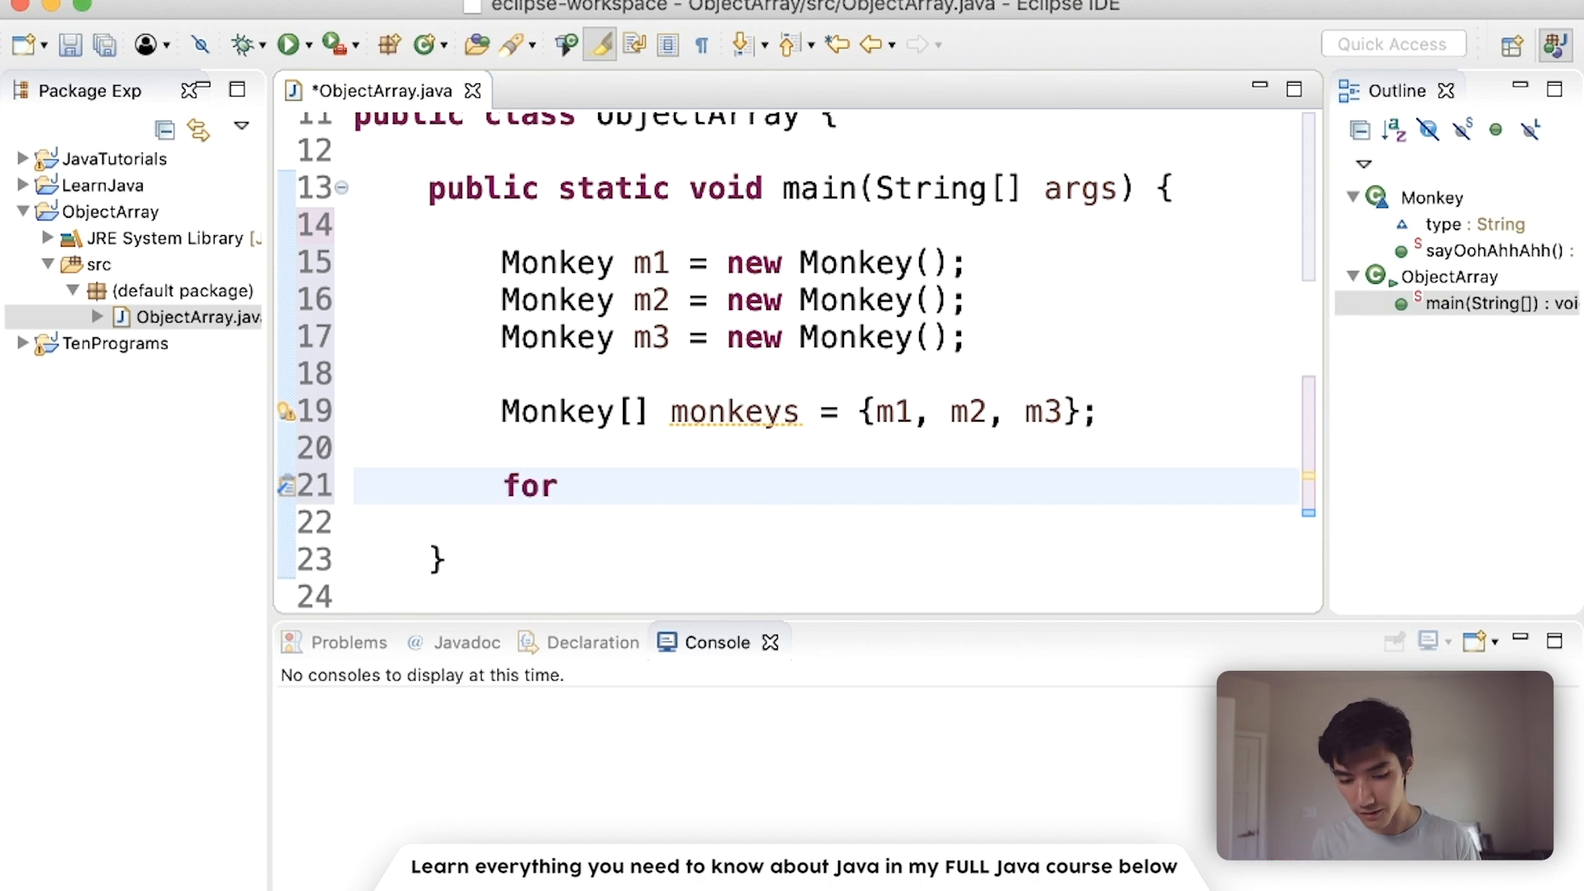
type("(")
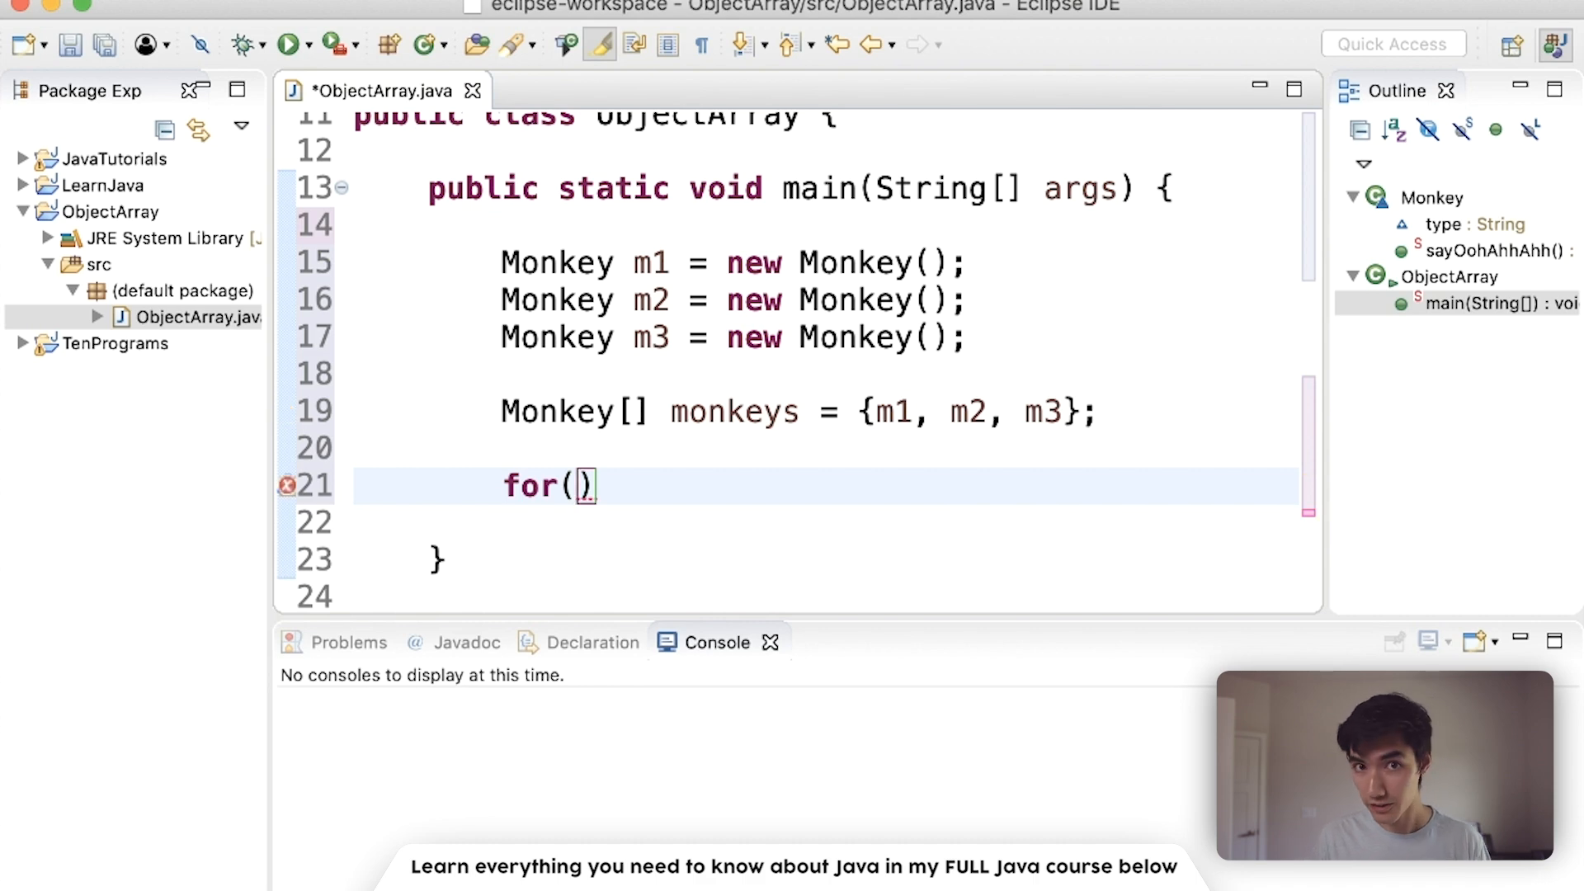
type("Monkey m :")
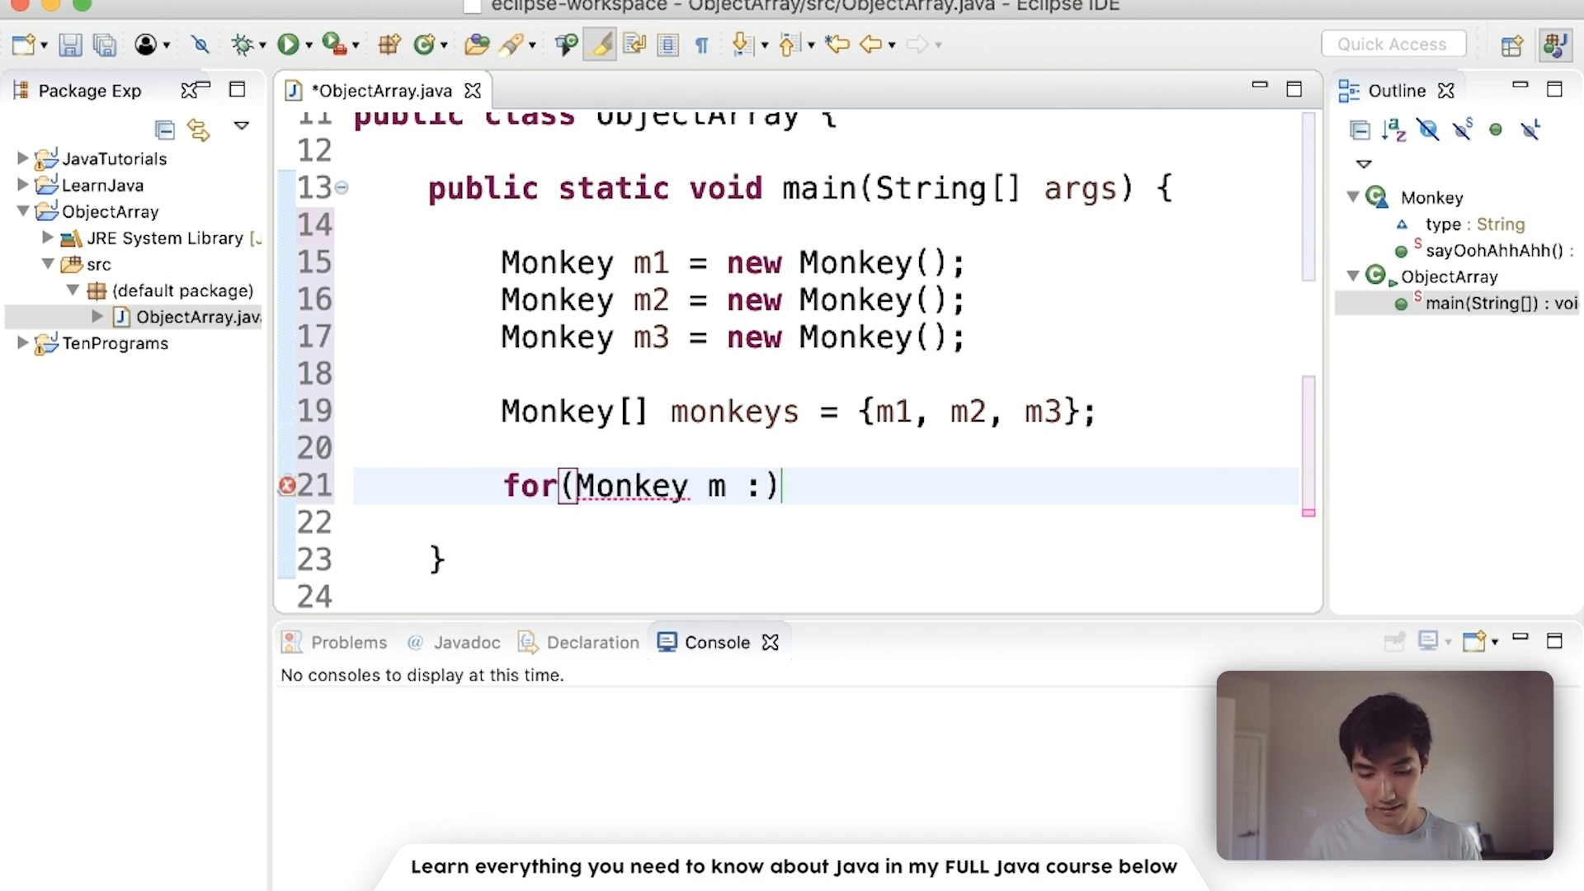
type("monkeys")
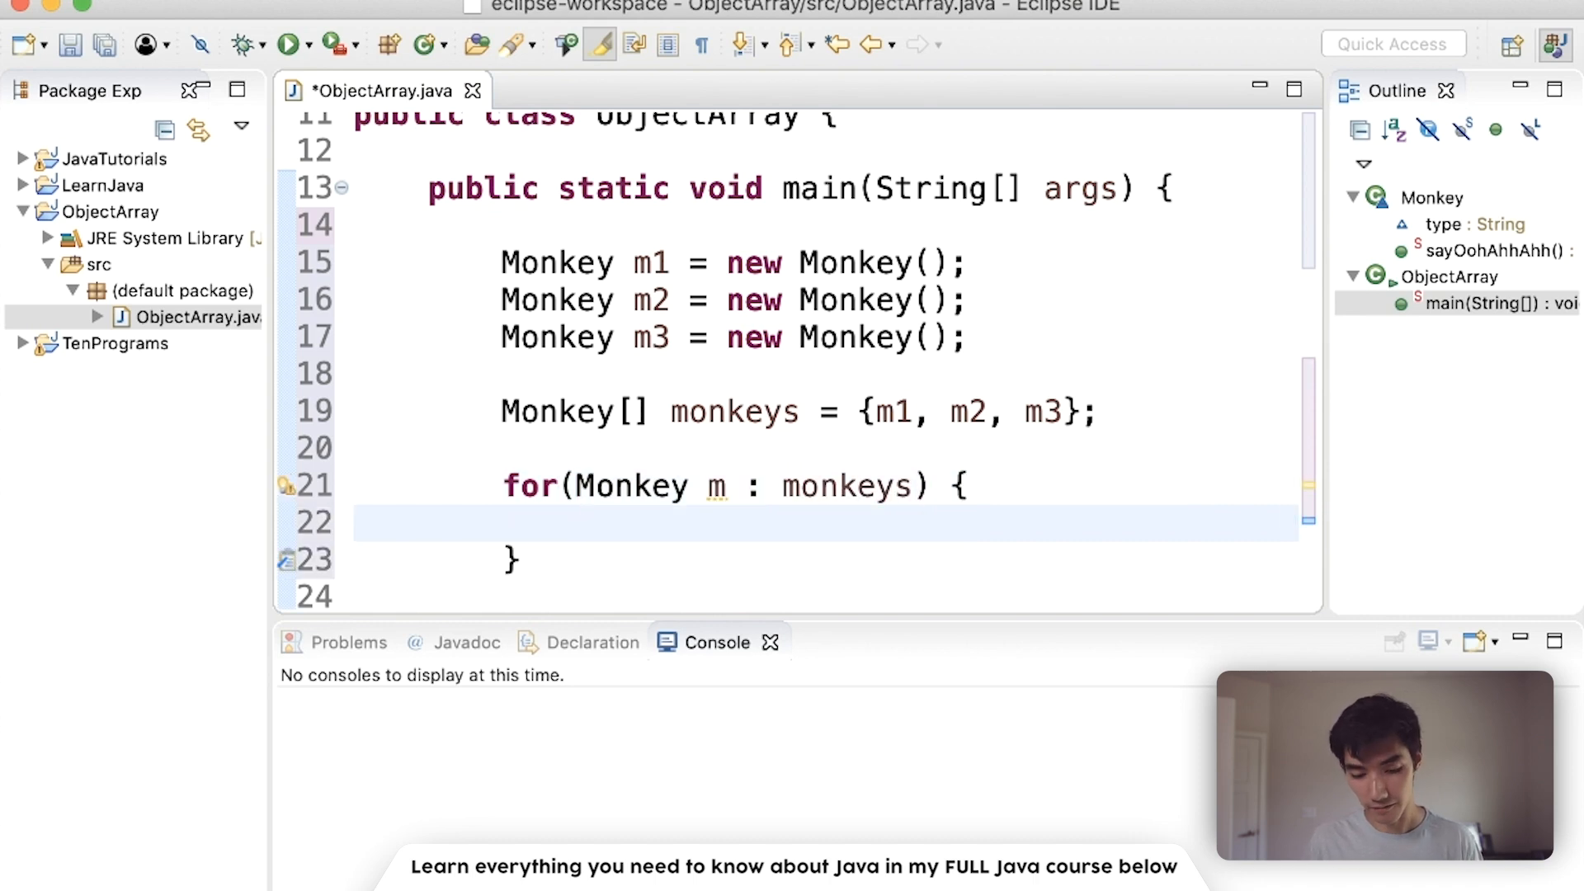
type("m.o")
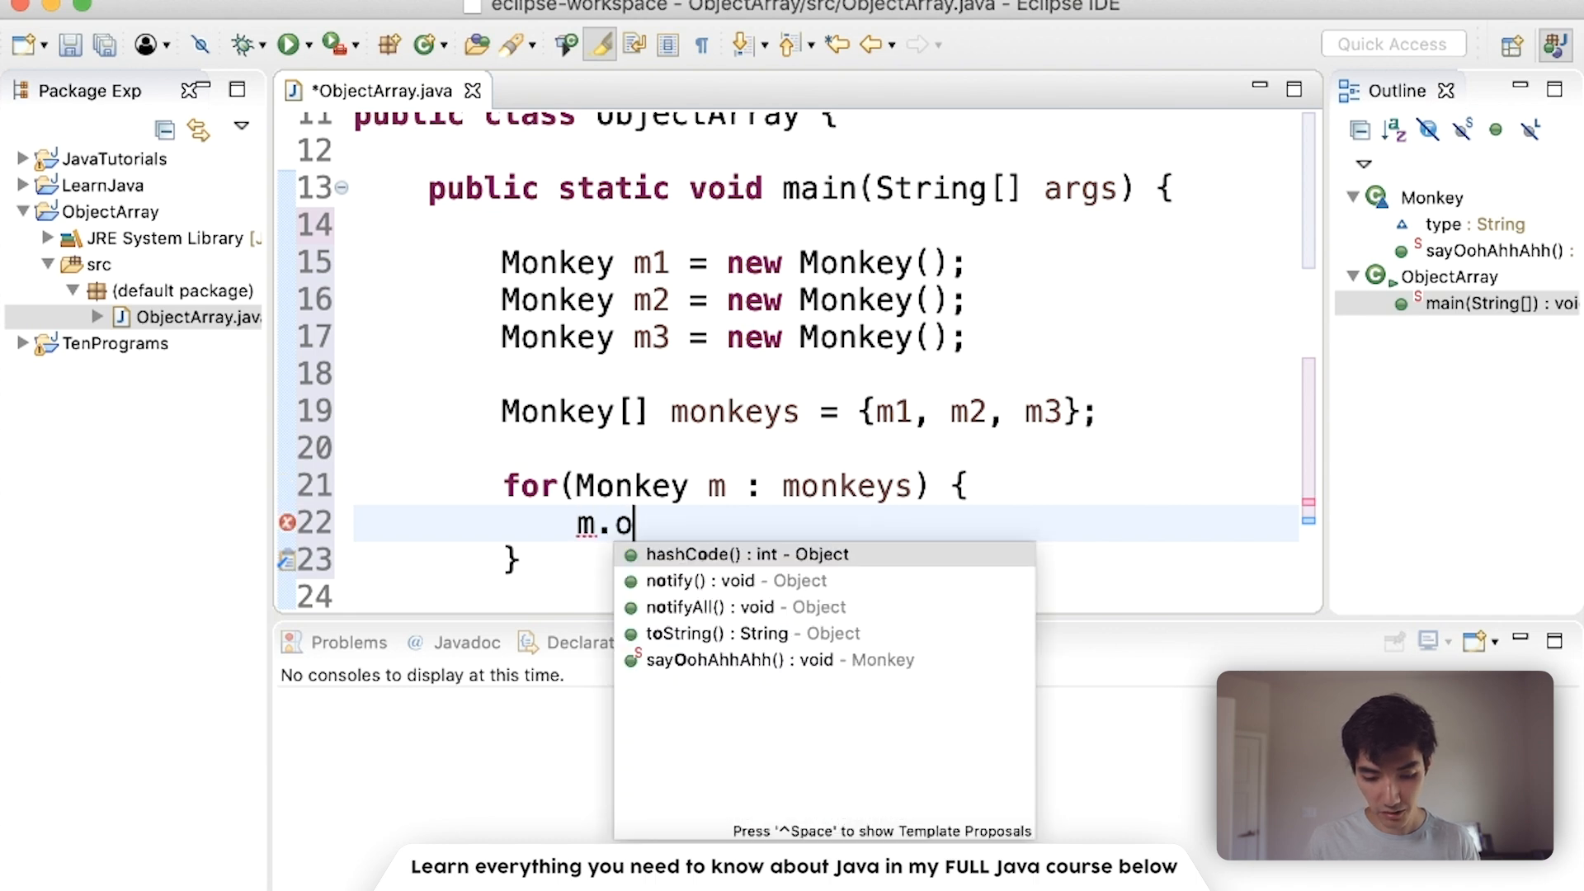
double_click(741, 660)
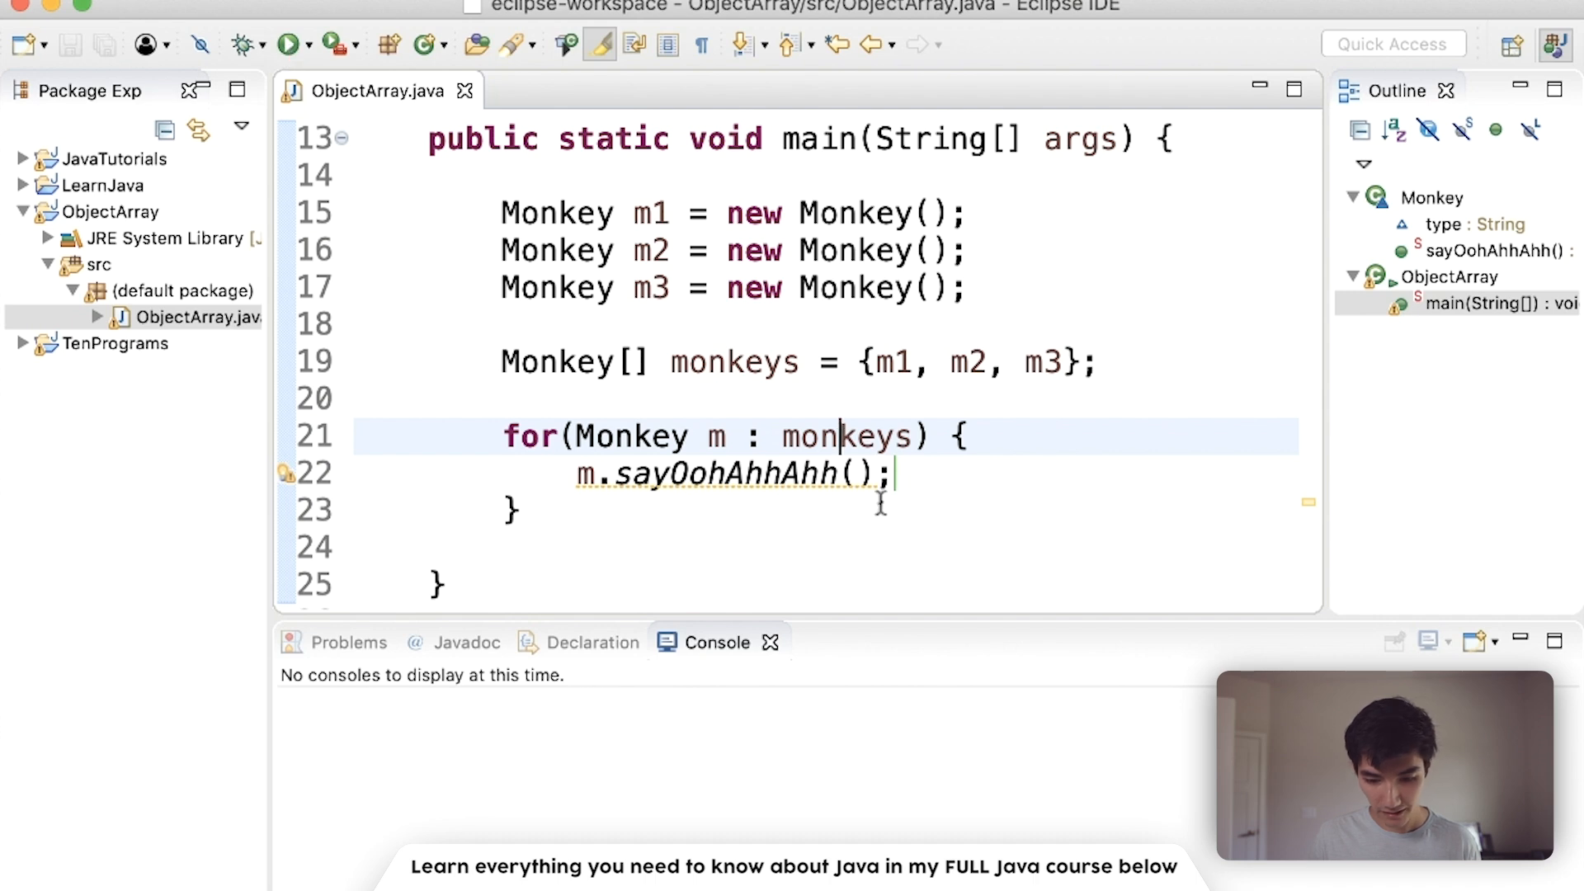
Run ObjectArray and check the console prints Ohh Ahh Ahh three times
left_click(290, 43)
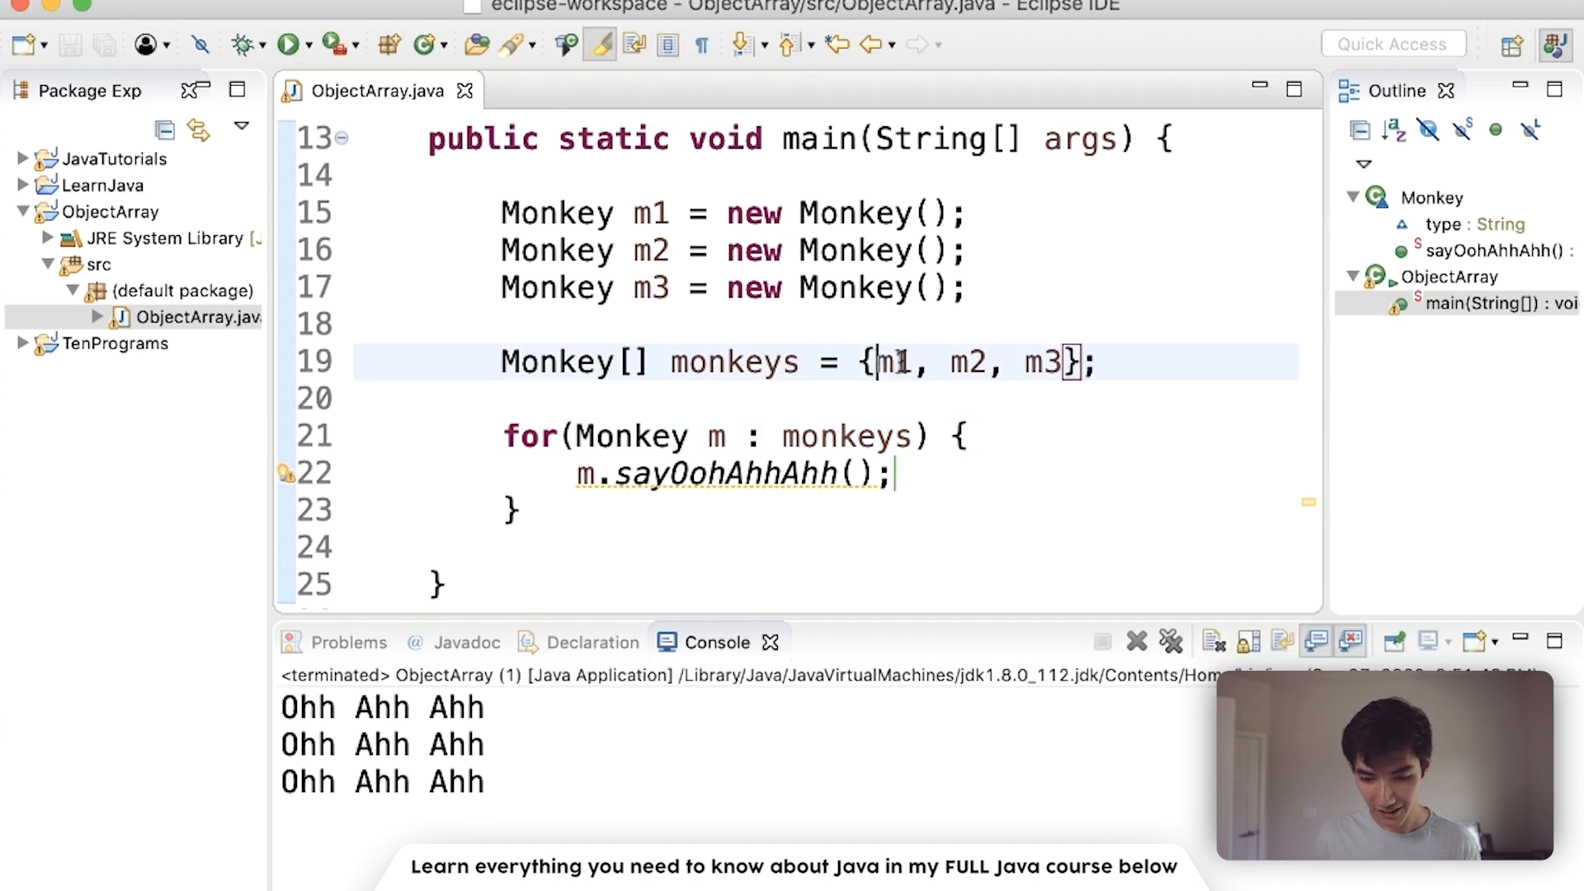
left_click_drag(871, 362, 1066, 361)
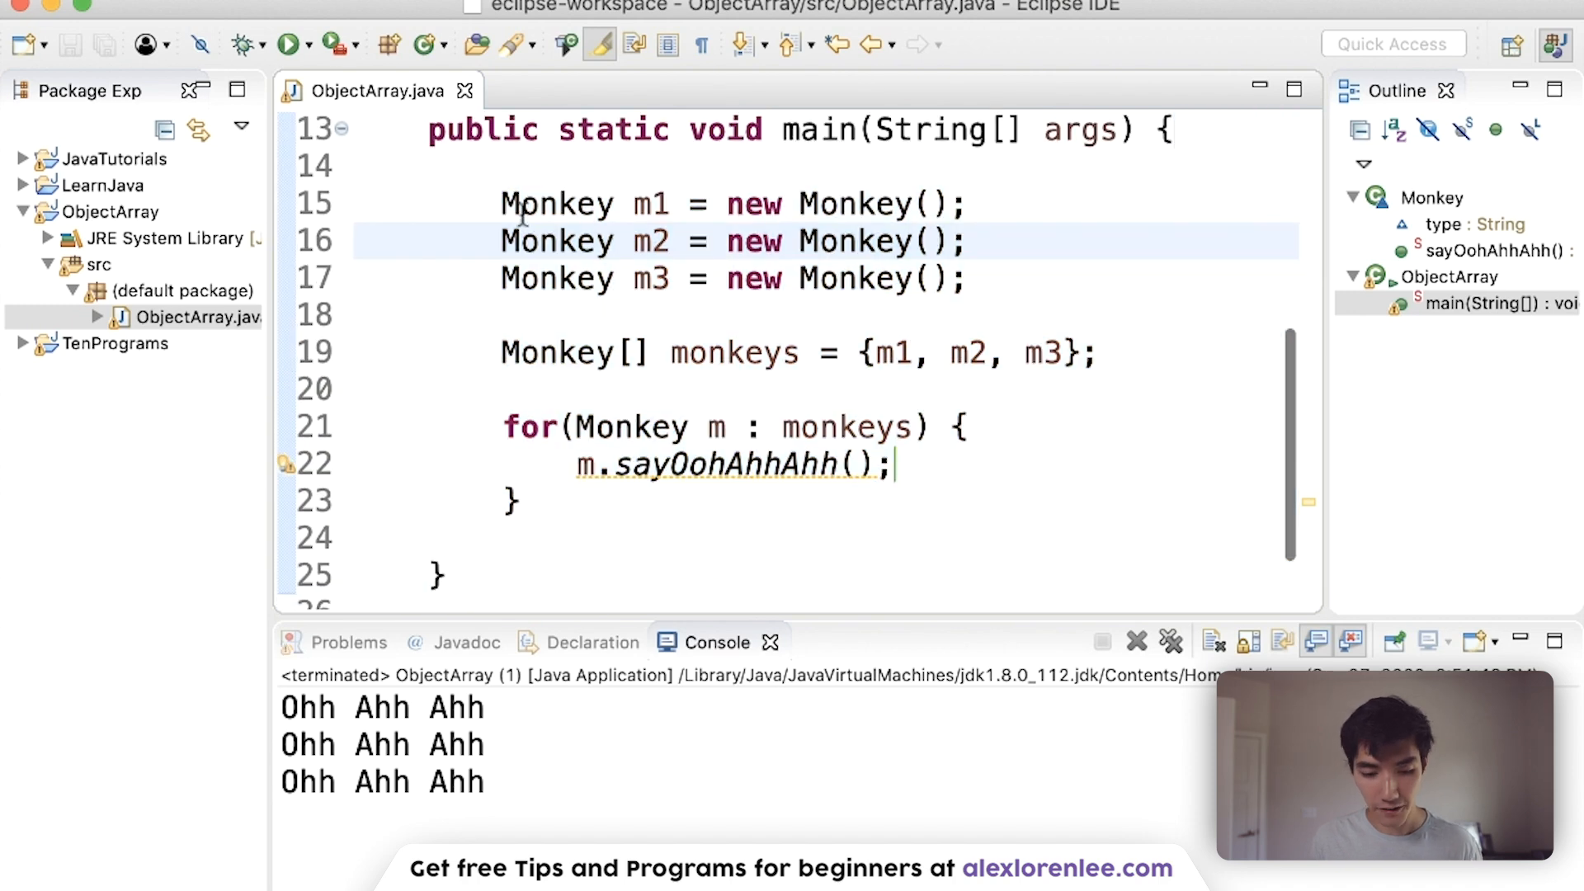
left_click_drag(502, 203, 969, 279)
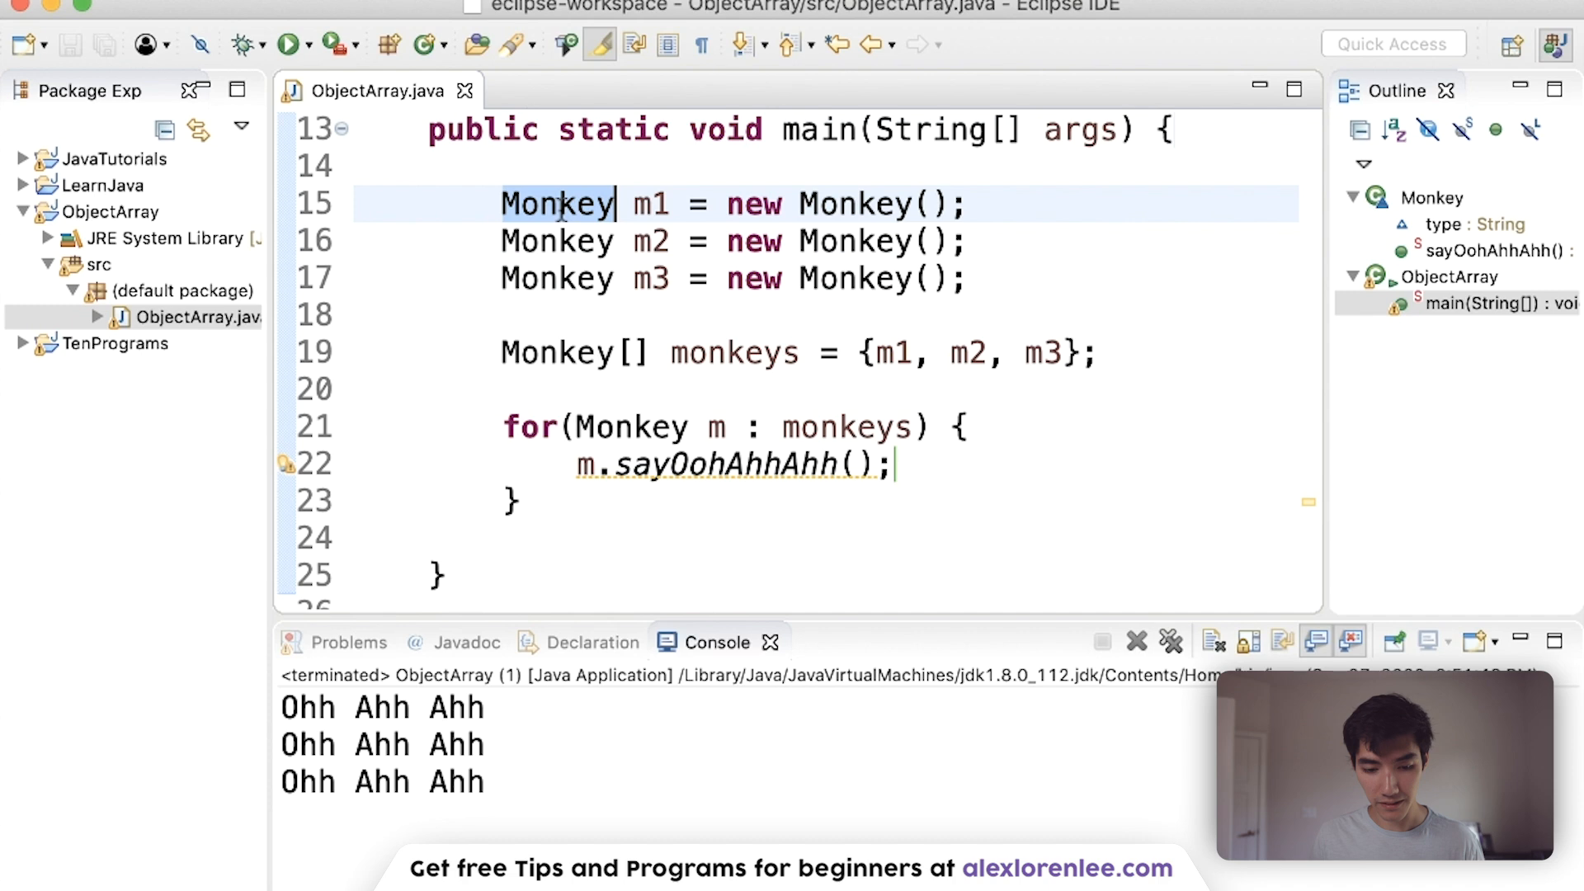
mouse_move(557, 205)
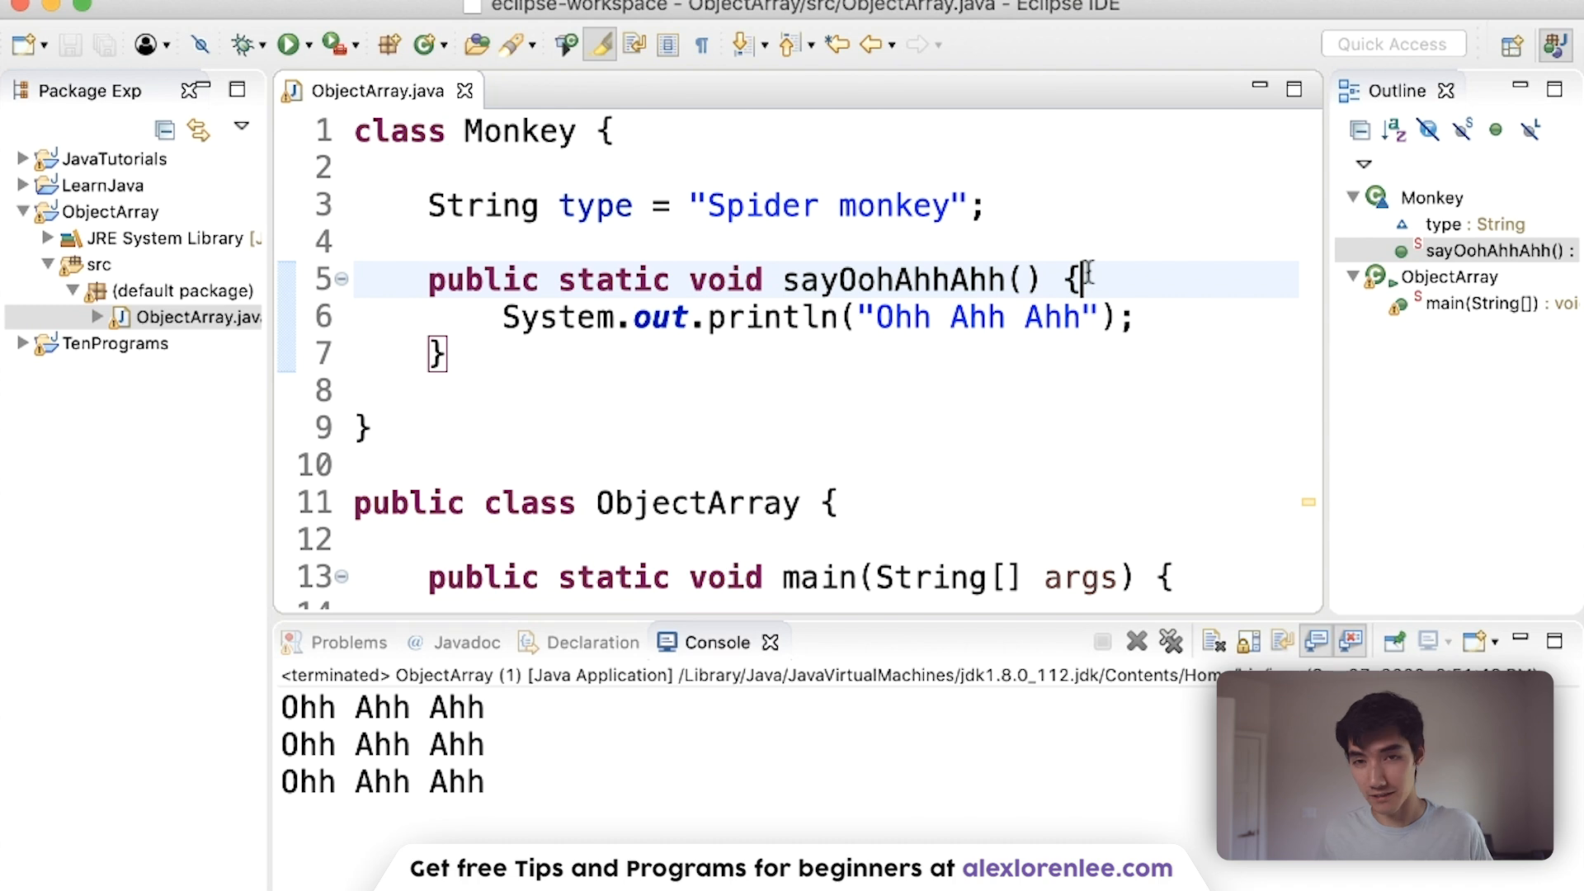
scroll("down", 3)
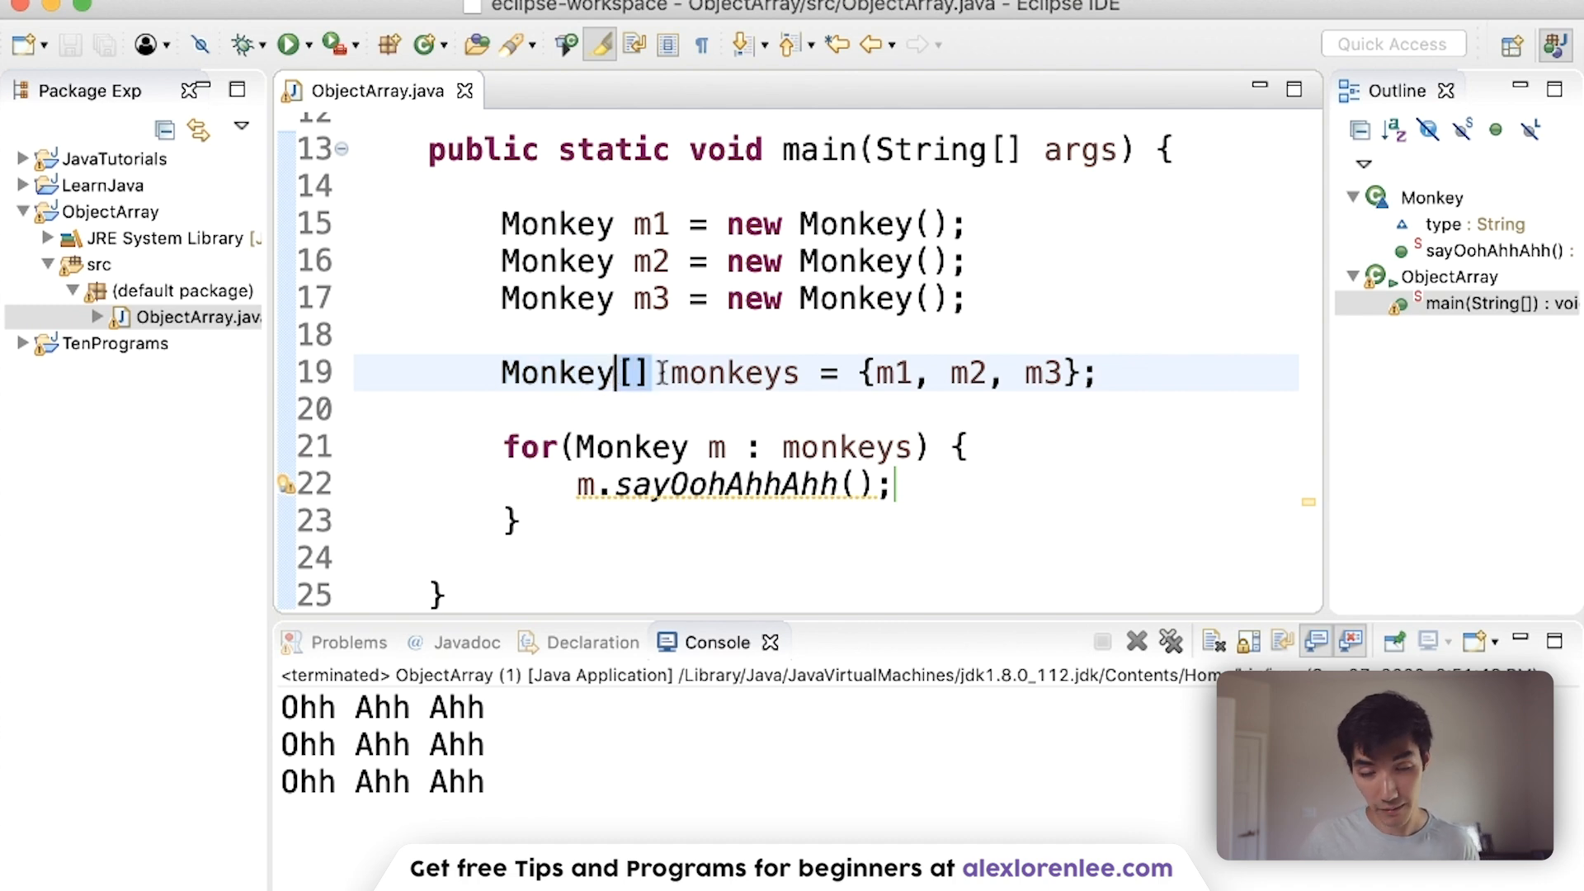
double_click(733, 373)
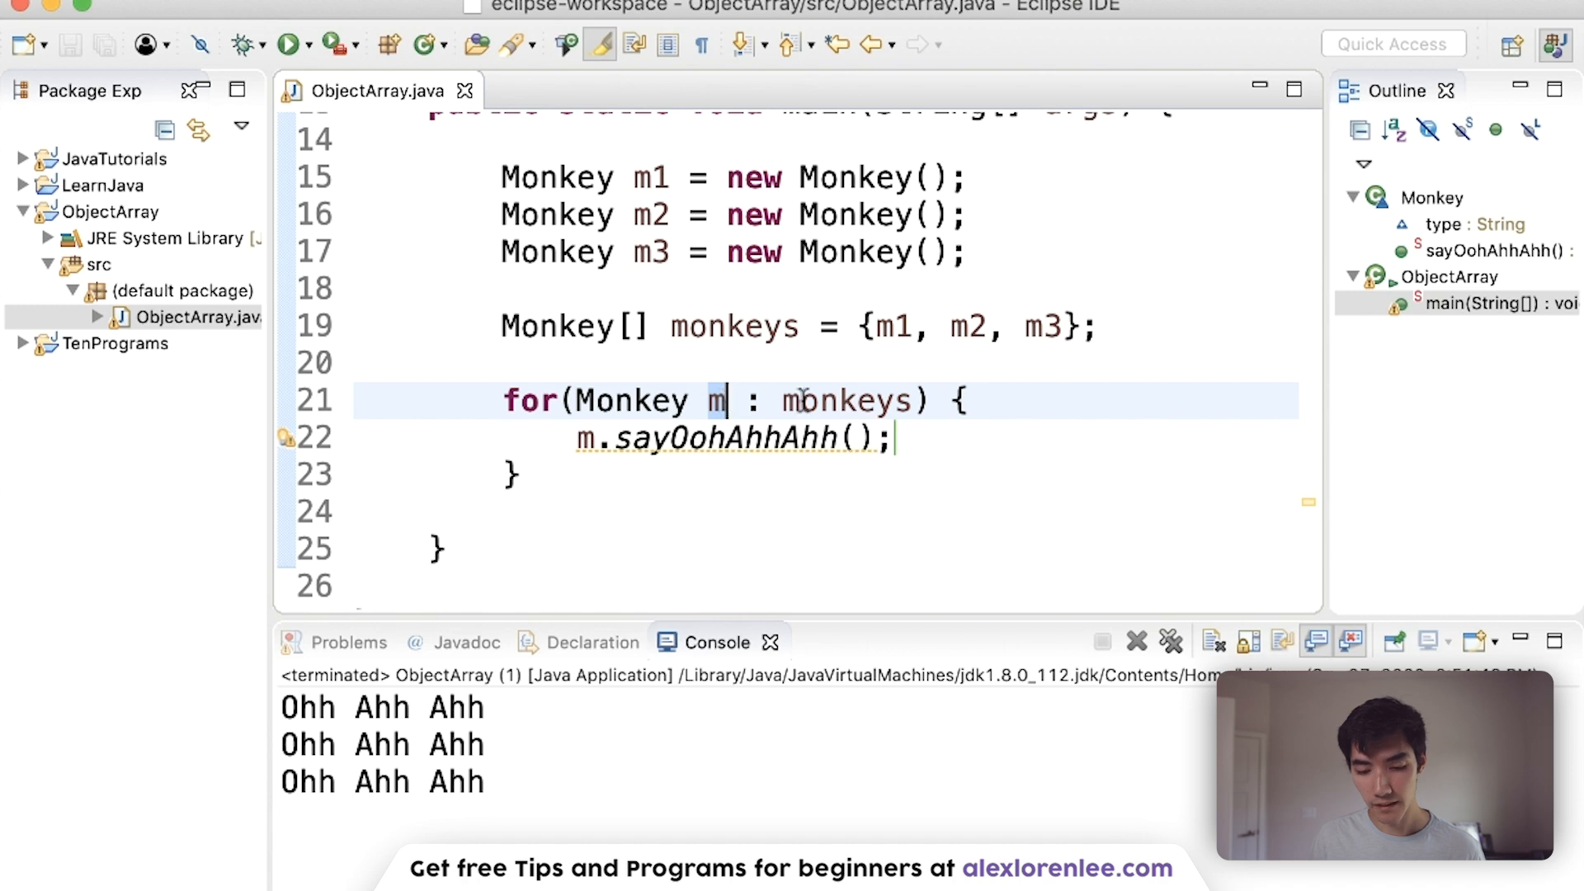
left_click_drag(718, 399, 894, 435)
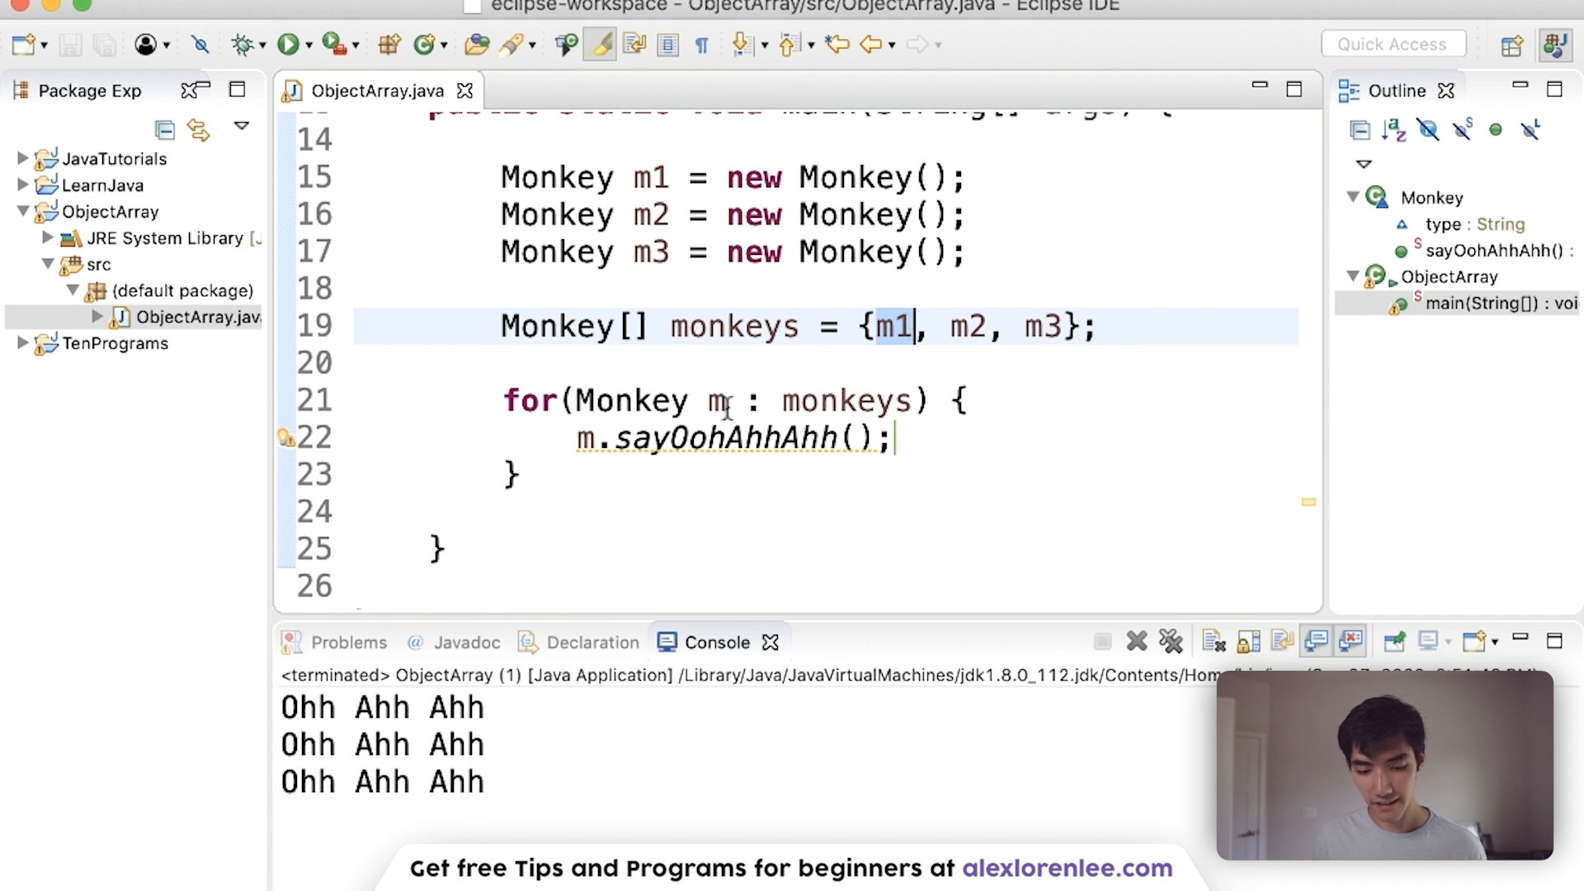
mouse_move(715, 400)
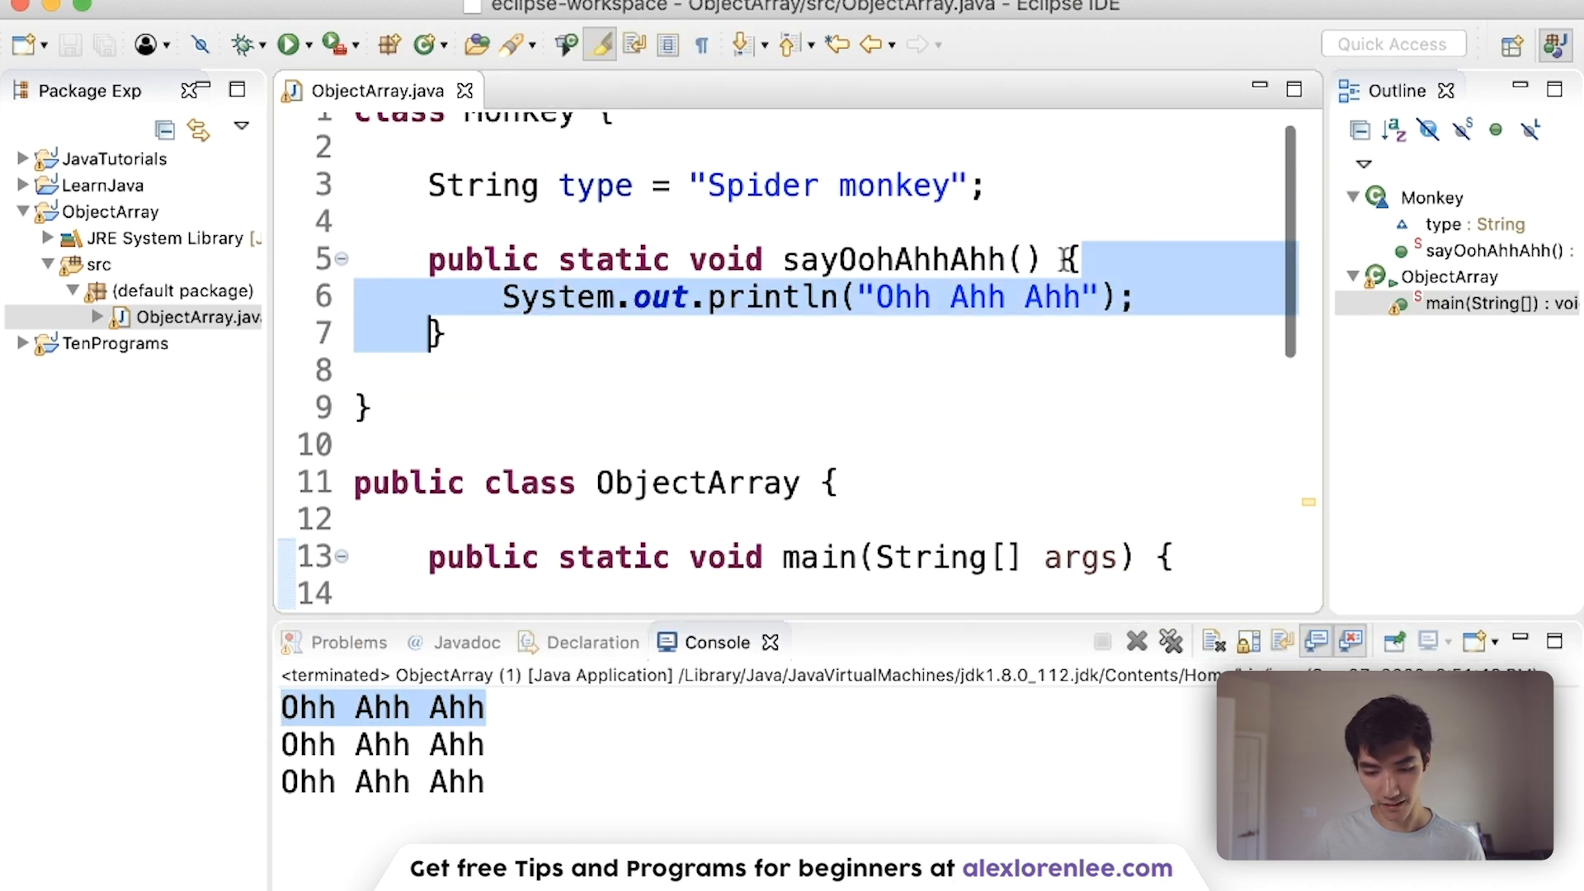
scroll("down", 3)
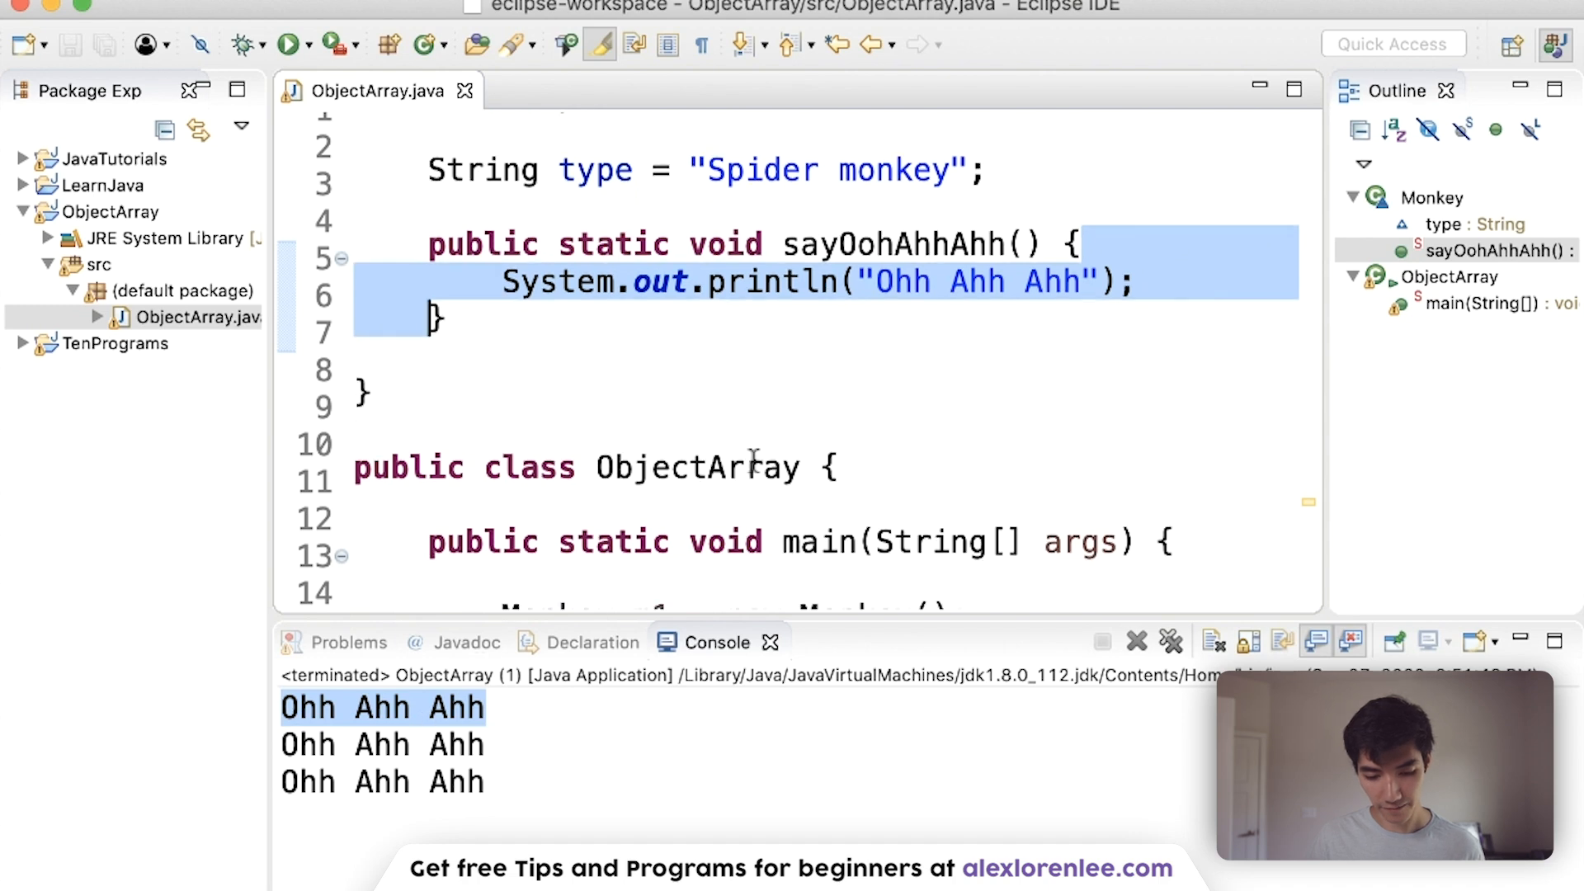
scroll("down", 3)
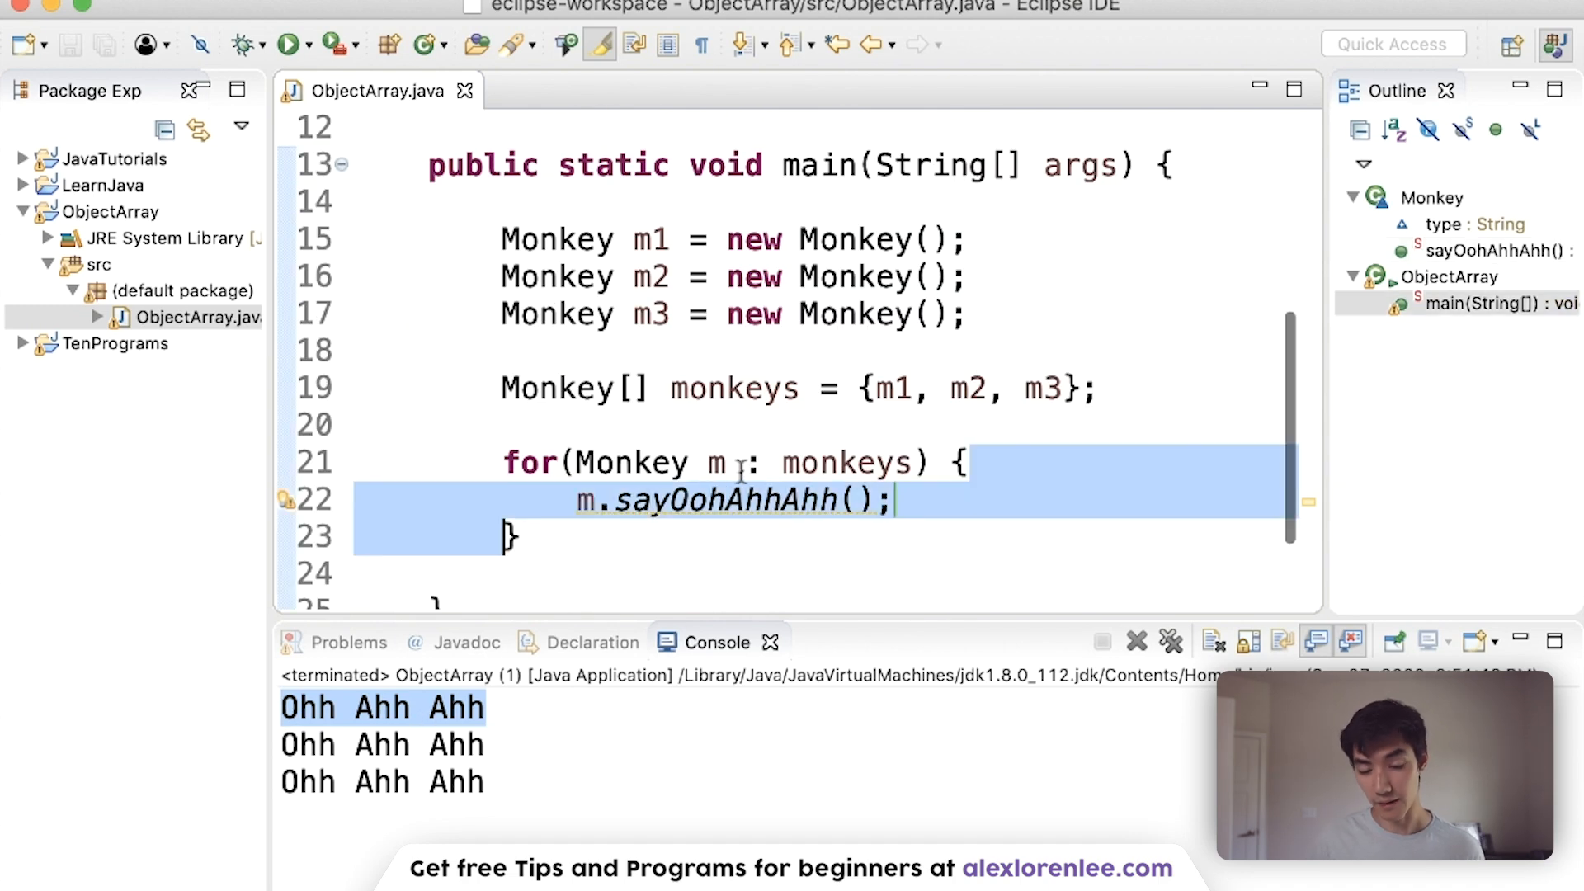
scroll("down", 3)
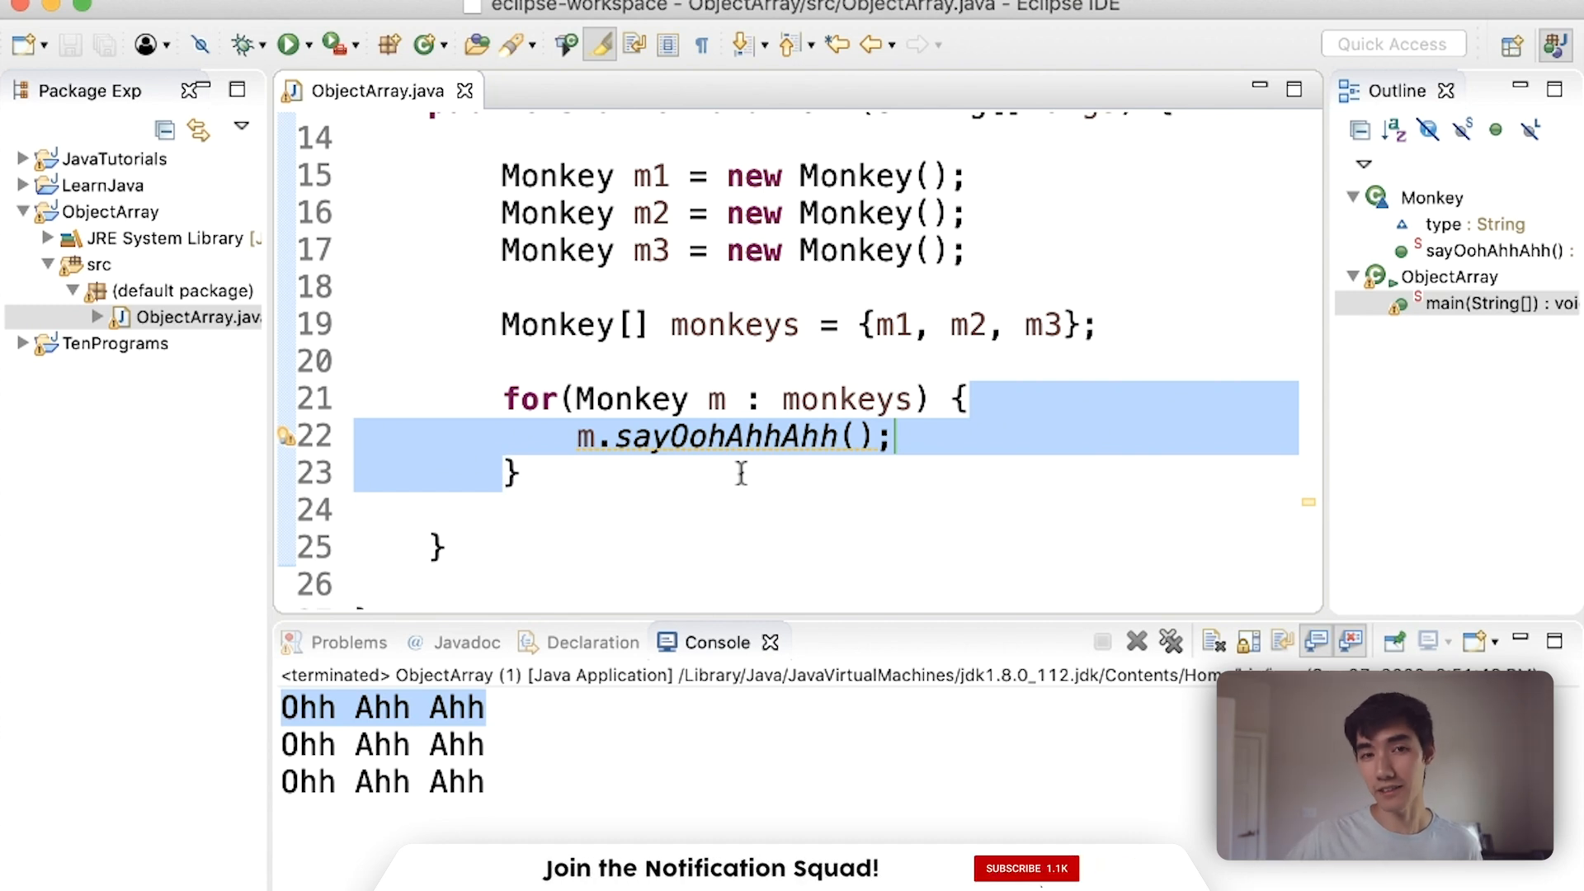
left_click(1025, 868)
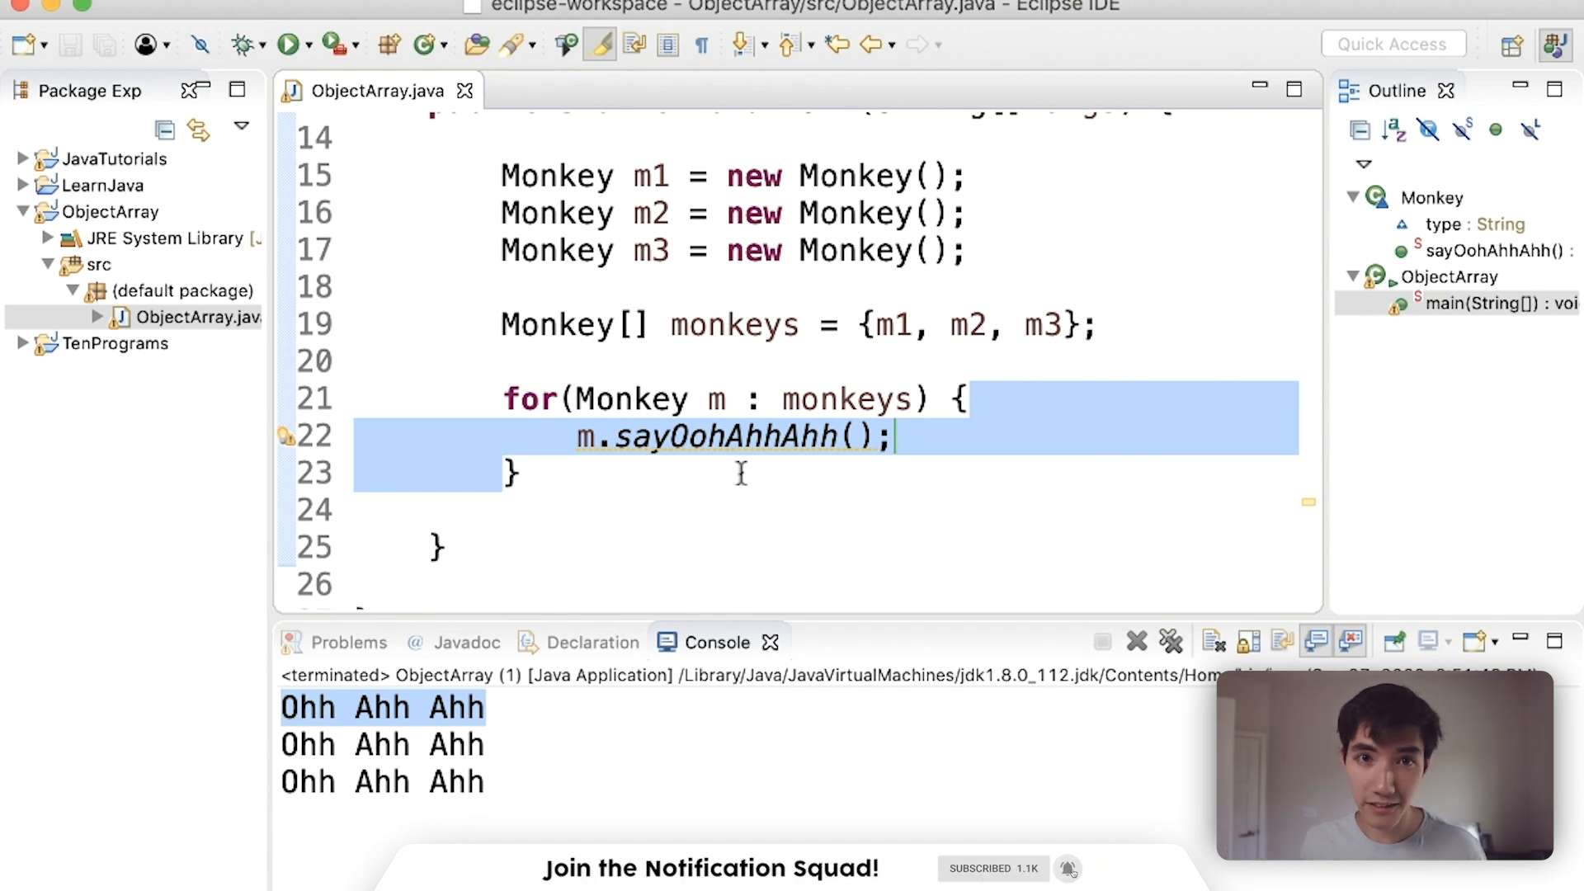